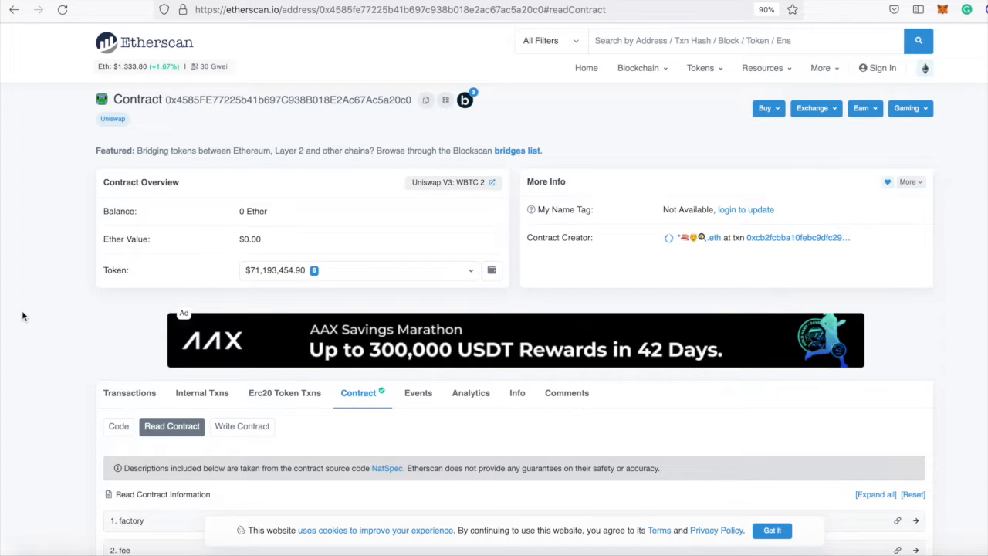
- Query slot0 of the WBTC pool contract to get sqrtPriceX96 and tick 257100
scroll(down, 3)
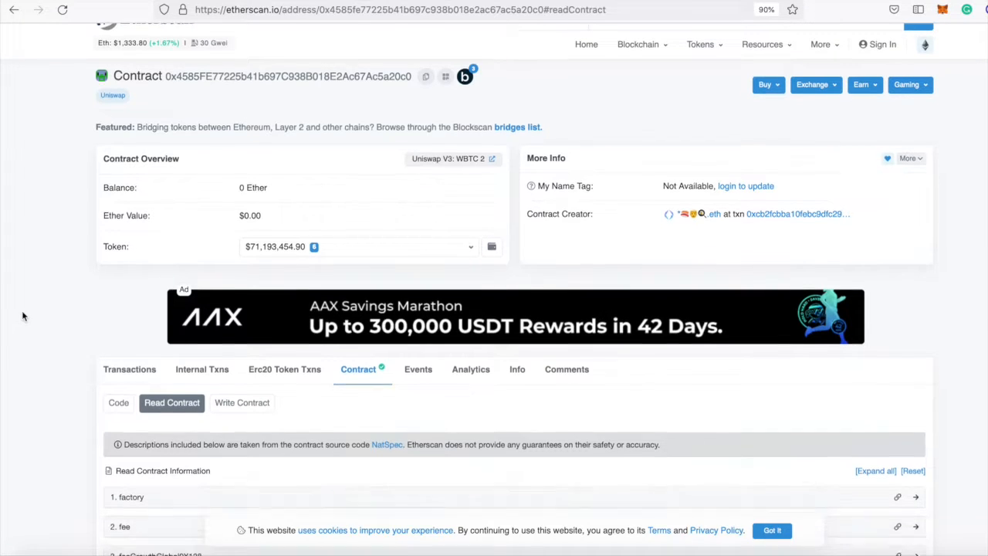
scroll(down, 3)
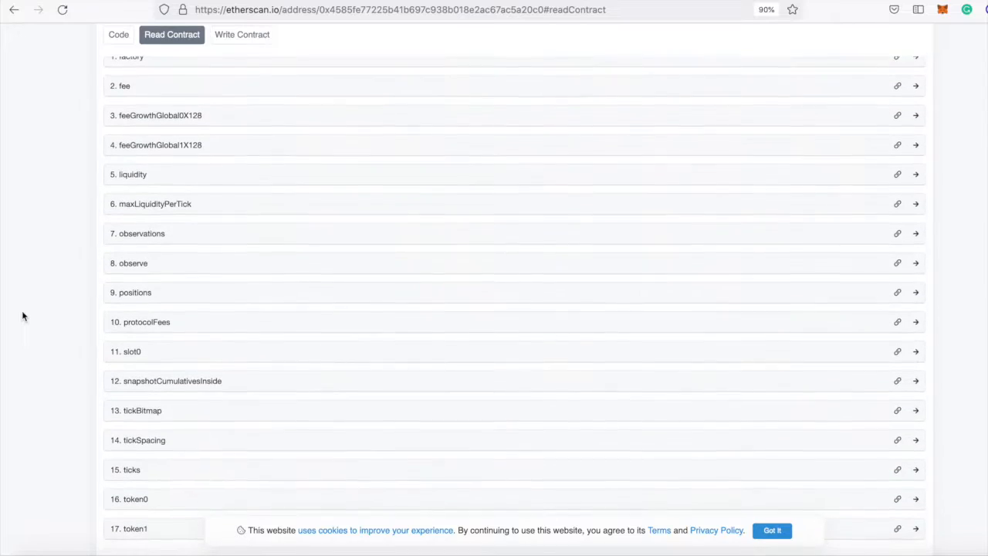
scroll(down, 3)
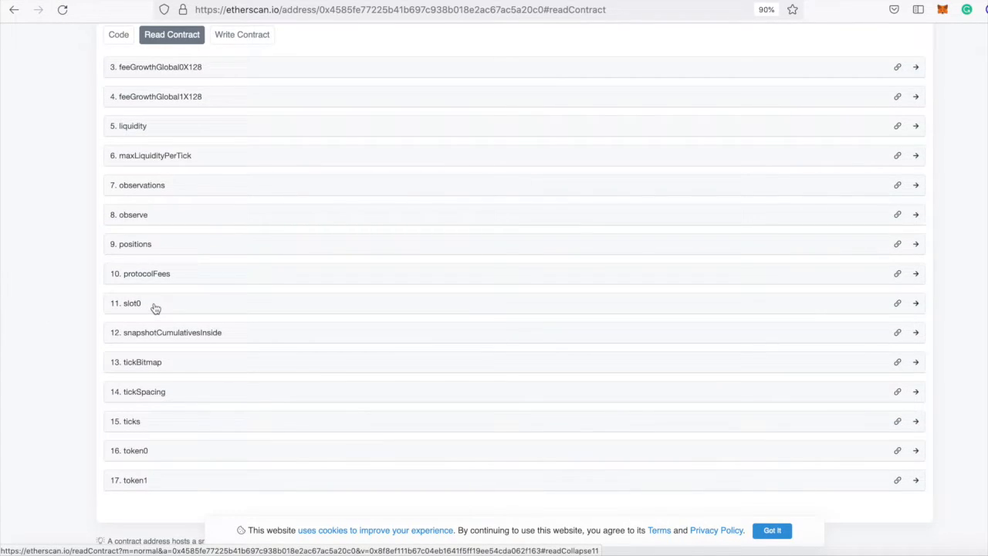
click(151, 304)
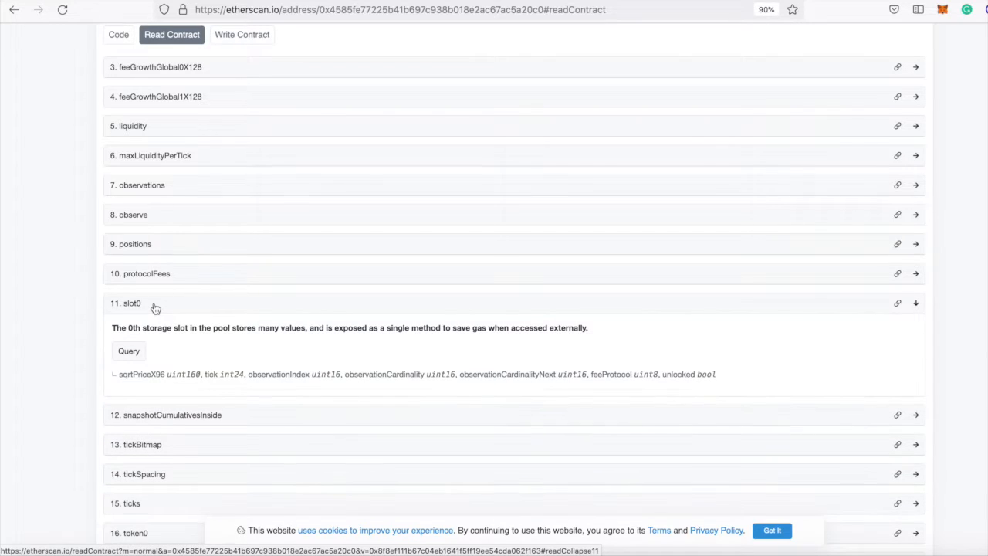
click(129, 350)
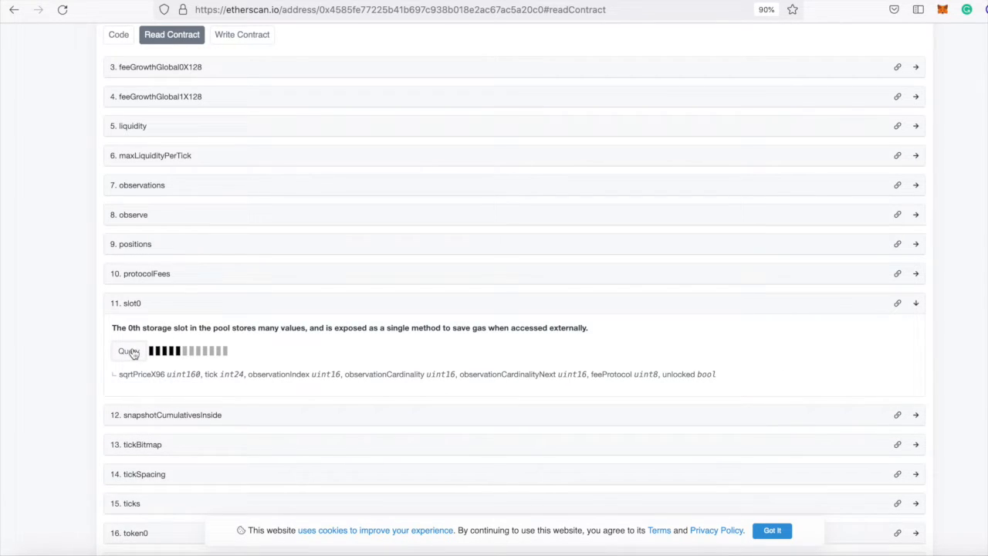
click(128, 352)
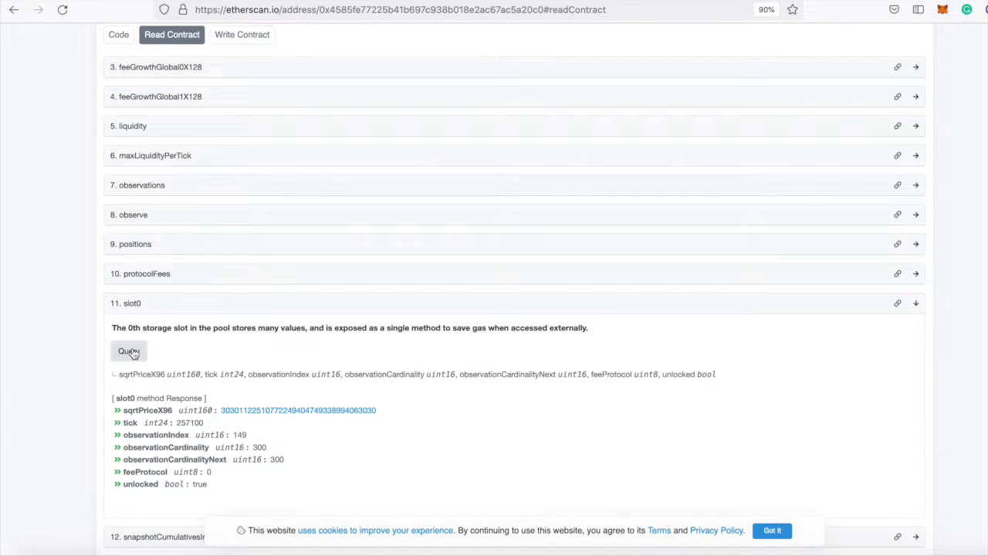
mouse_move(184, 435)
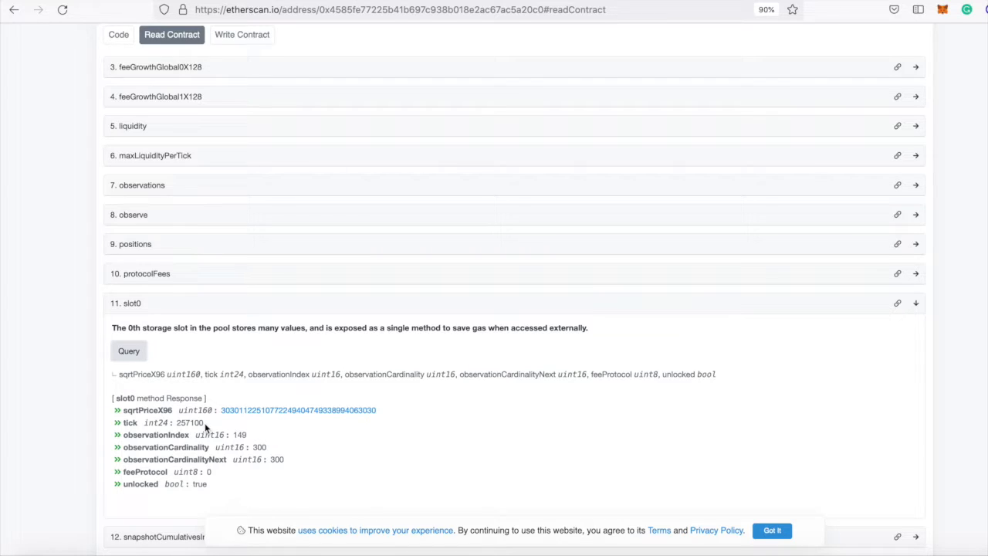
mouse_move(334, 42)
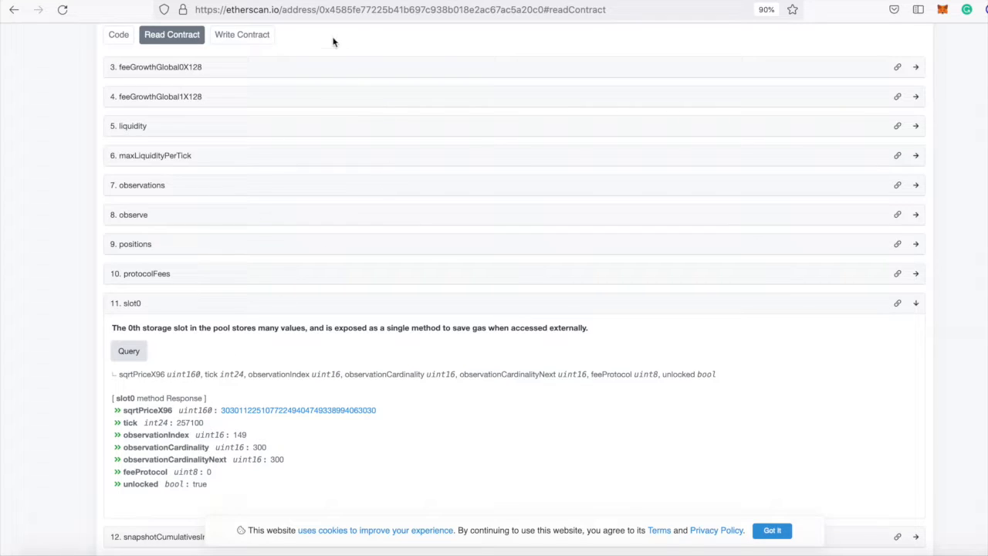
- Set up a swap of 1 WBTC to WETH on app.uniswap.org to see the quoted rate
text(app.uniswap.org/#/swap)
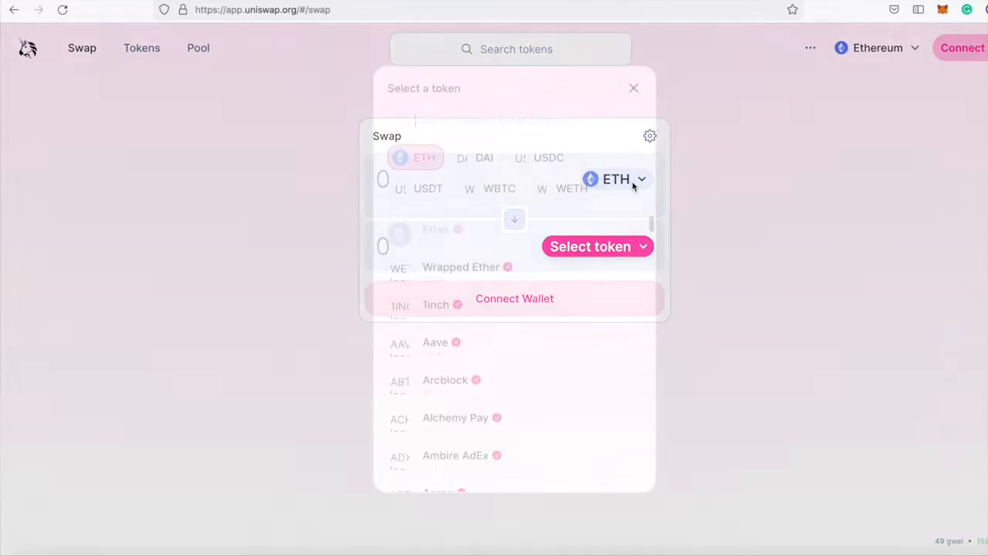
text(wbt)
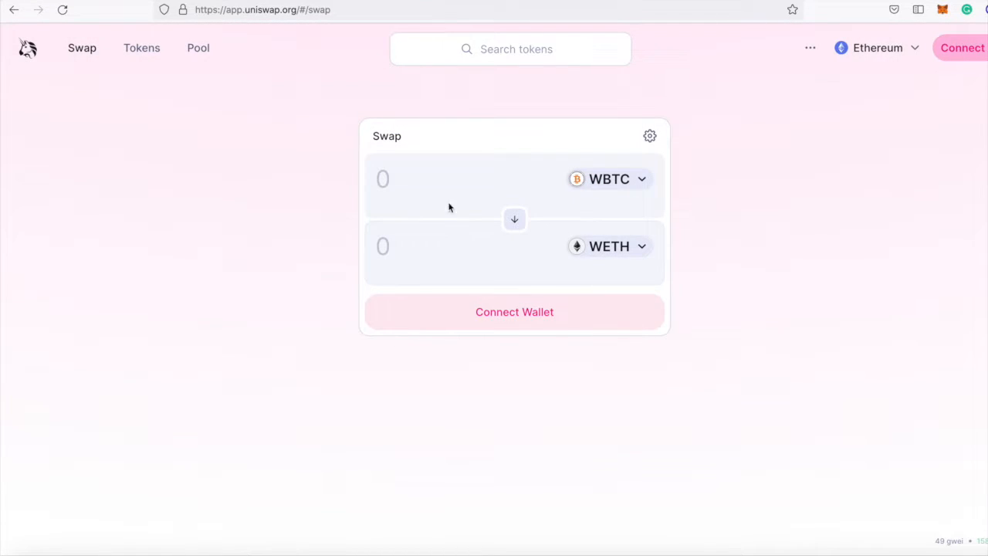
text(1)
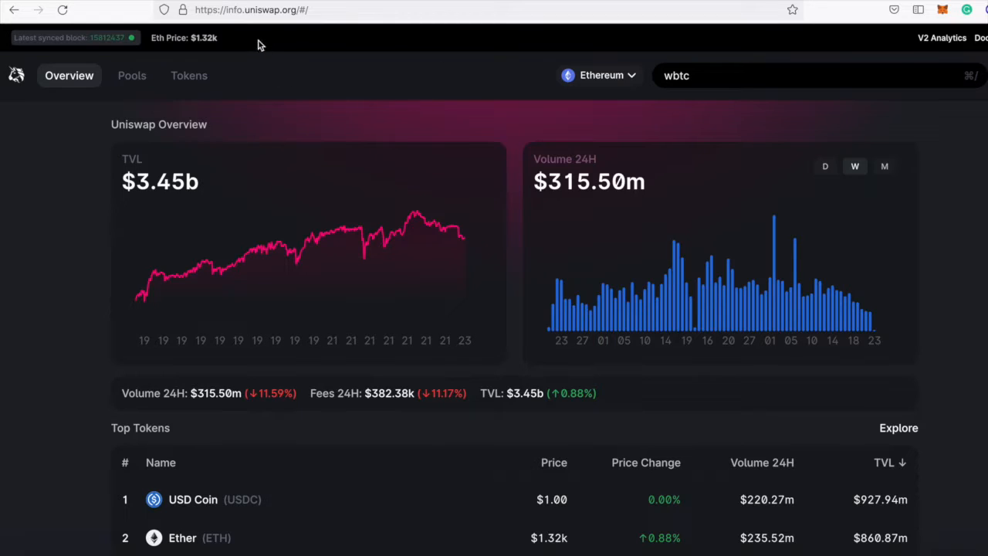
mouse_move(302, 109)
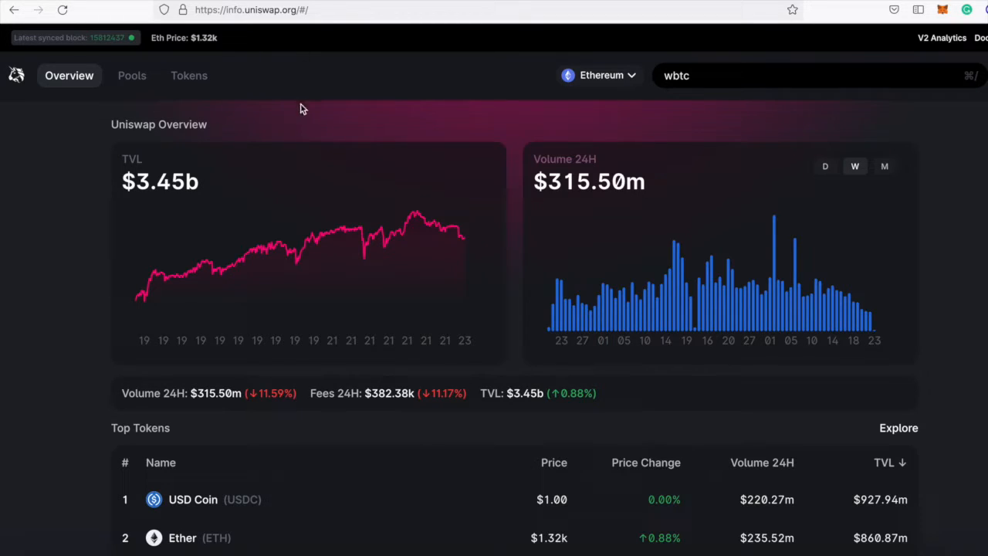
- From the Pools list, open the WBTC / ETH 0.05% pool showing 1 WBTC = 14.6415 ETH
click(131, 74)
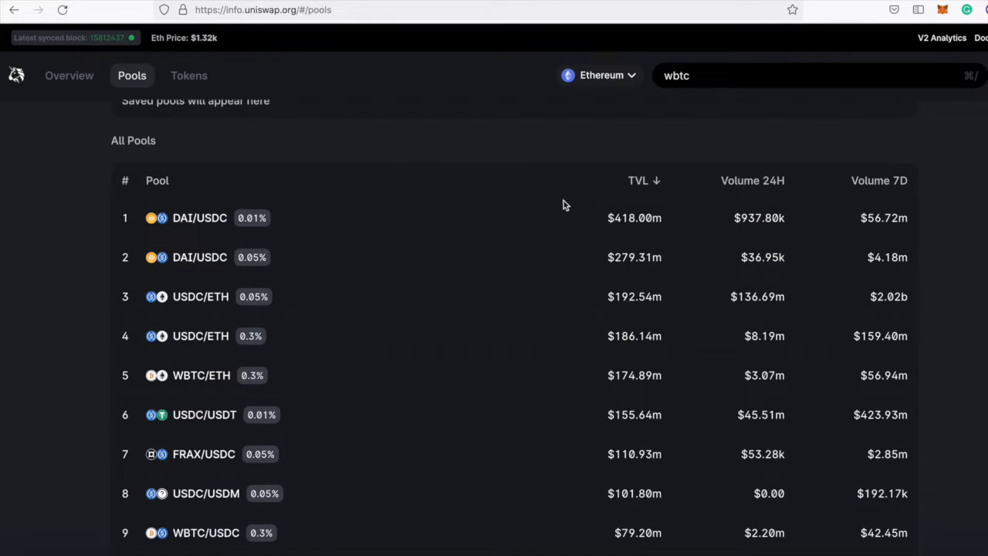
mouse_move(358, 253)
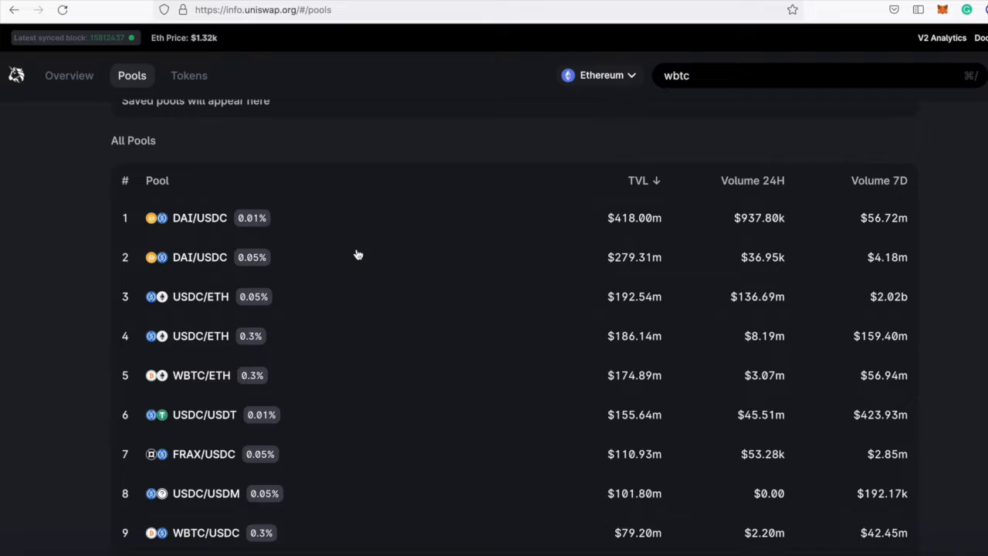
mouse_move(306, 227)
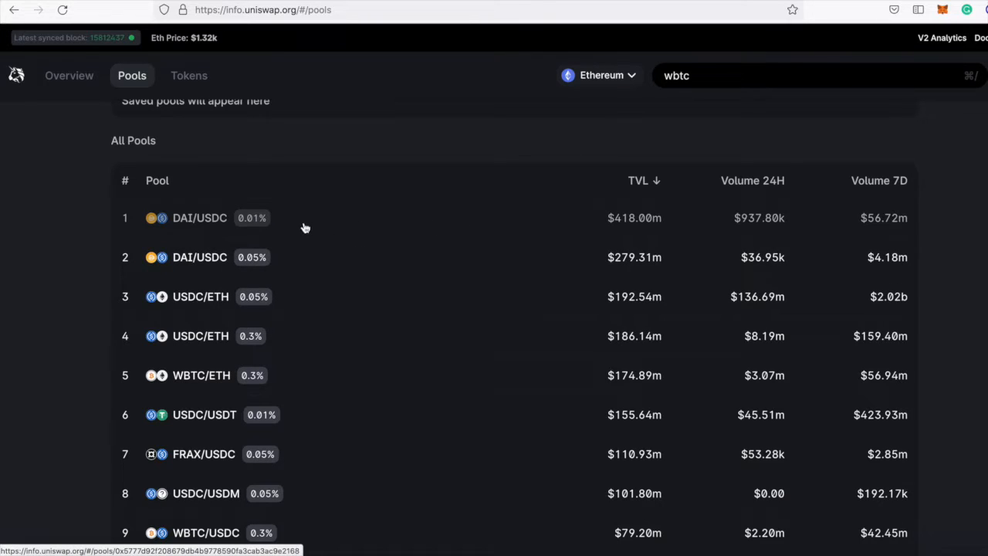
mouse_move(220, 229)
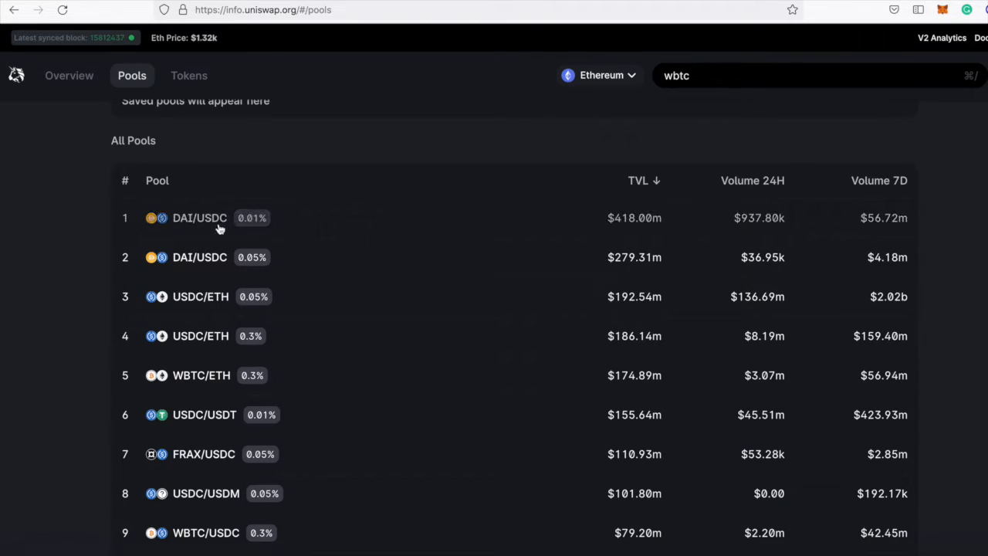
mouse_move(259, 232)
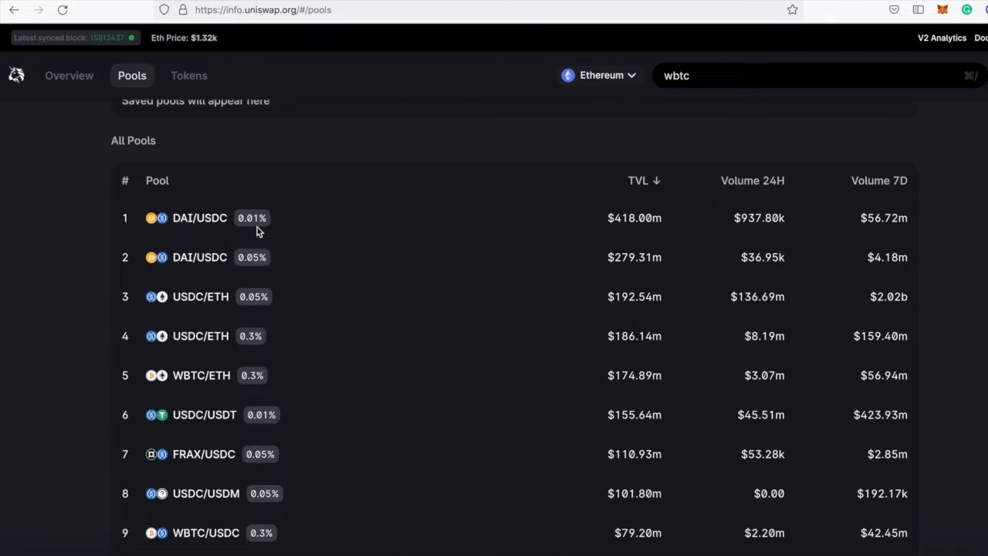
mouse_move(262, 272)
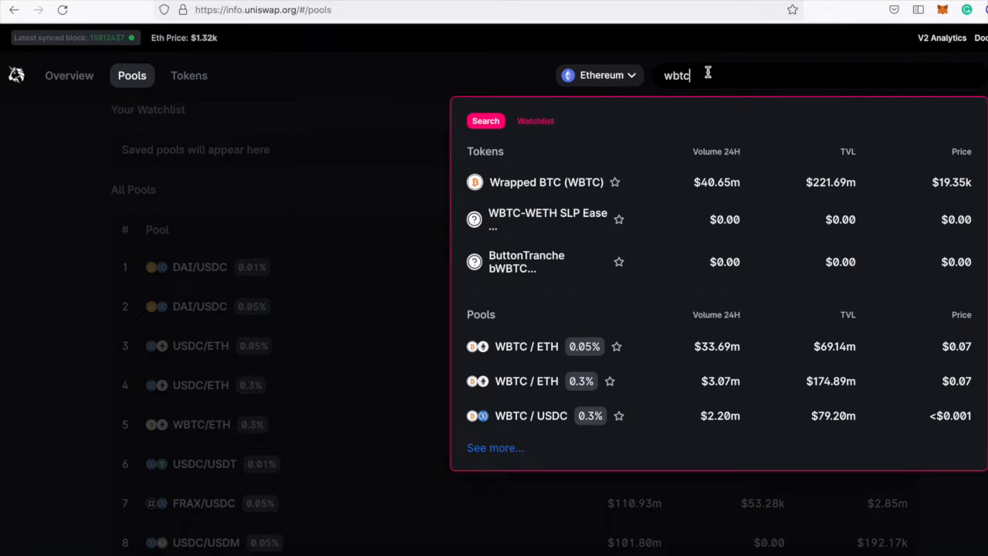
mouse_move(524, 352)
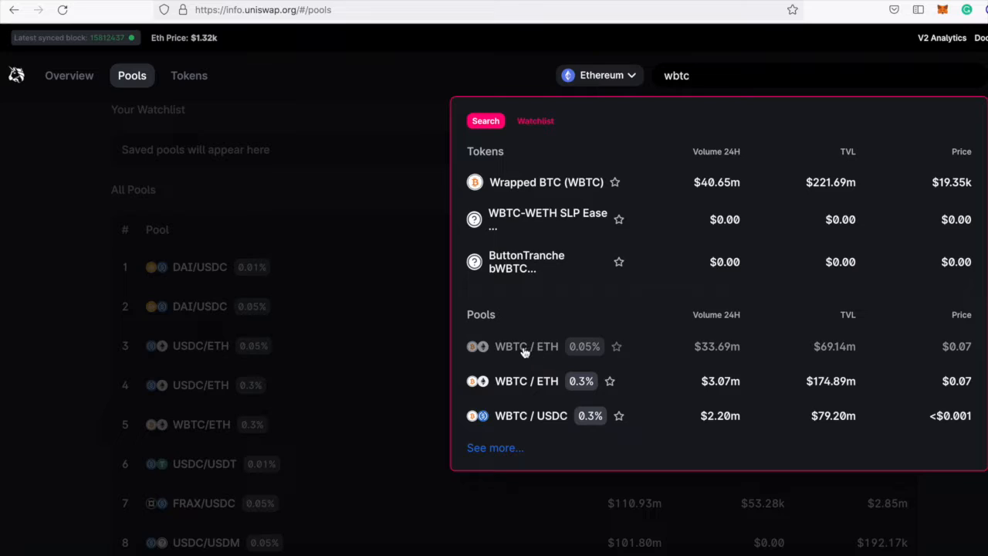
mouse_move(560, 366)
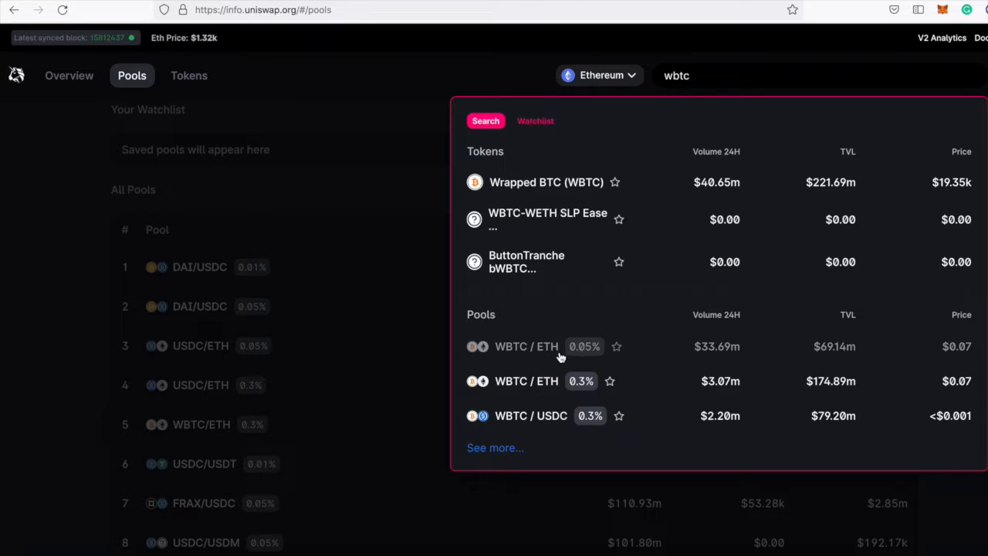
click(526, 346)
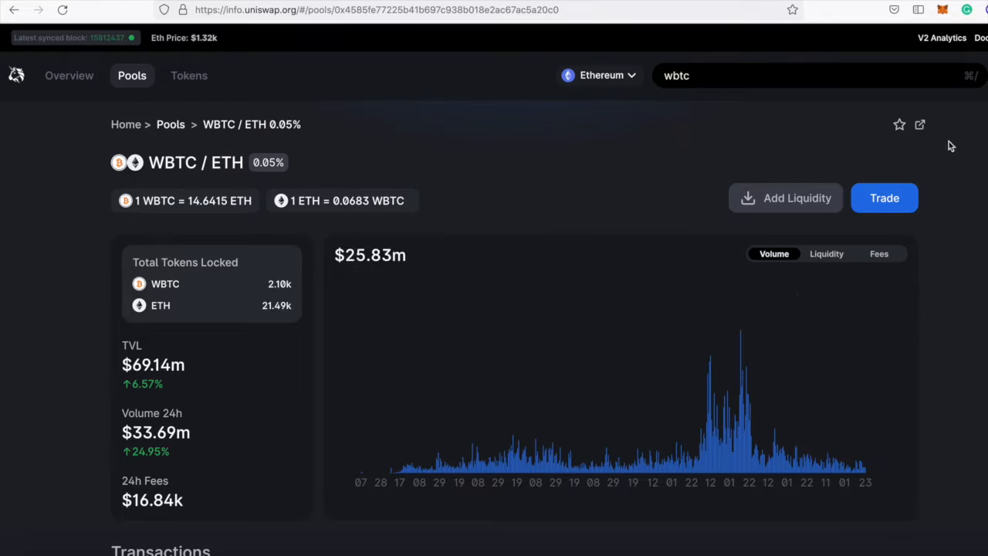
mouse_move(920, 126)
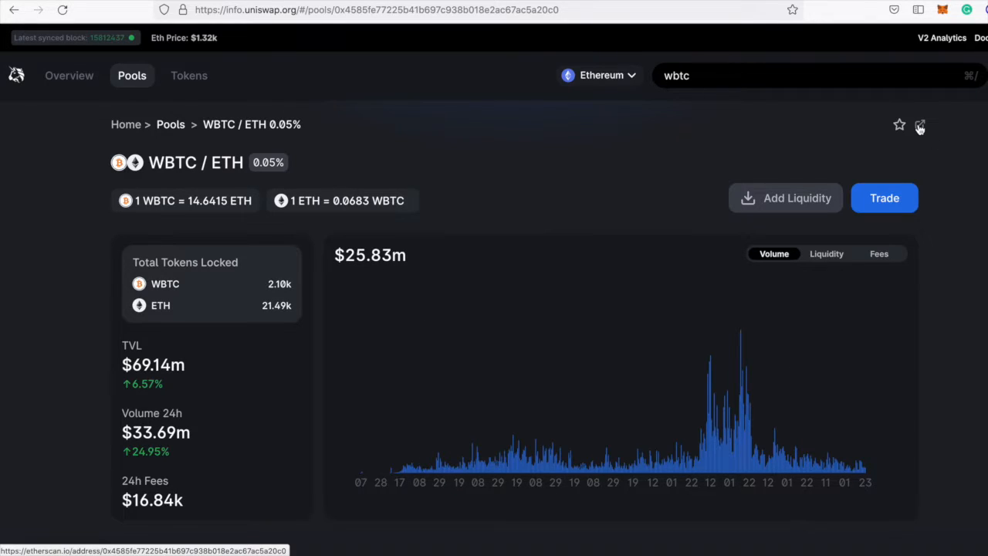
- Follow the pool's Etherscan link to its Read Contract functions and query slot0
click(921, 126)
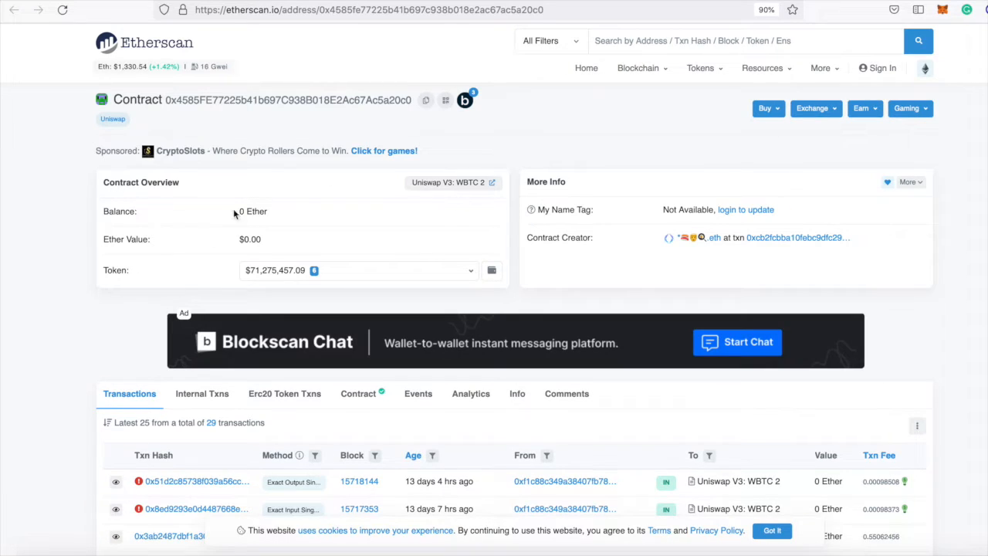
scroll(down, 3)
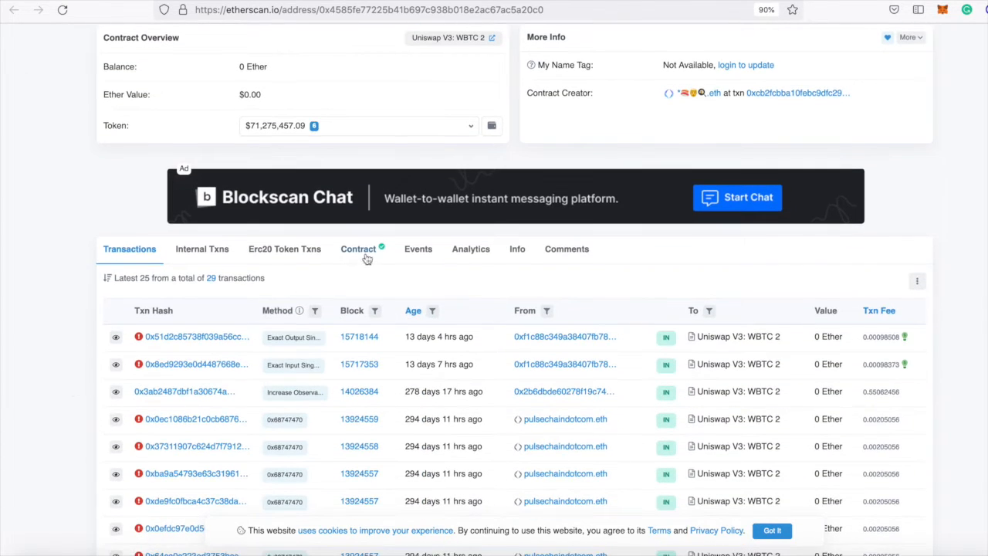
click(358, 248)
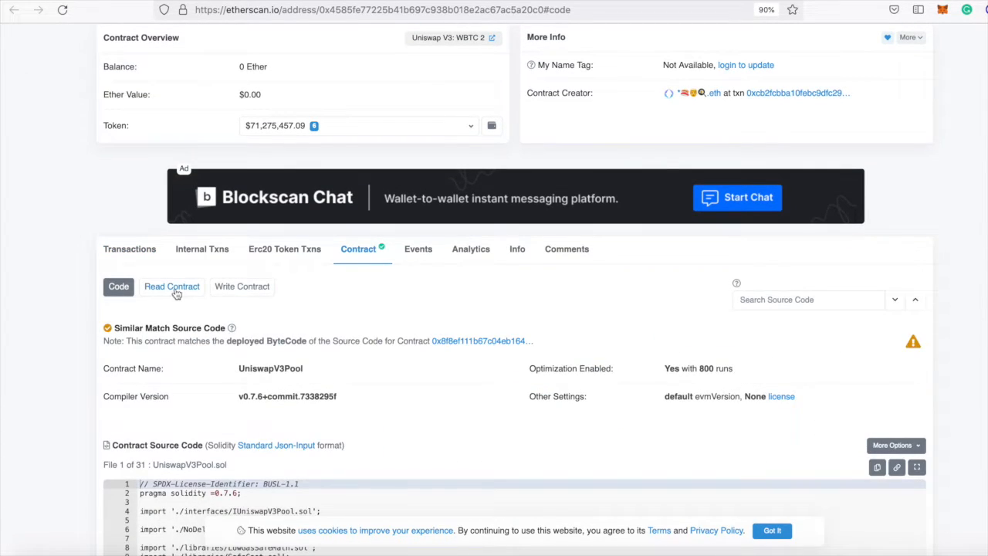
click(171, 286)
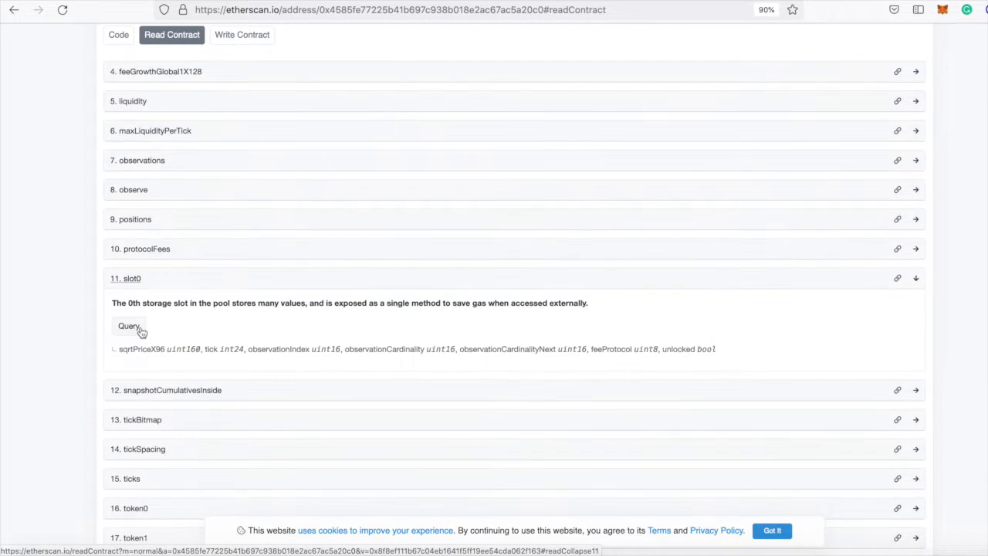
click(128, 325)
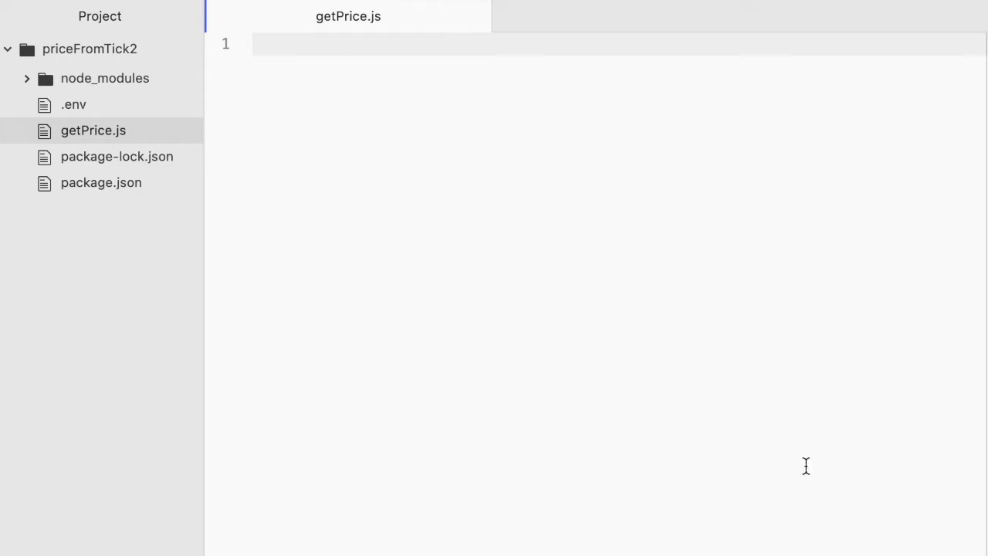
mouse_move(448, 266)
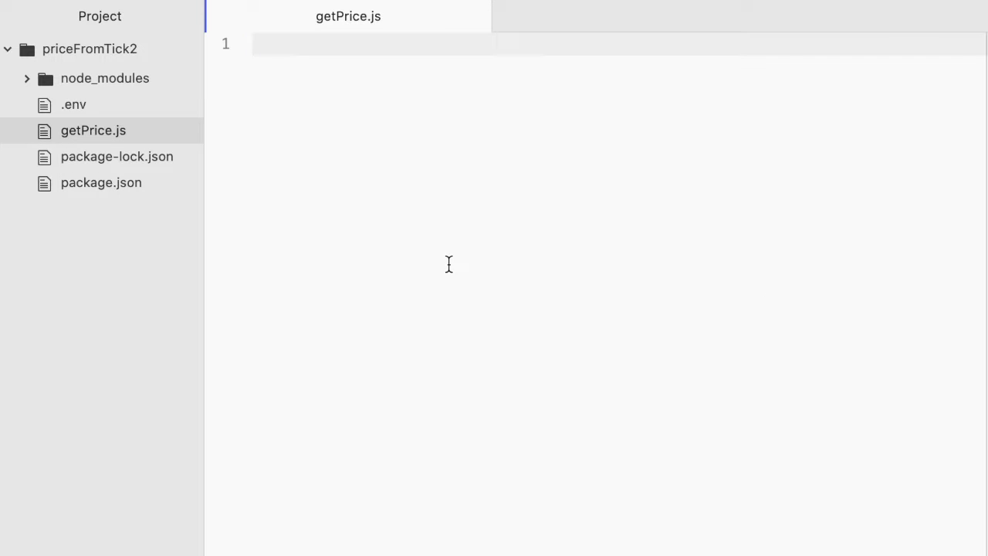
mouse_move(395, 245)
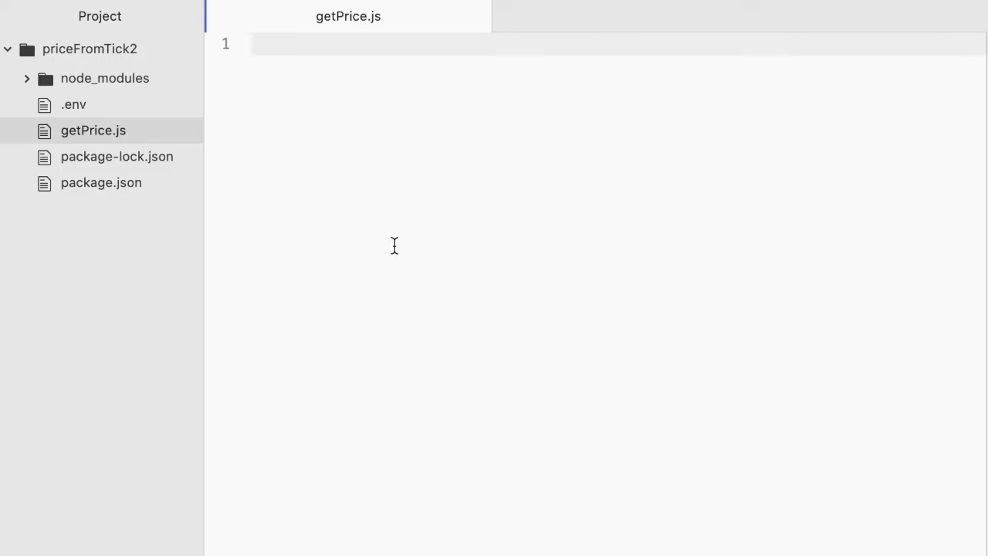
- View package.json dependencies beside getPrice.js, noting jsbi version 3.2.5
click(278, 43)
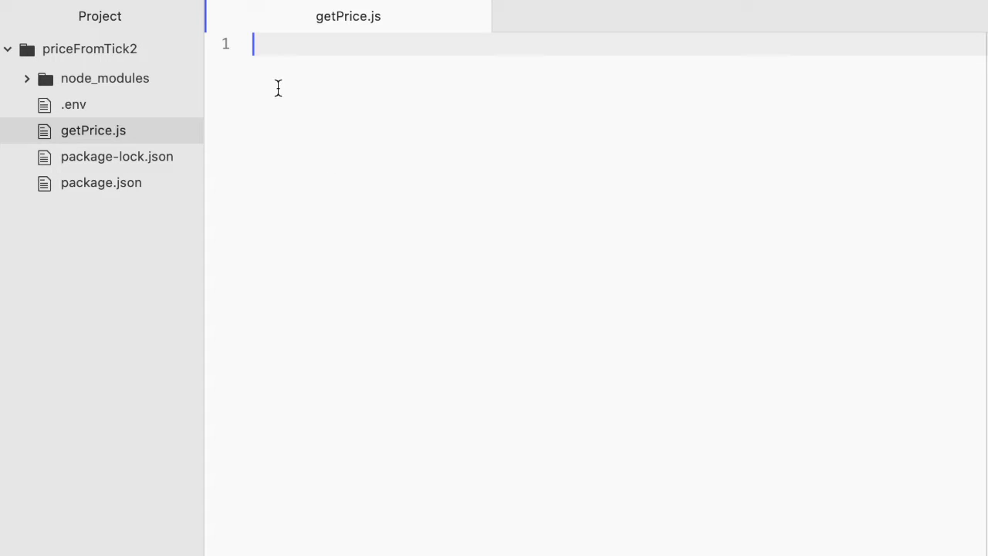
click(93, 130)
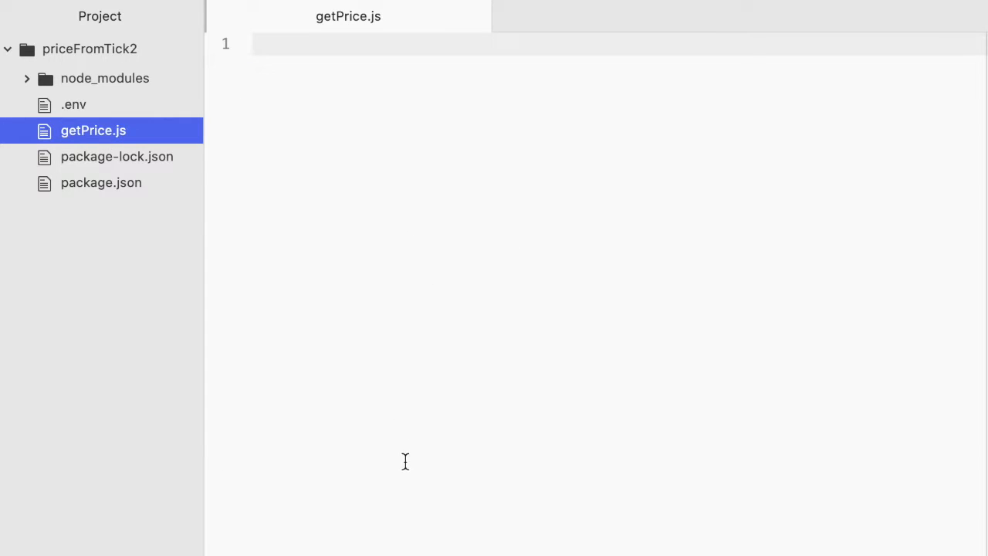
click(102, 182)
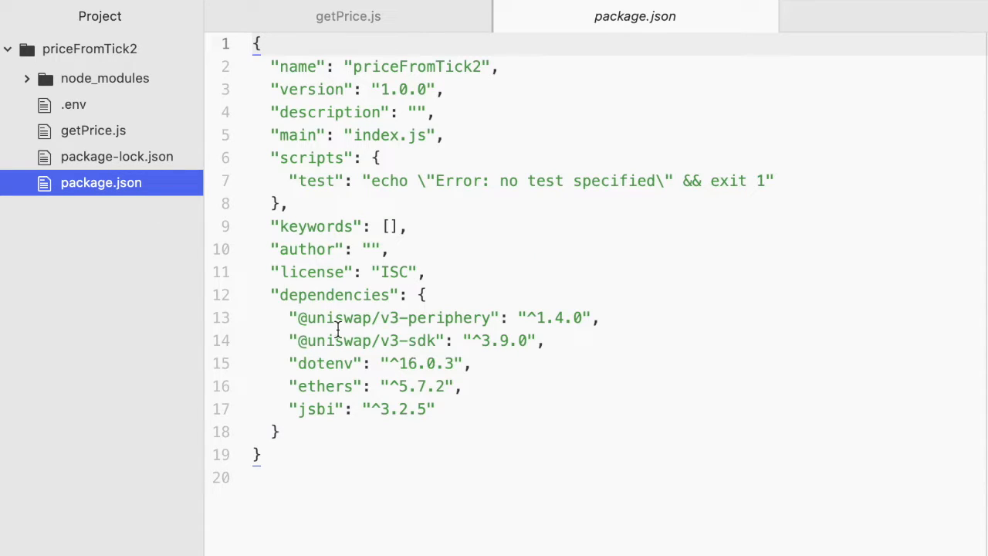
mouse_move(420, 341)
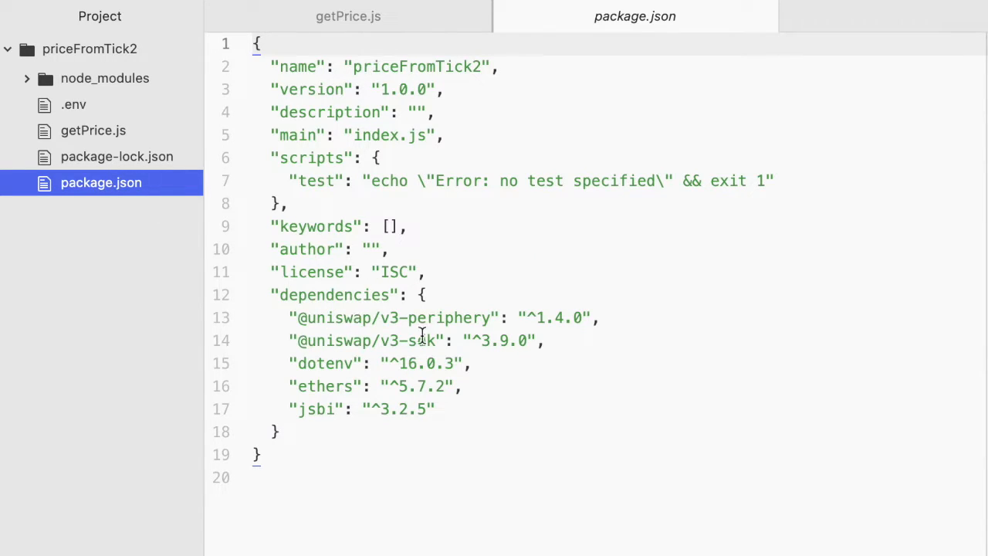
mouse_move(392, 318)
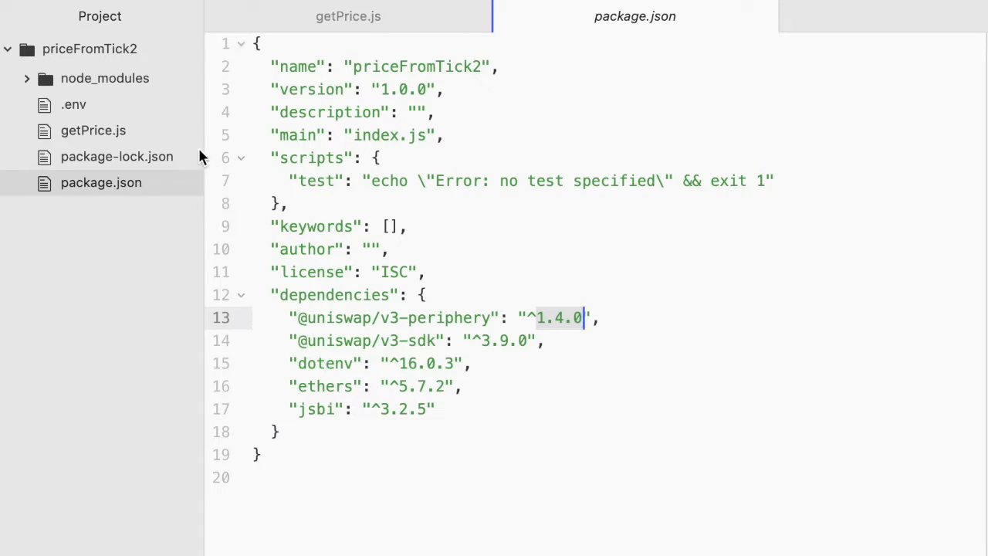
mouse_move(449, 371)
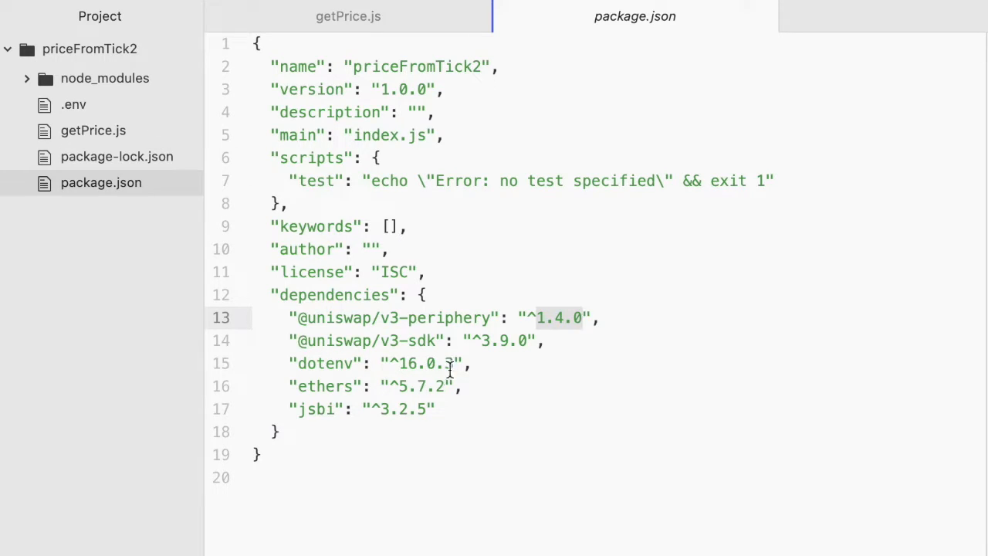
double_click(321, 386)
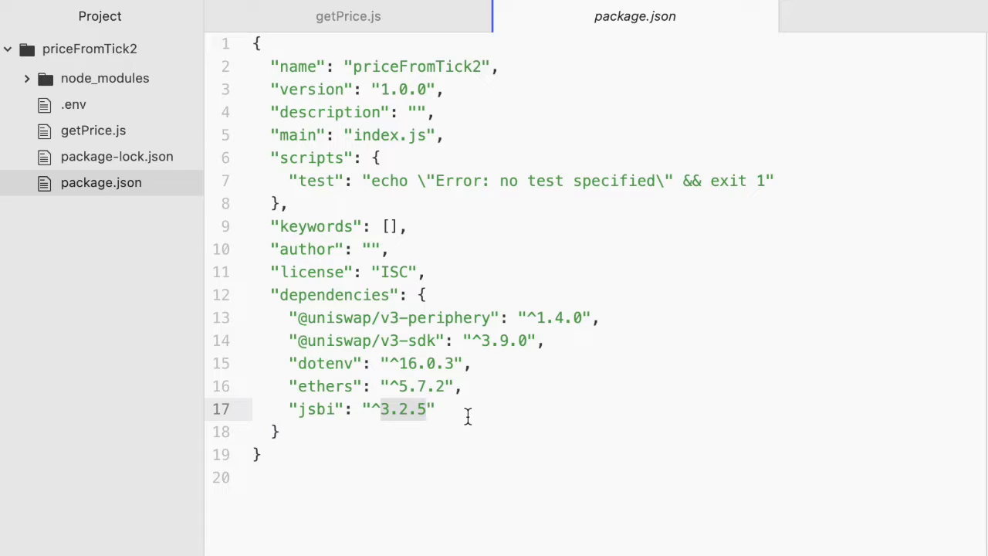
- Require ethers and JSBI in getPrice.js, commenting the jsbi version 3.2.5
click(346, 15)
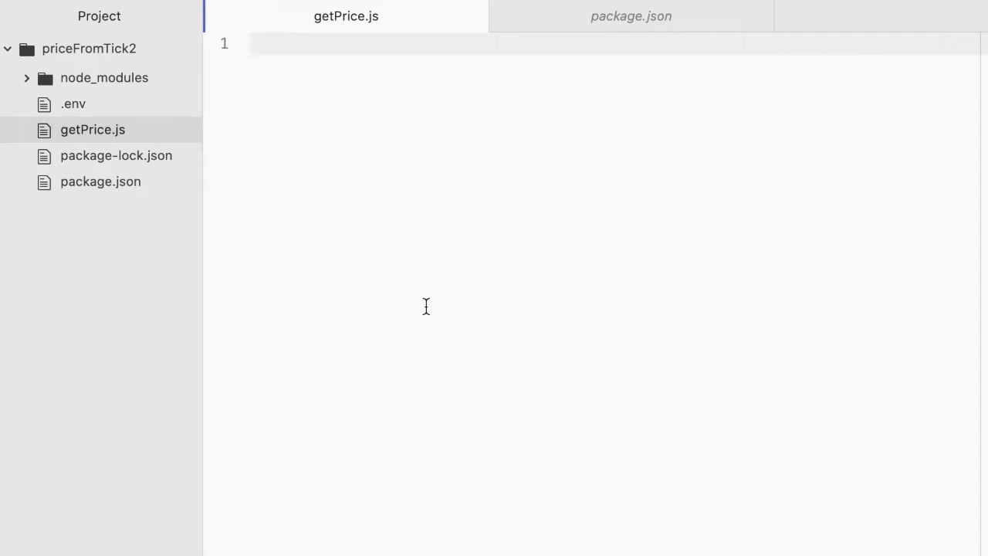
text(const {)
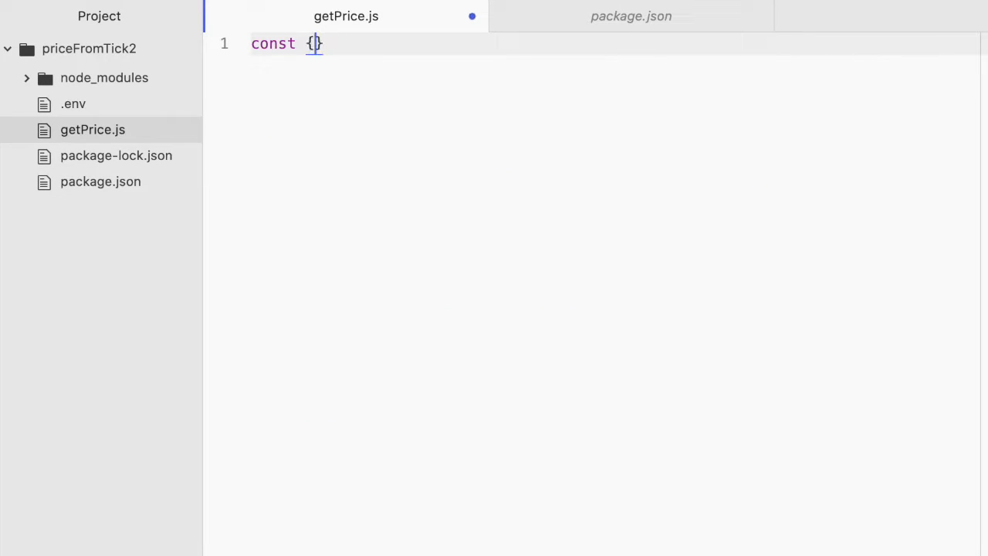
text(ethers } =)
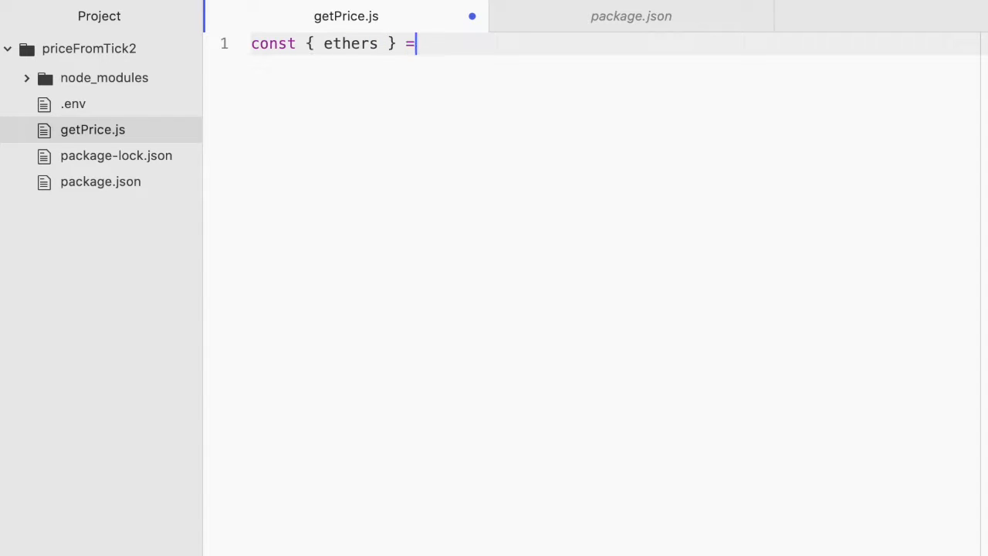
text(require()
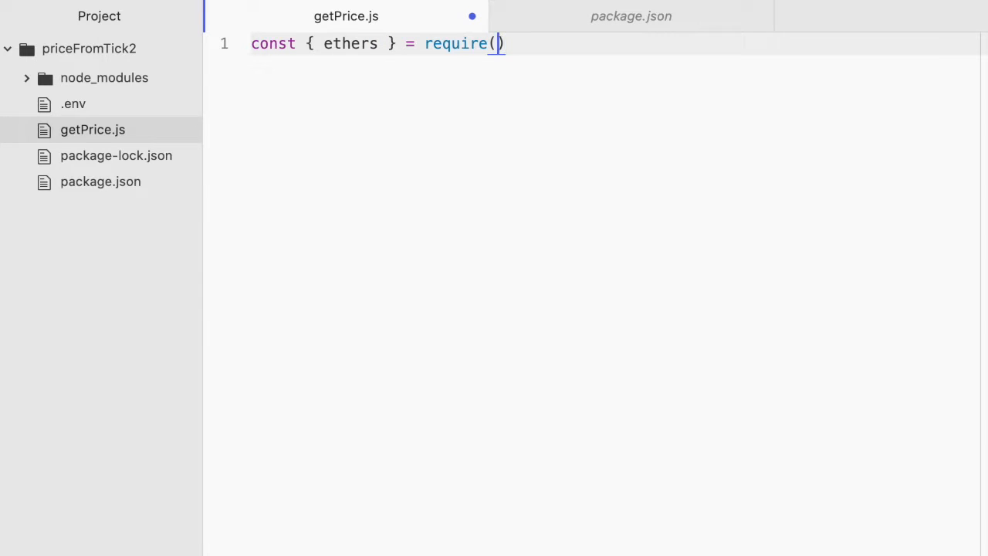
text('ethers')
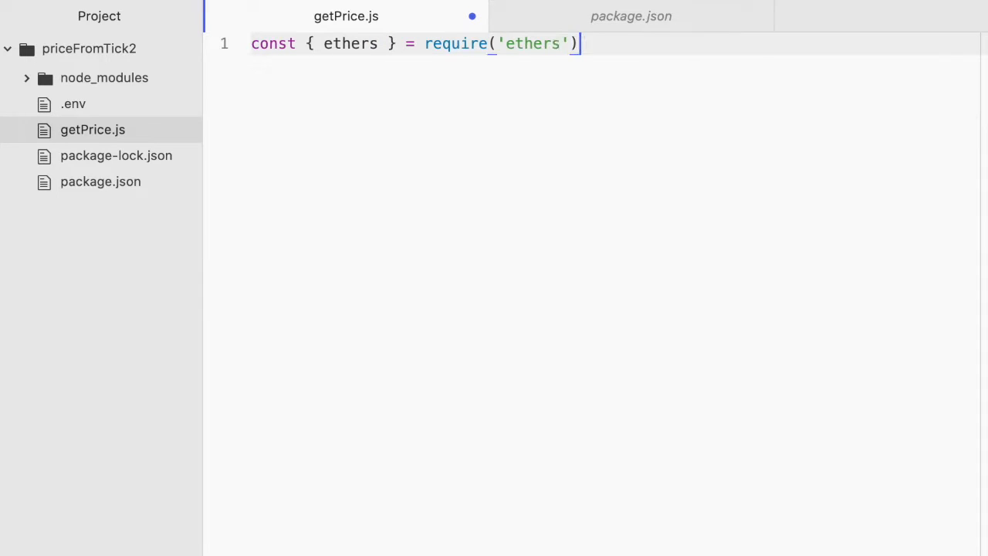
key(Enter)
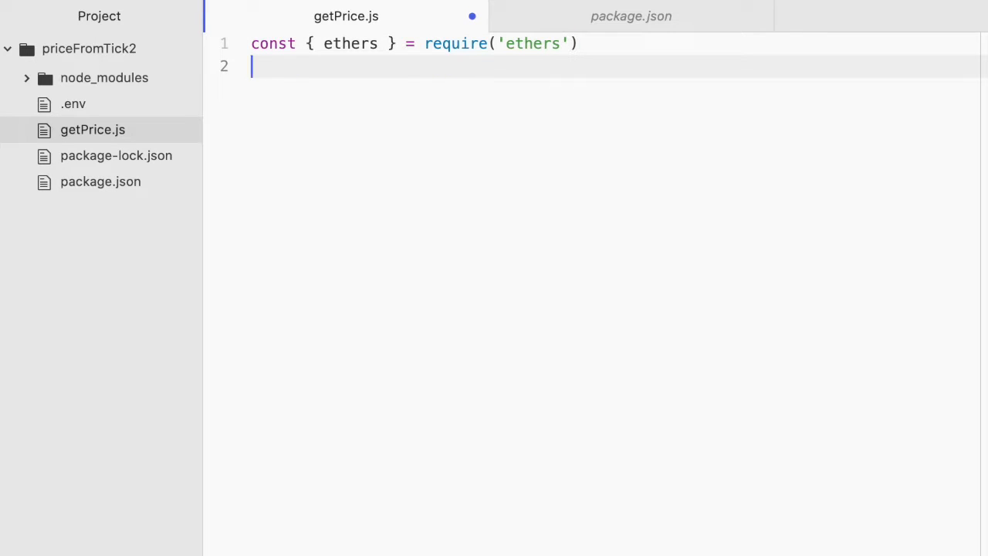
text(const)
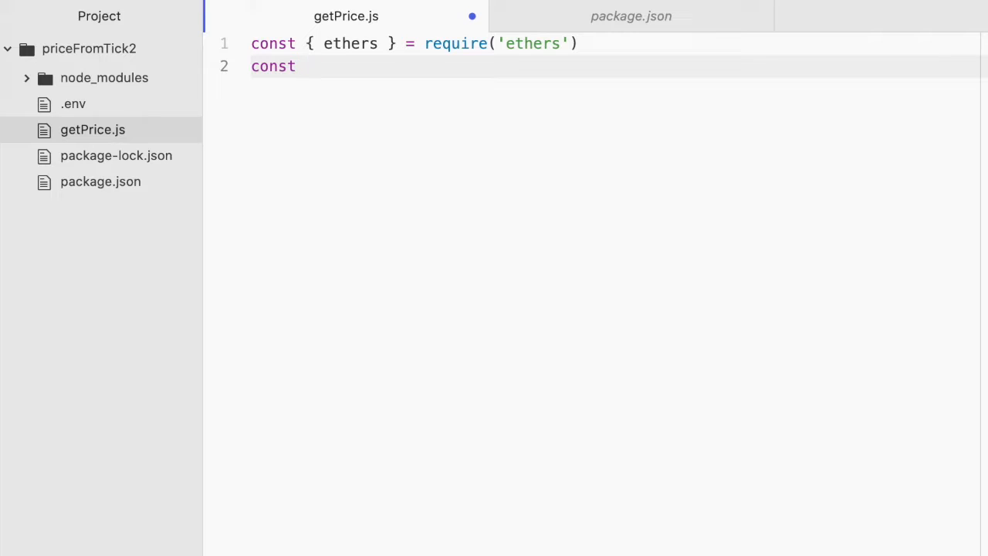
text(JSBI = req)
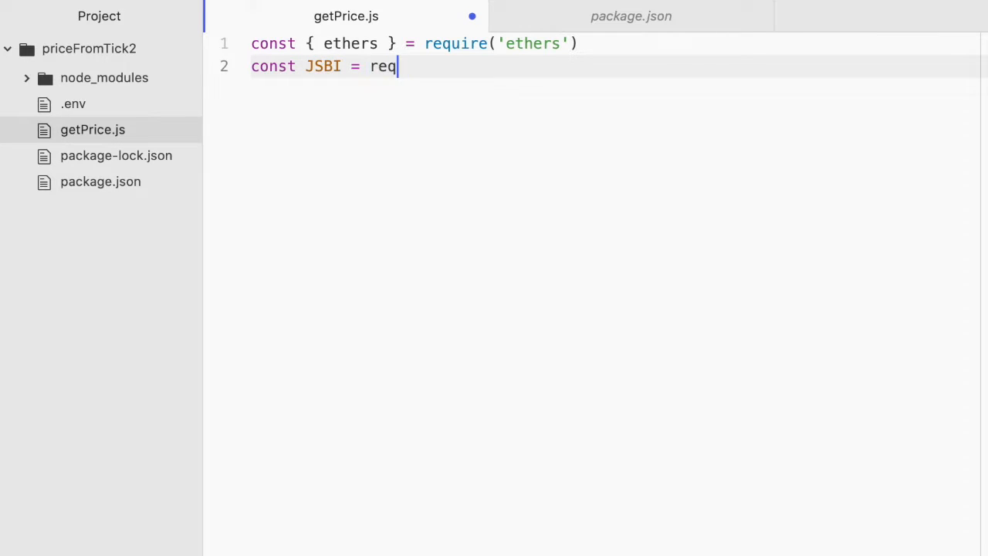
text(uire())
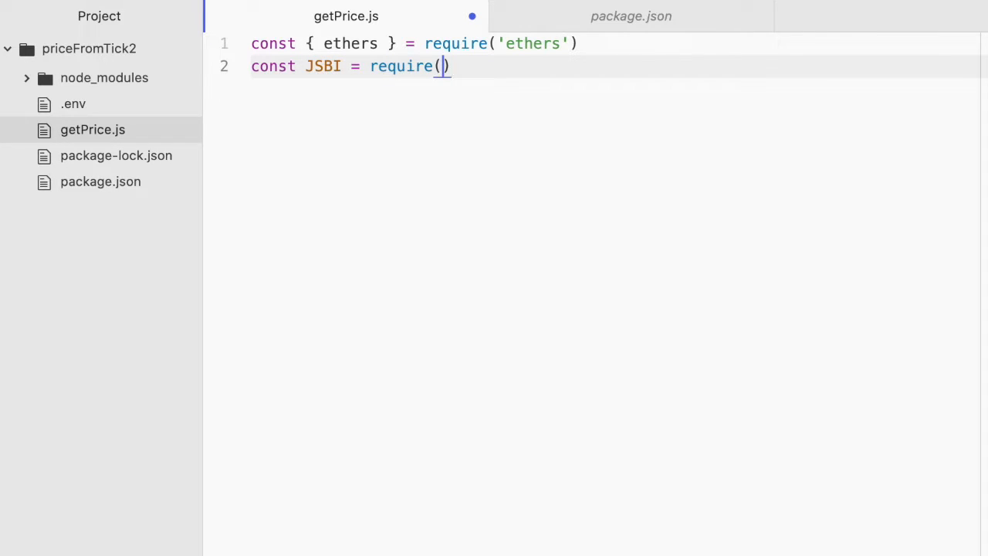
text('jsbi')
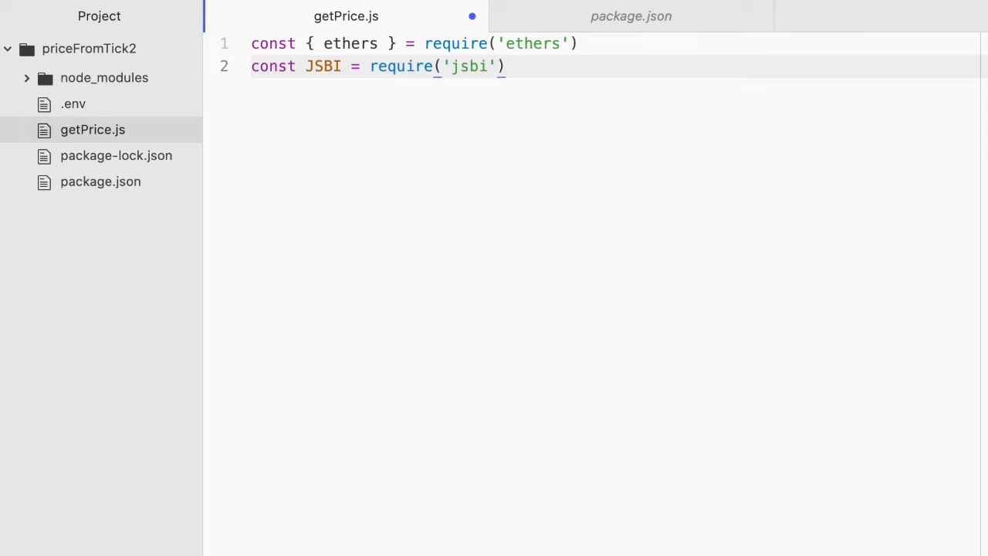
text(//)
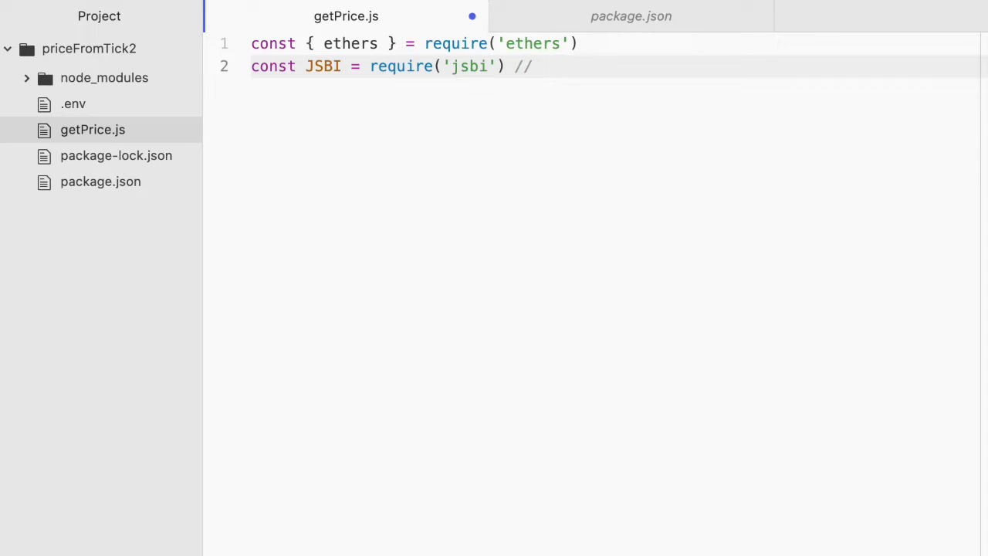
text(3.2.)
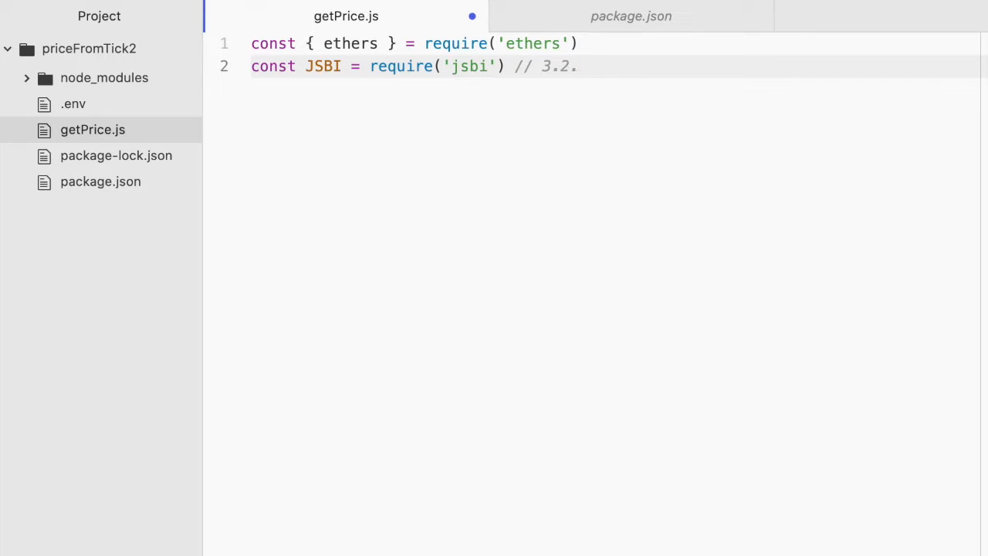
text(5)
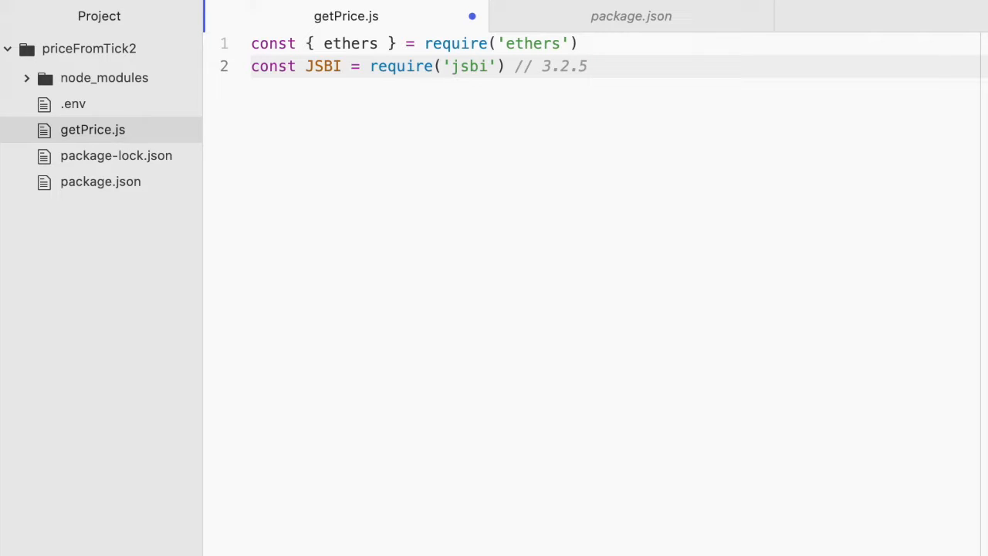
text(con)
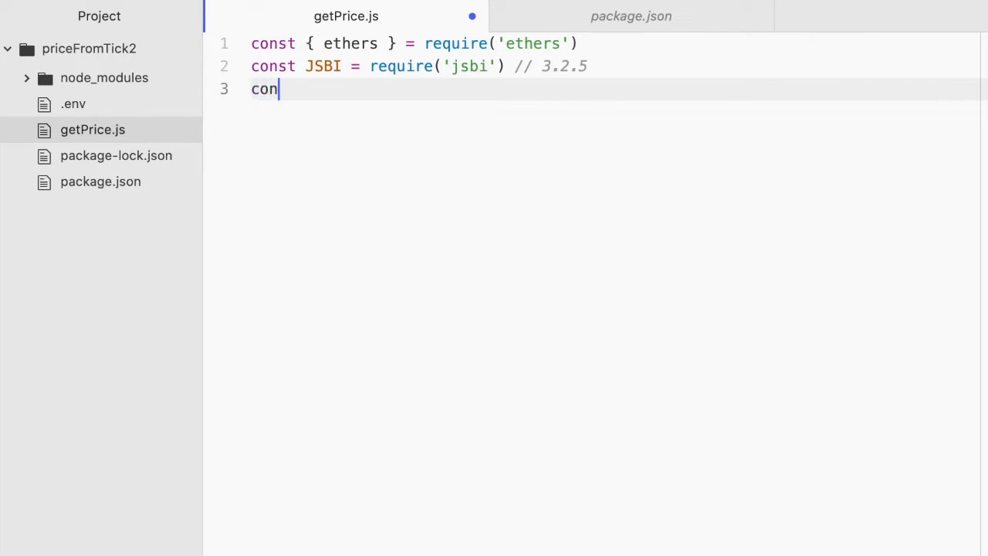
text(st)
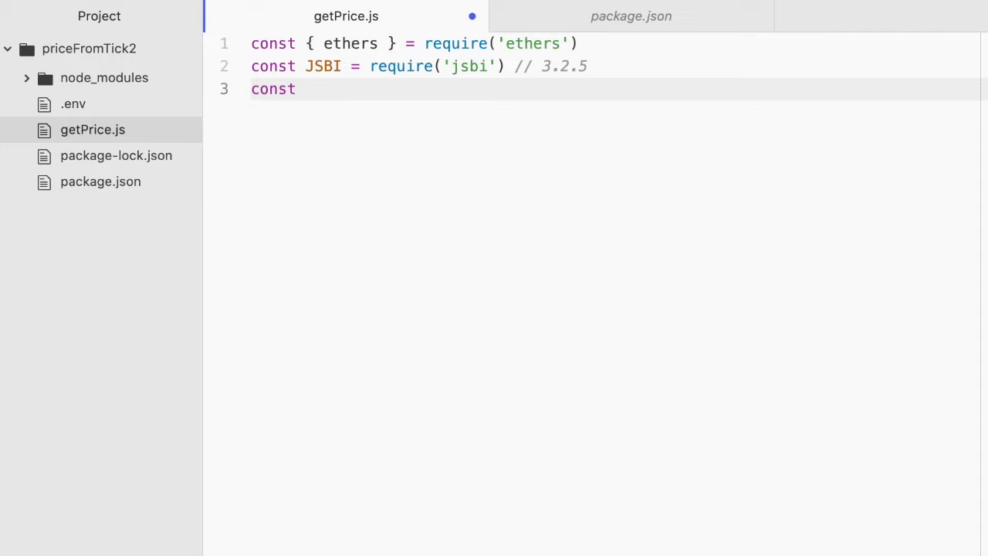
text({ Tic})
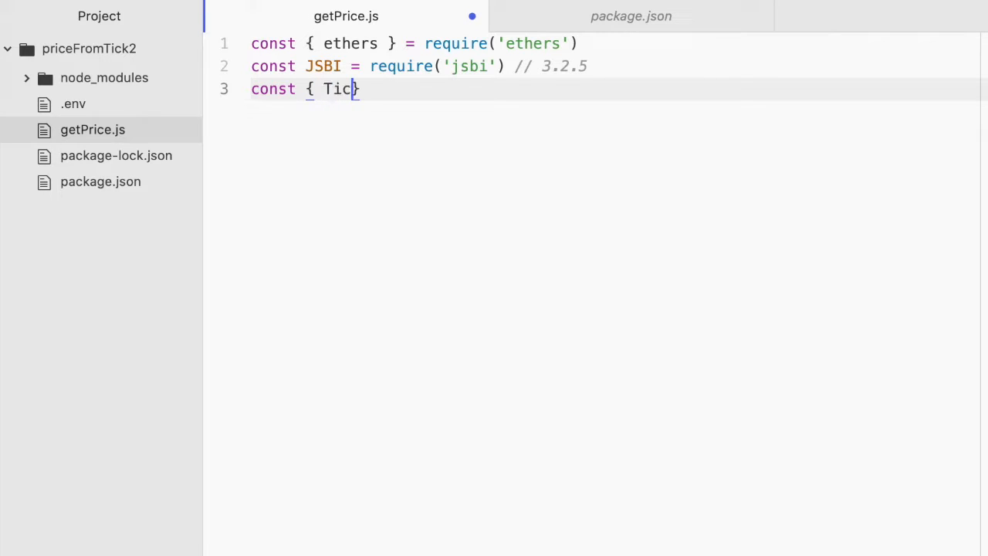
text(kMath,)
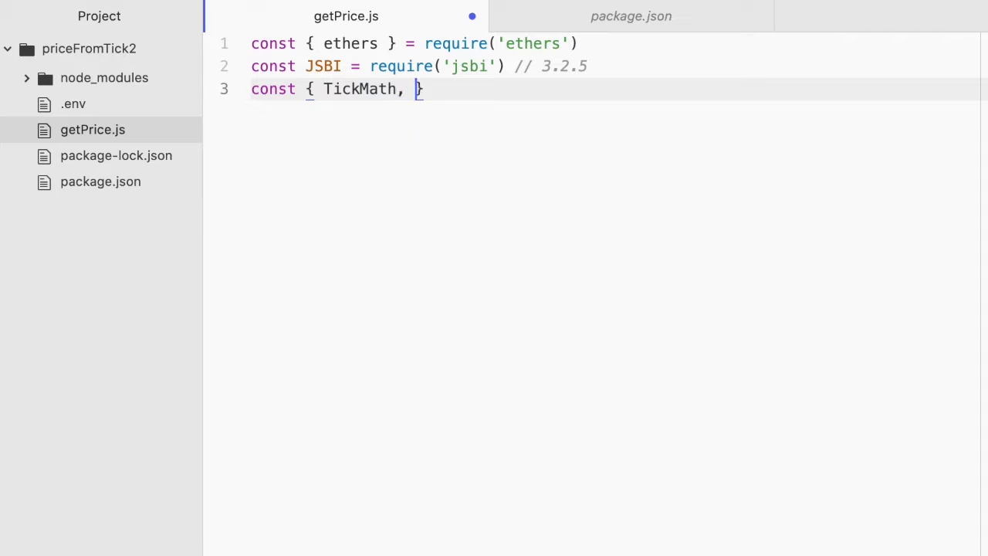
text(Full)
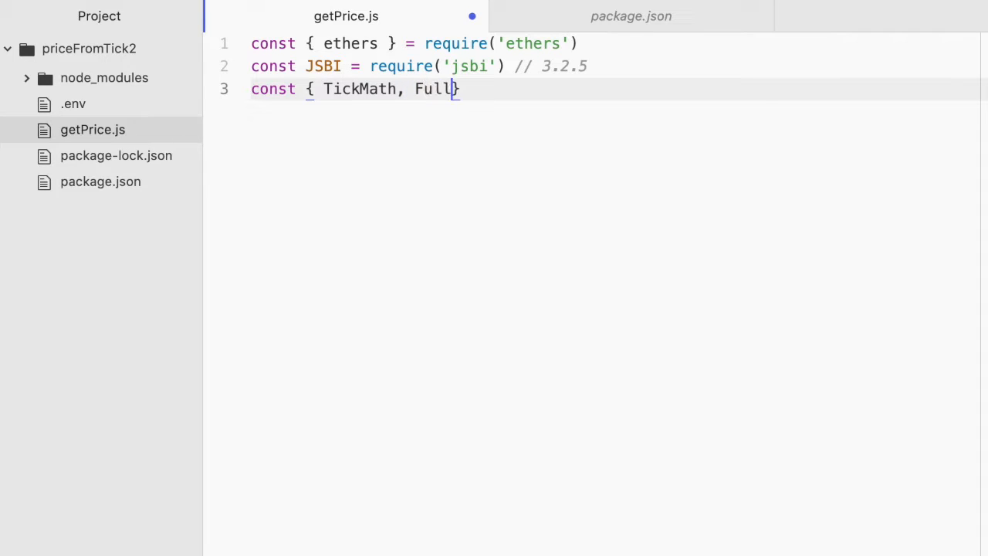
text(Math } =)
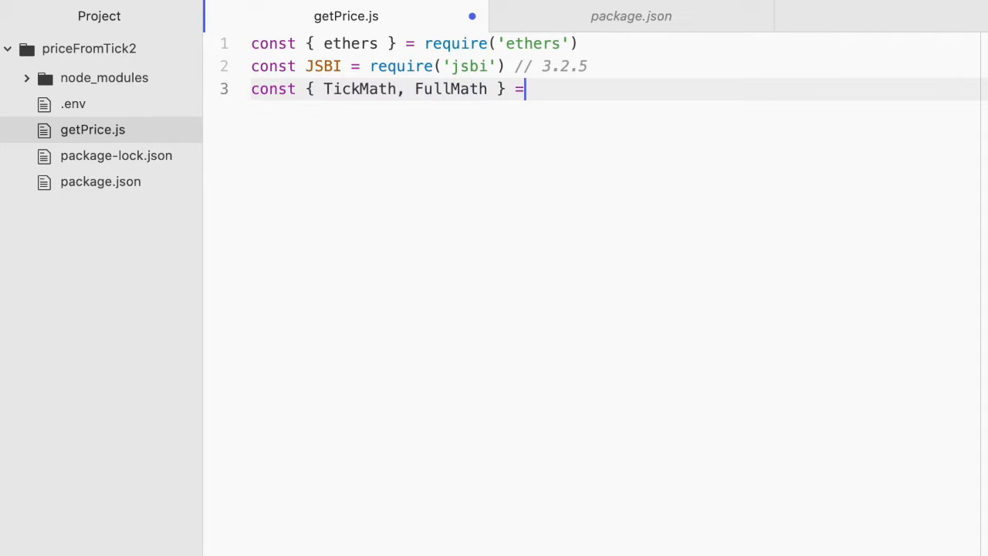
text(require())
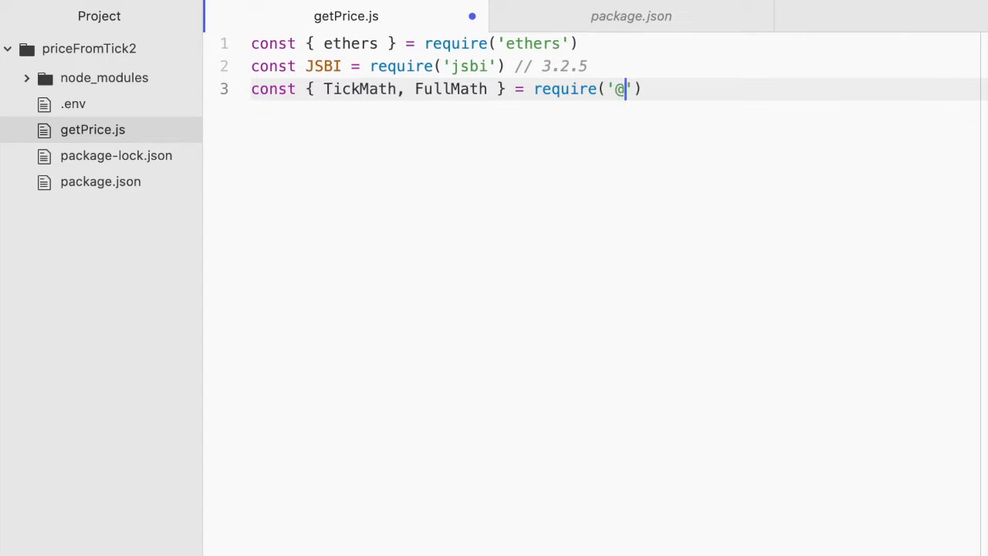
text(uniswap/)
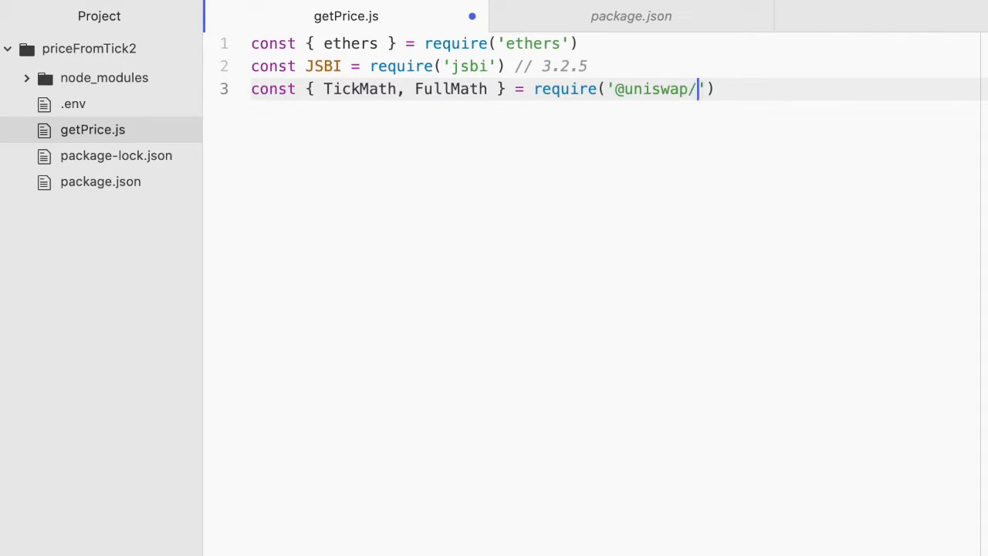
text(v3-sd)
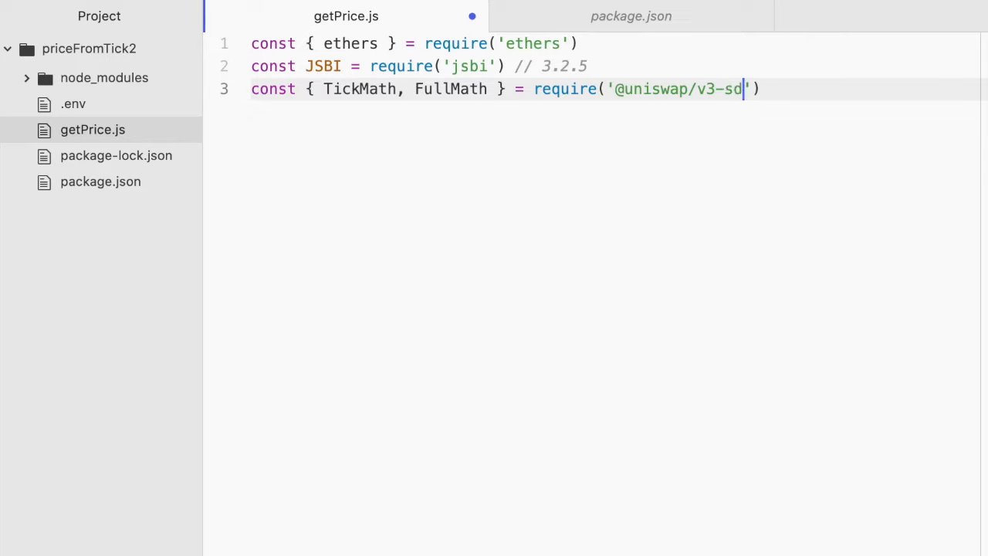
text(k)
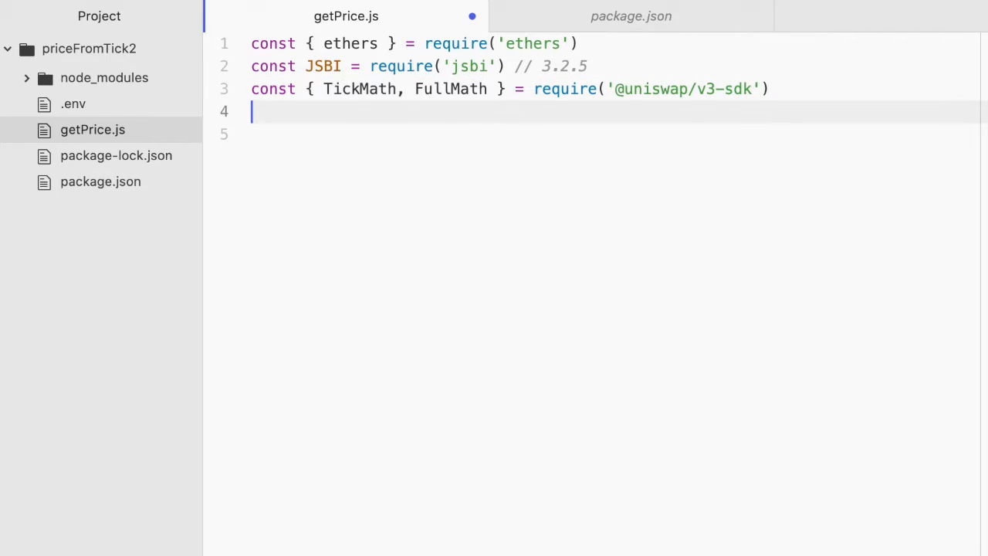
- Load the dotenv configuration with require('dotenv').config()
text(require('d)
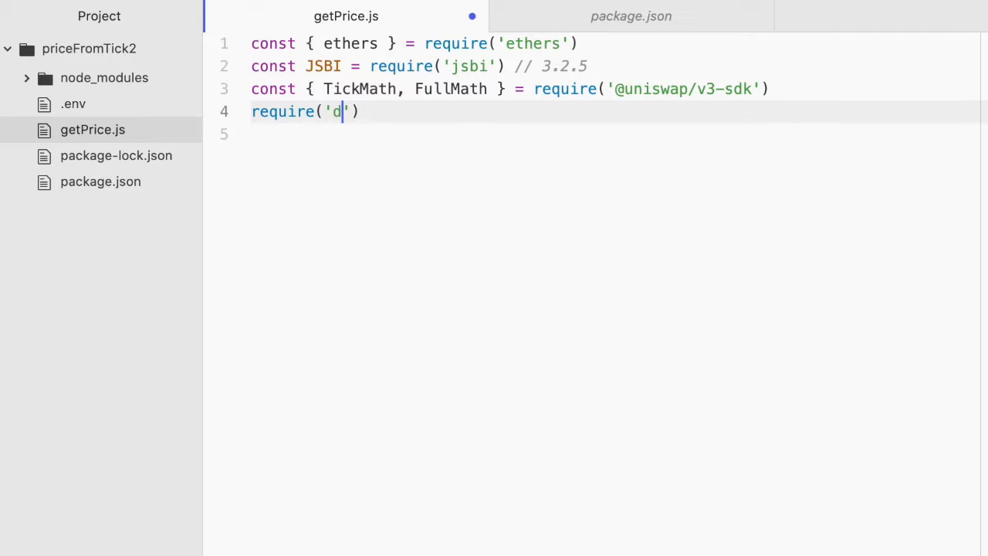
text(otenv)
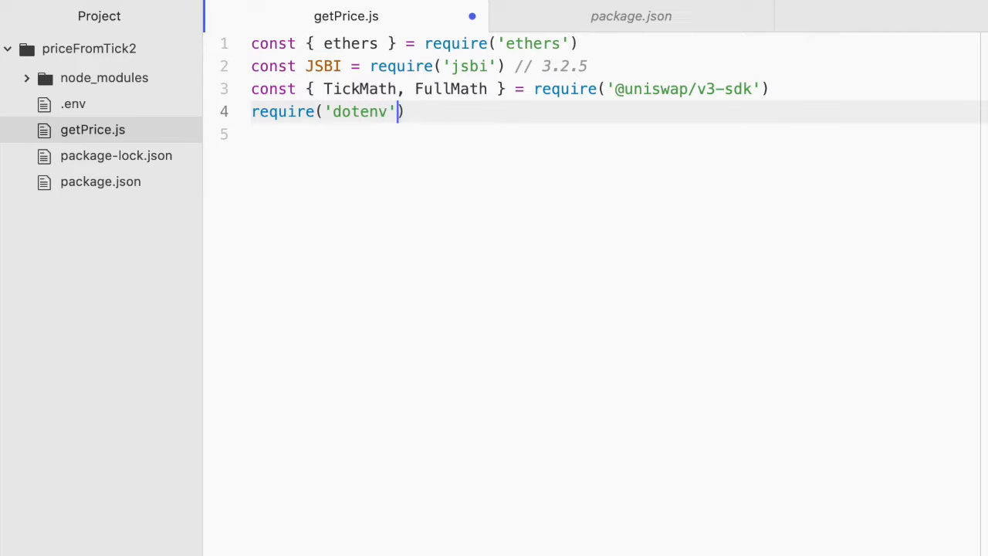
text(.config())
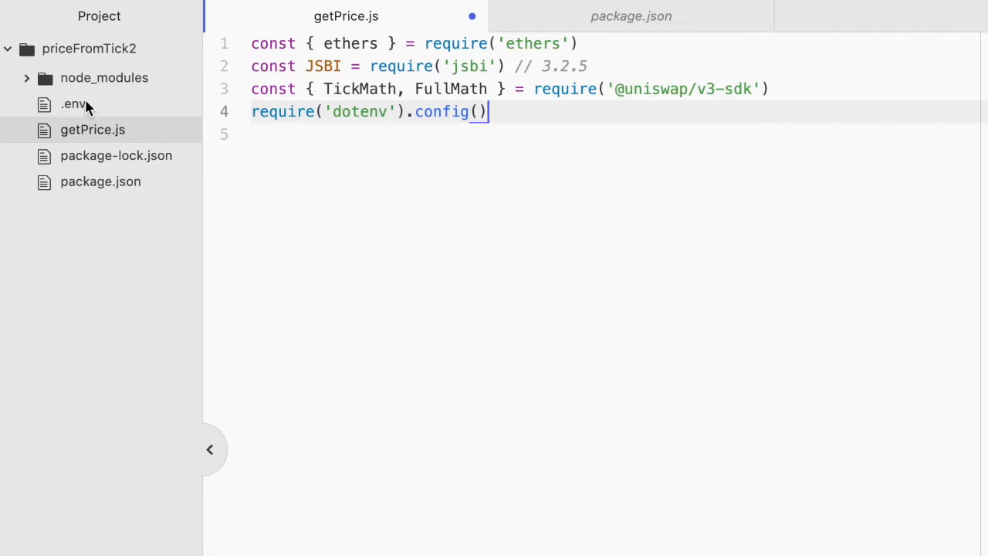
mouse_move(510, 171)
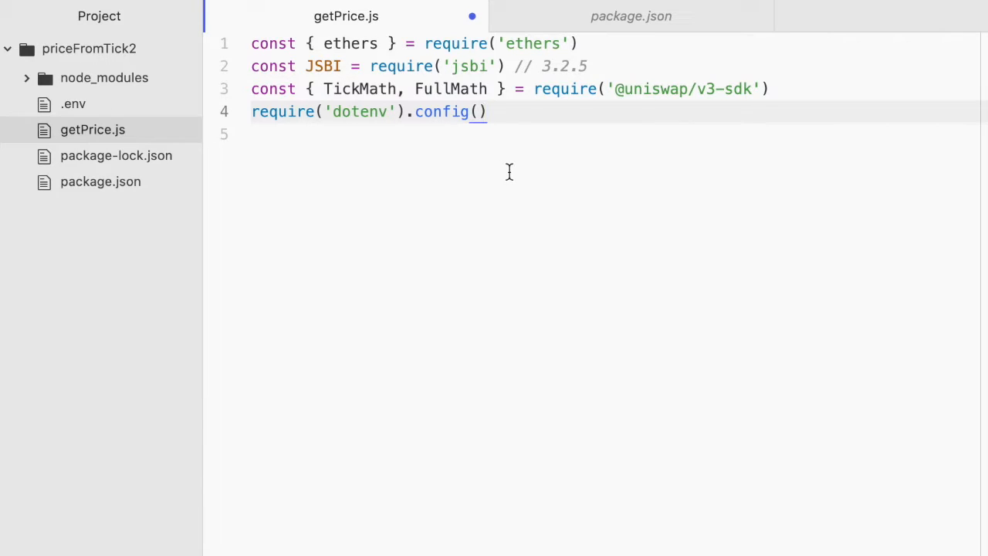
- Define INFURA_URL_MAINNET from process.env.INFURA_URL_MAINNET
text(const IN)
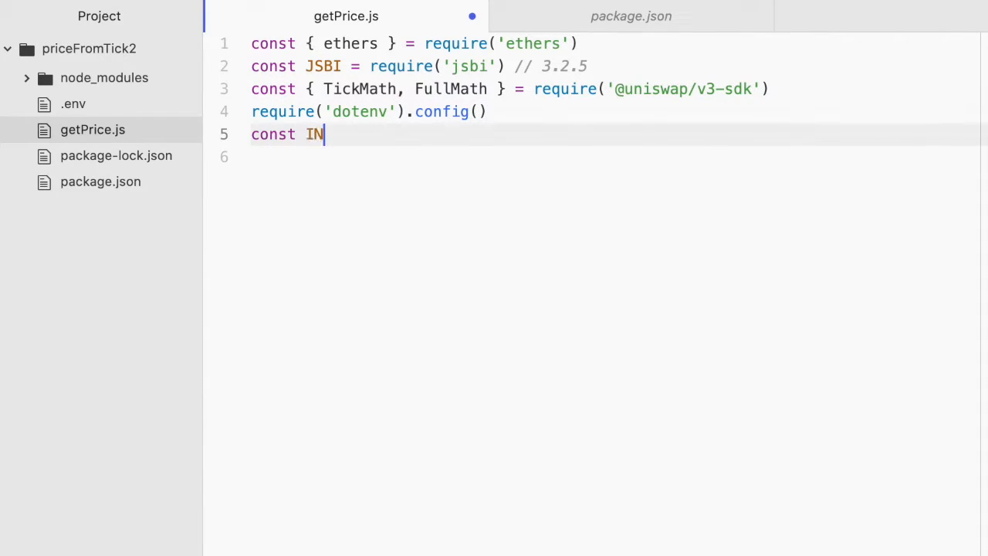
text(FURA_UR)
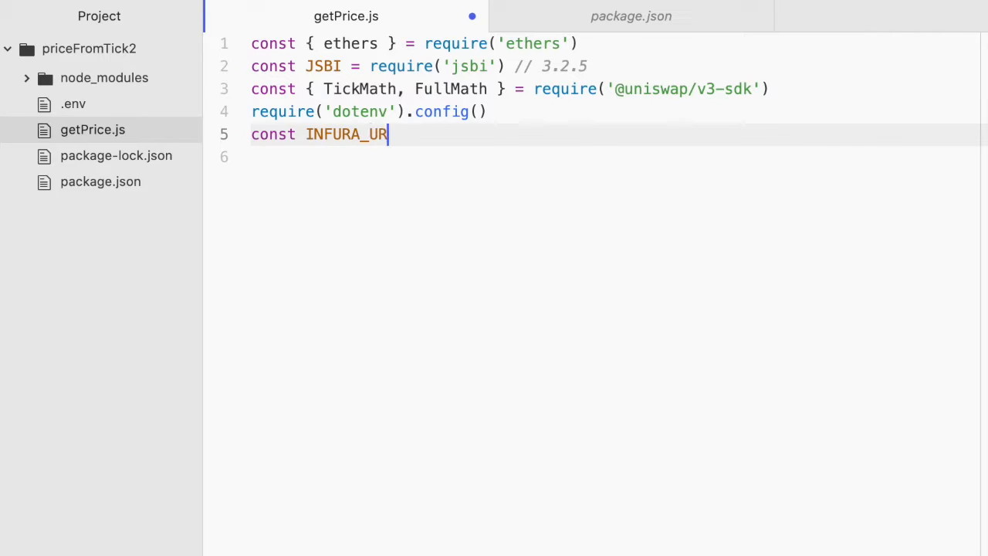
text(L_MAINNET)
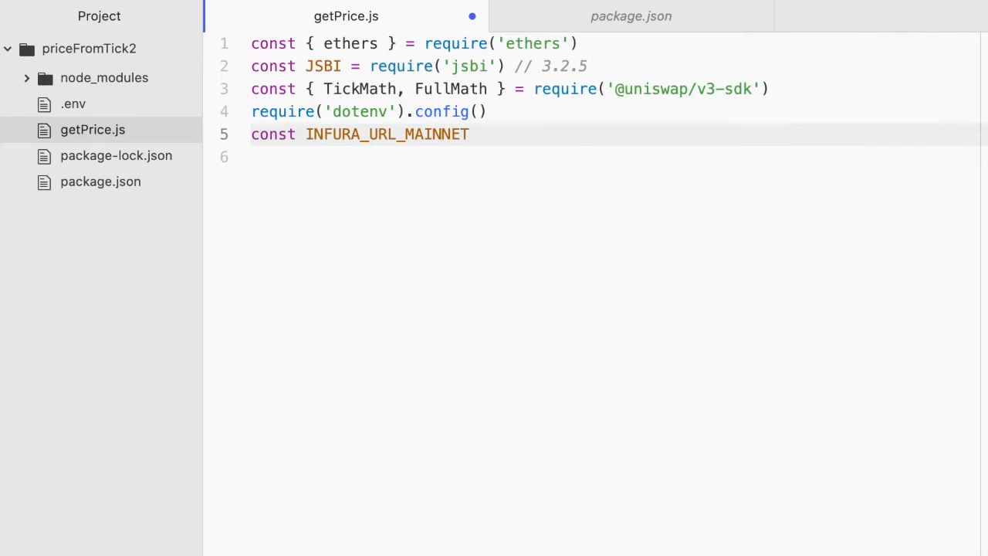
text(= pro)
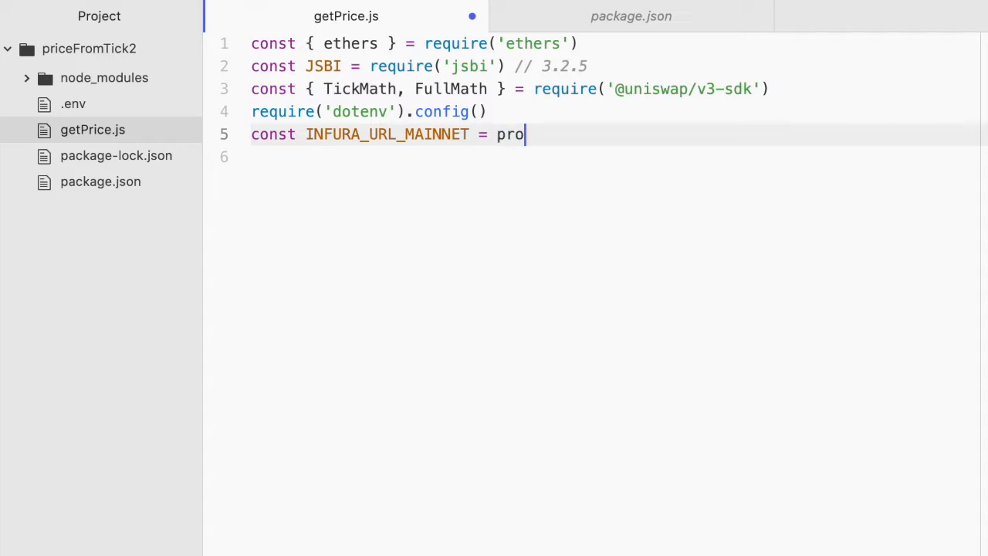
text(cess)
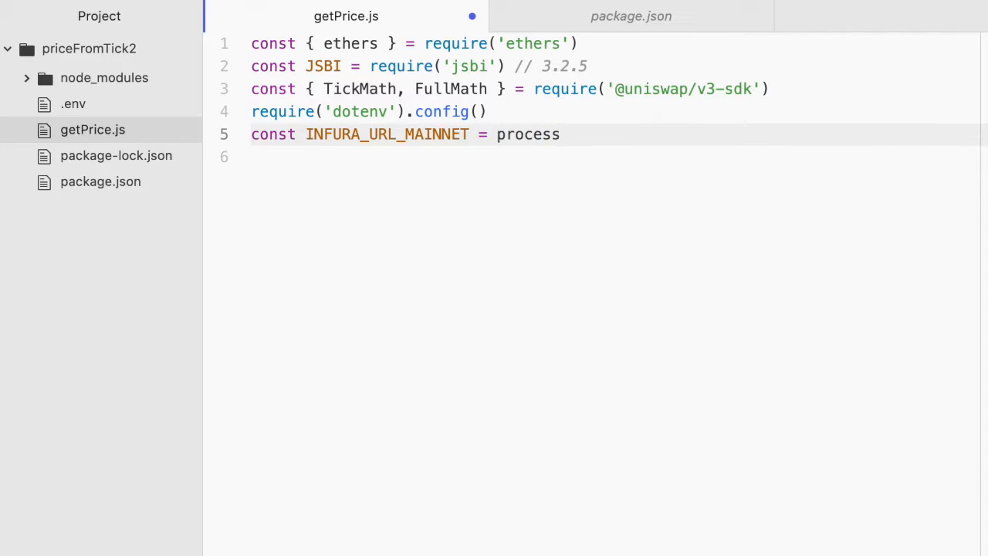
text(.env.)
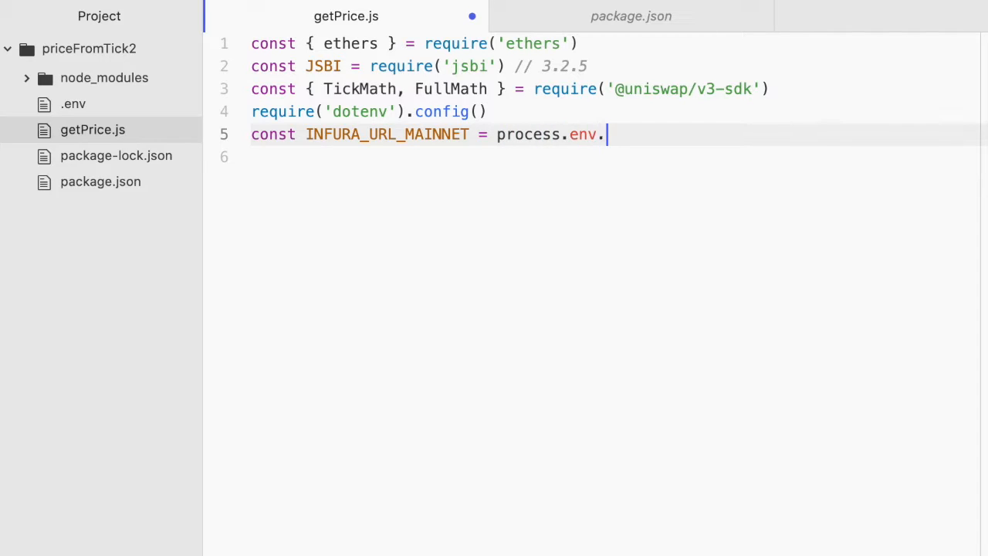
double_click(386, 134)
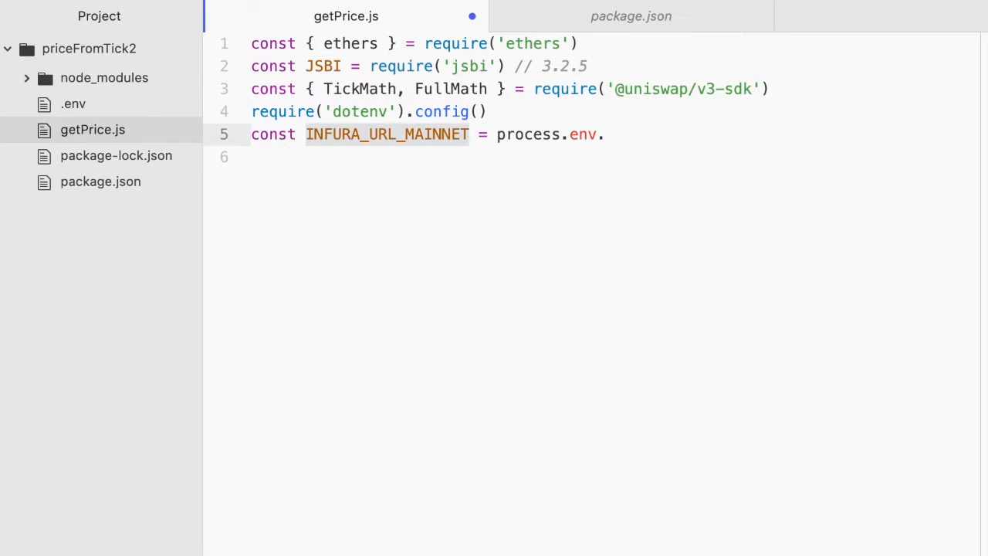
text(INFURA_URL_MAINNET)
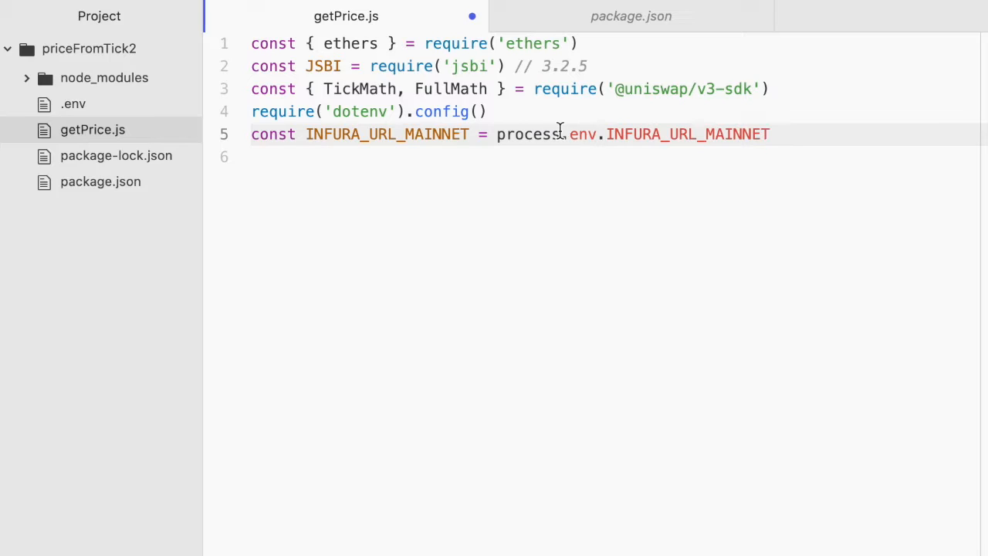
key(Enter)
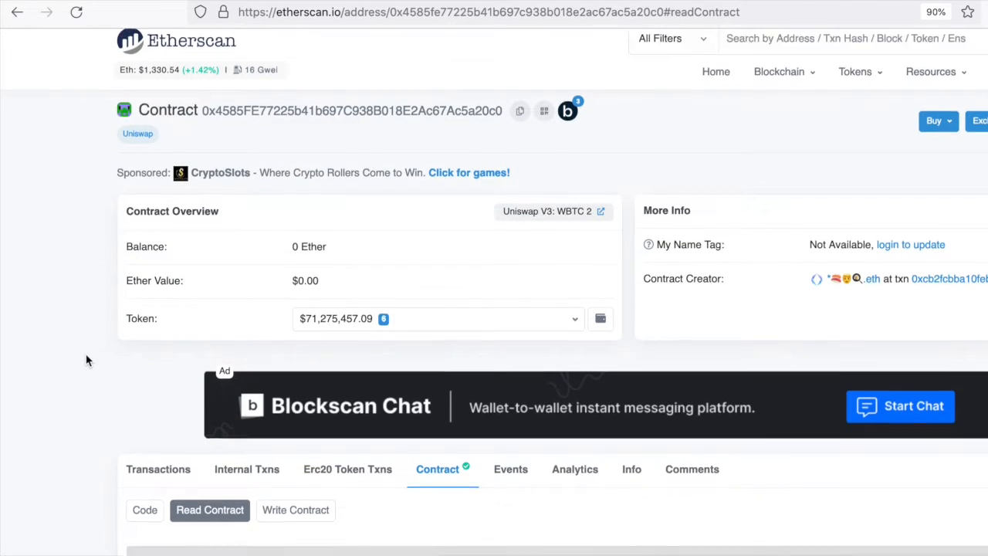
- Locate the pool contract's token0 and token1 address results on Etherscan
scroll(down, 3)
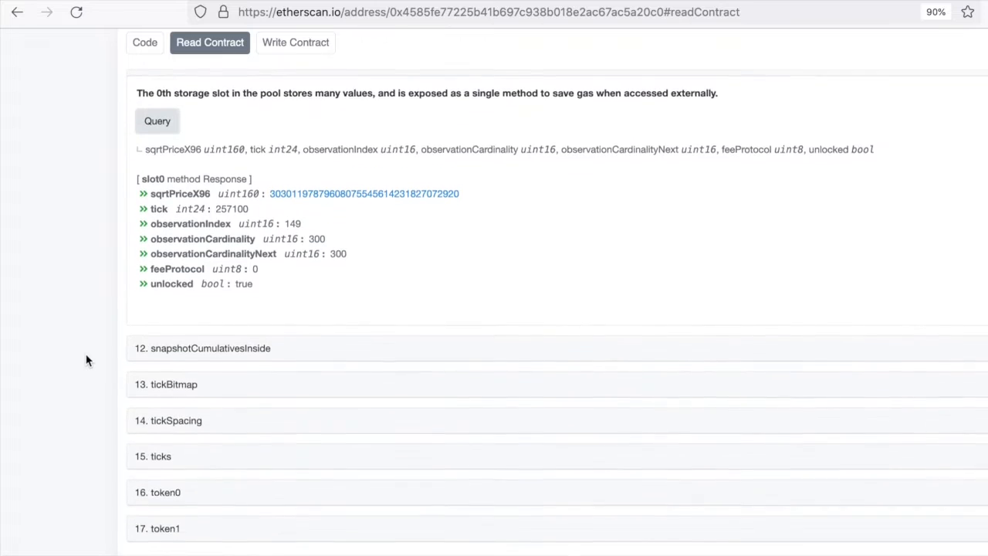
scroll(up, 3)
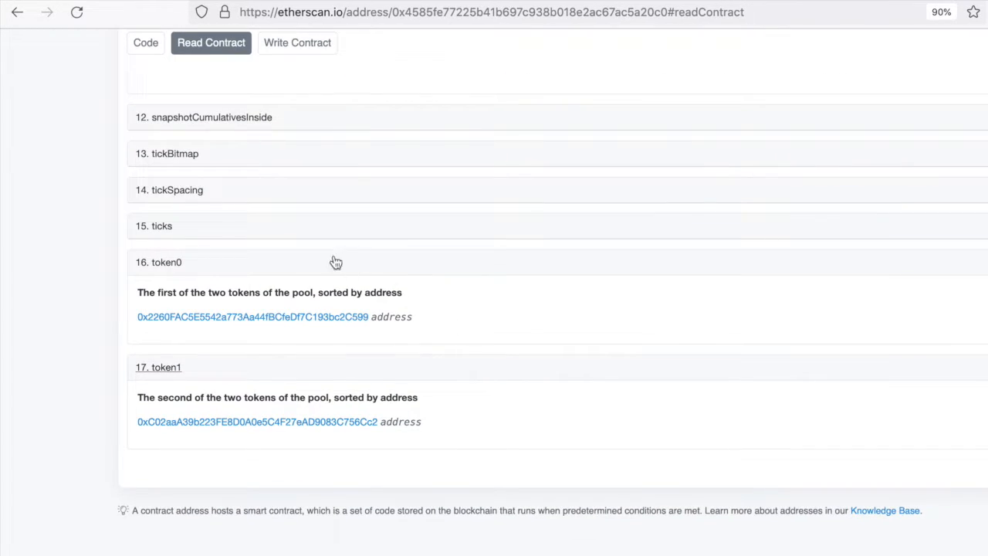
mouse_move(182, 377)
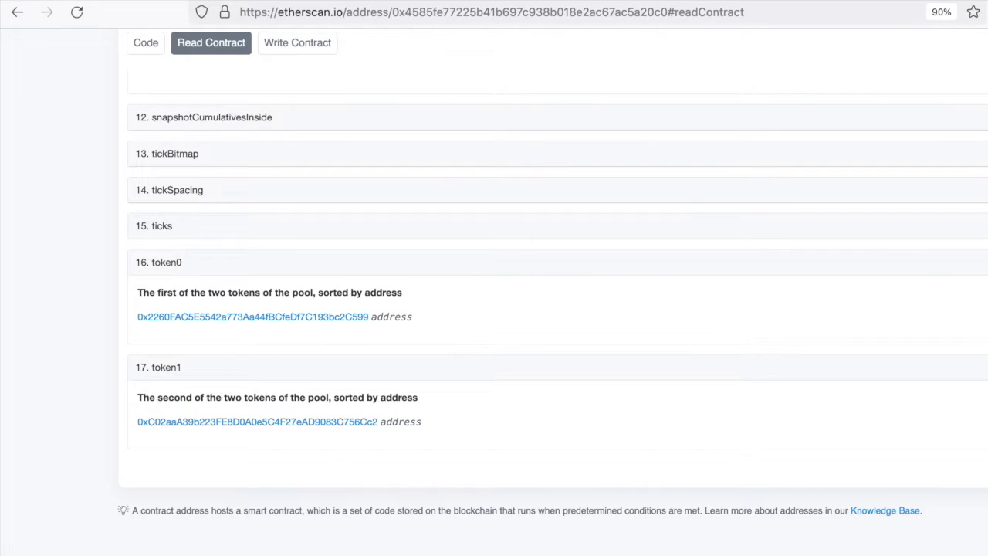
click(253, 317)
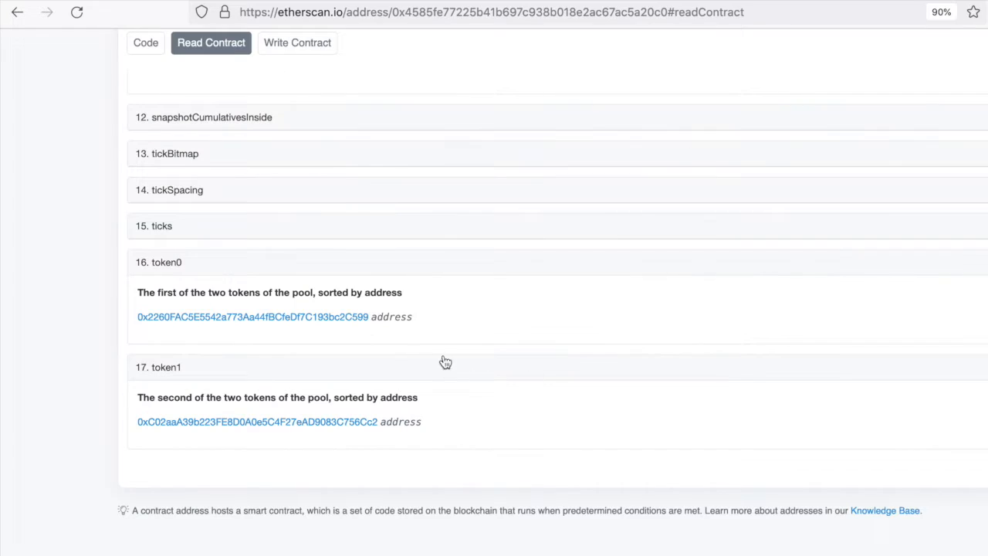
mouse_move(417, 338)
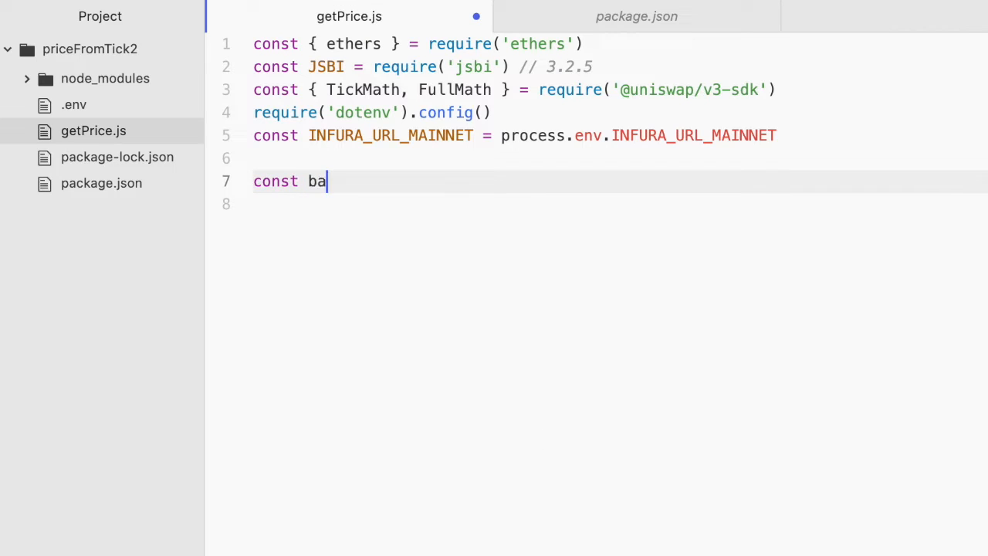
- Declare empty baseToken and quoteToken string constants, each commented WBTC
text(sToken =)
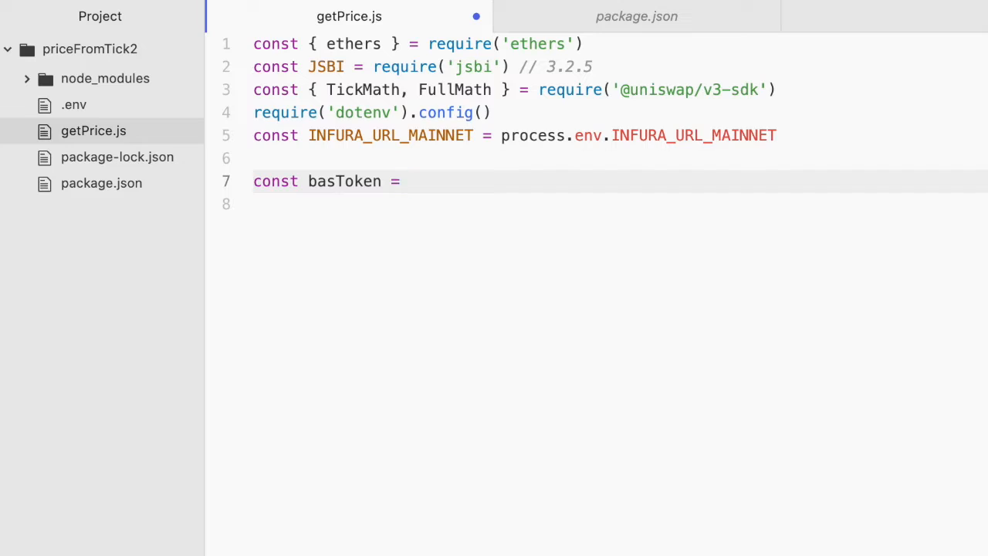
text('' //)
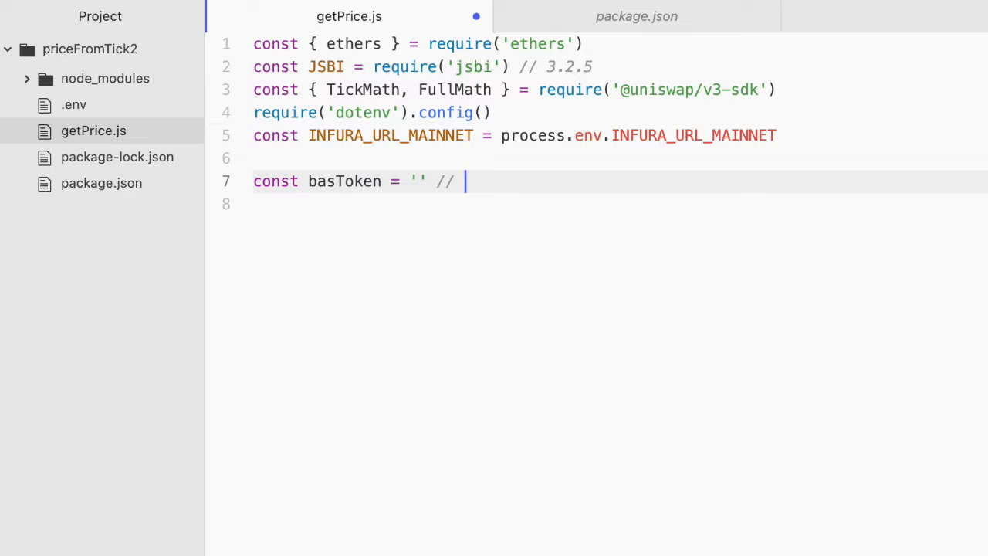
text(WB)
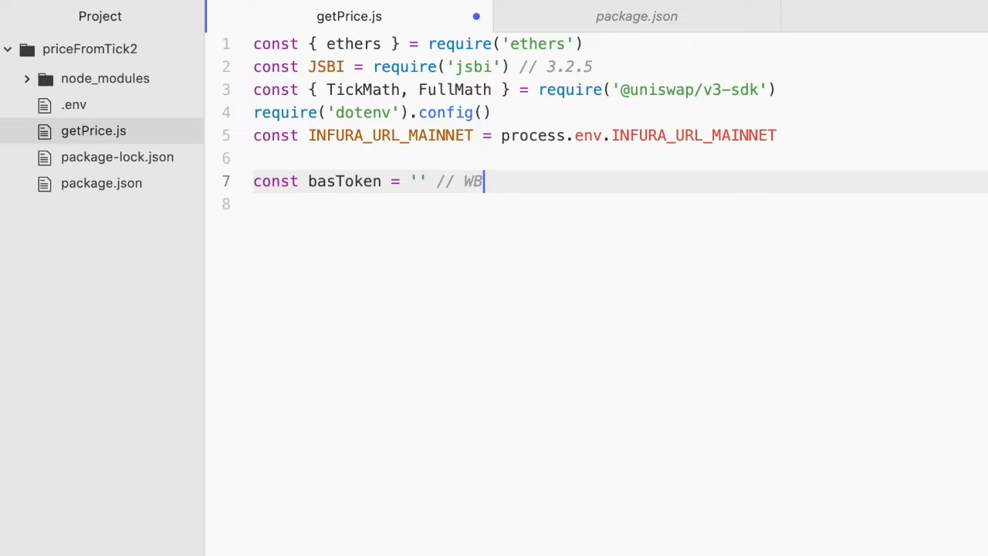
text(TC)
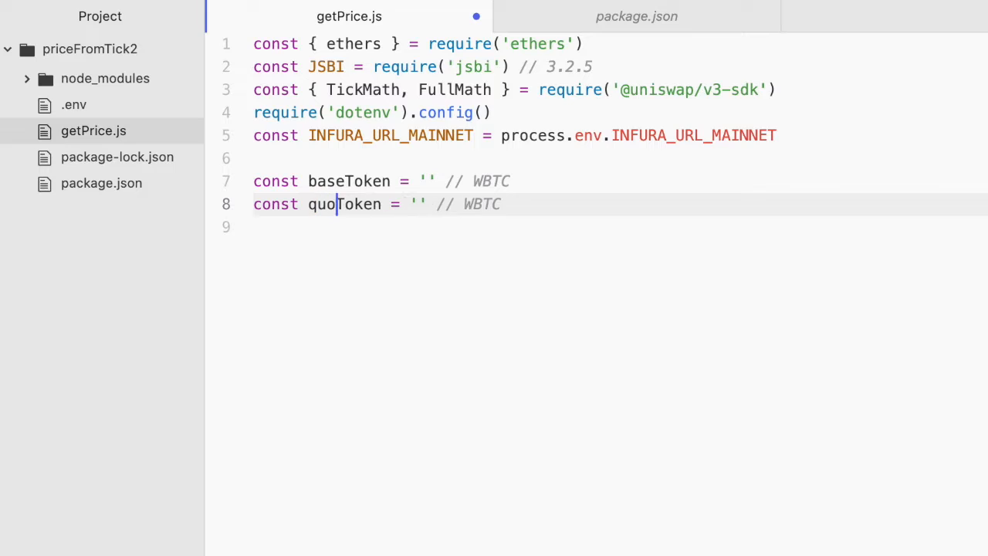
text(te)
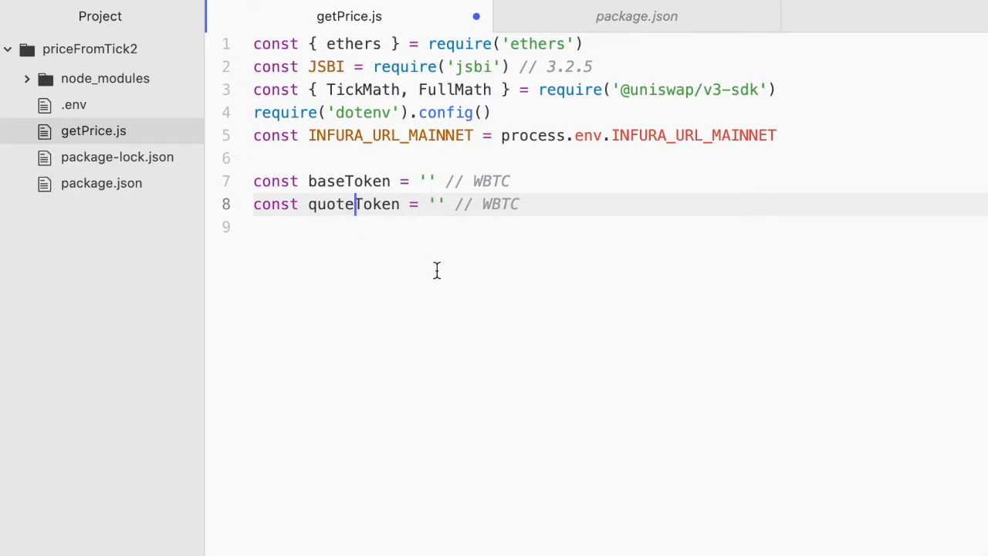
mouse_move(579, 294)
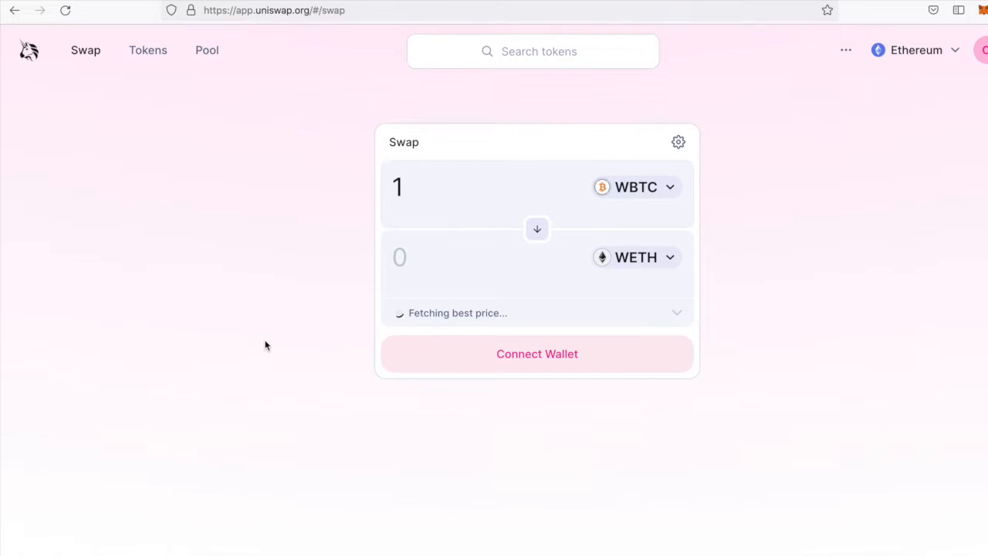
click(401, 187)
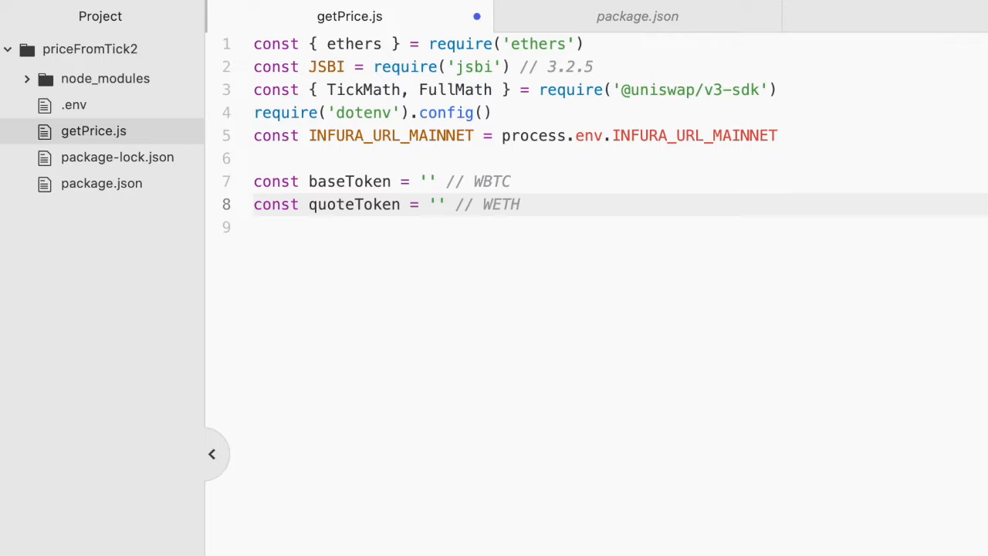
mouse_move(433, 269)
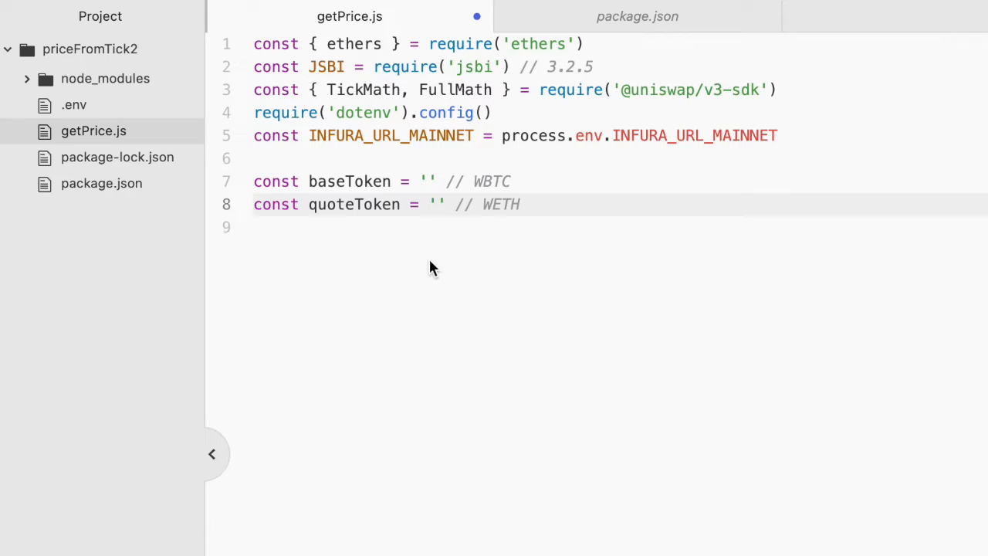
- Assign the WBTC address 0x2260FAC5E5542a773Aa44fBCfeDf7C193bc2C599 and the WETH address to the token constants
text(0x2260FAC5E5542a773Aa44fBCfeDf7C193bc2C599)
text(0xC02aaA39b223FE8D0A0e5C4F27eAD9083C756Cc2)
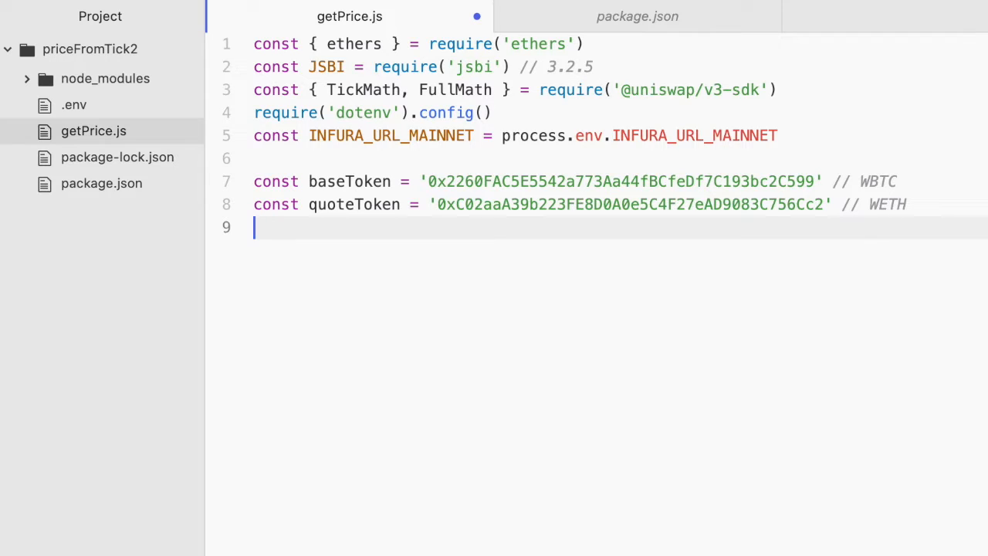
key(Enter)
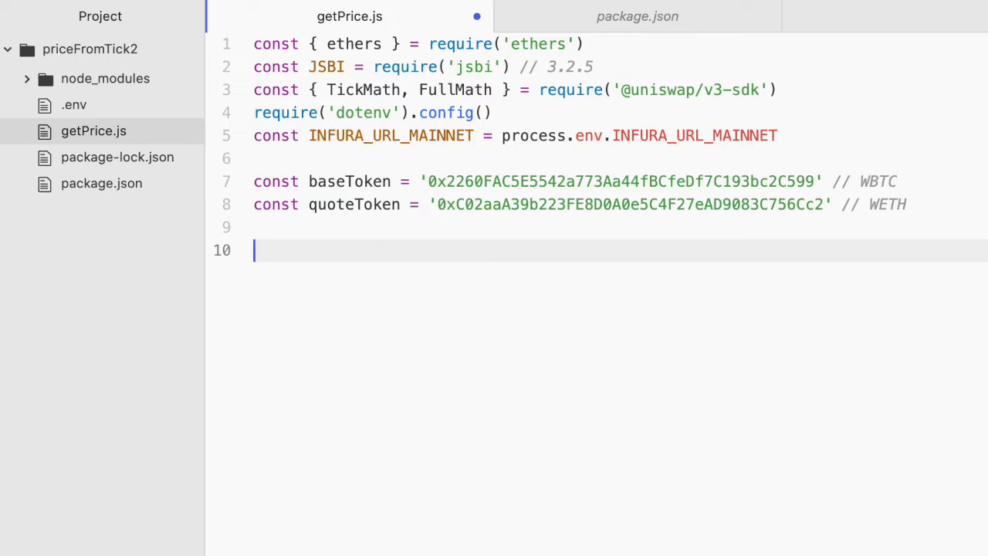
- Write const provider = new ethers.providers.JsonRpcProvider() in getPrice.js
text(const provid)
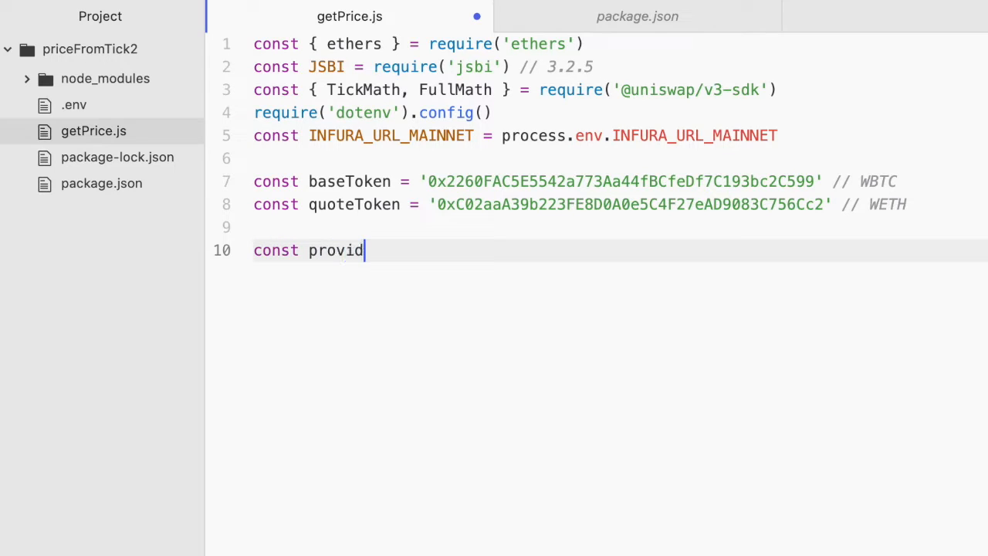
text(er = new ethers.pr)
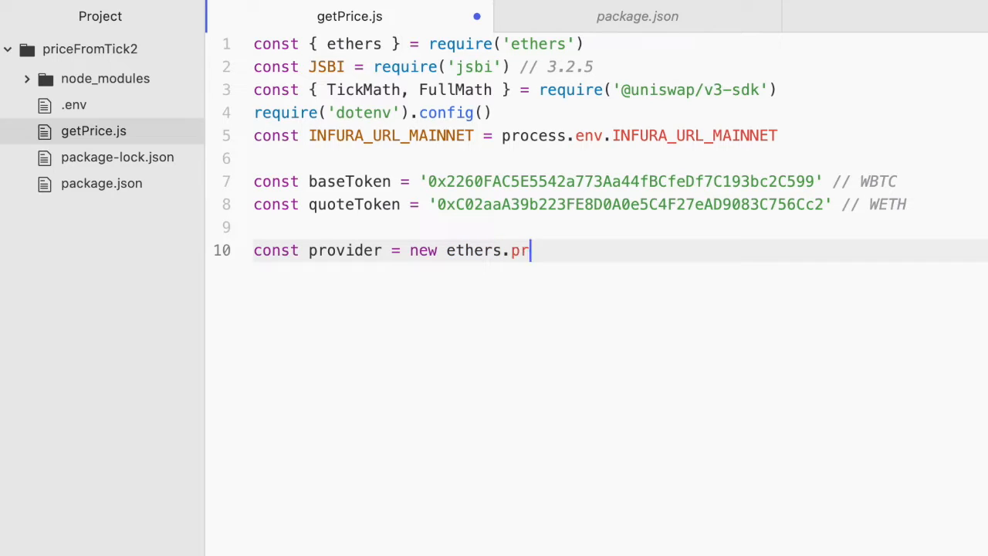
text(oviders.JS)
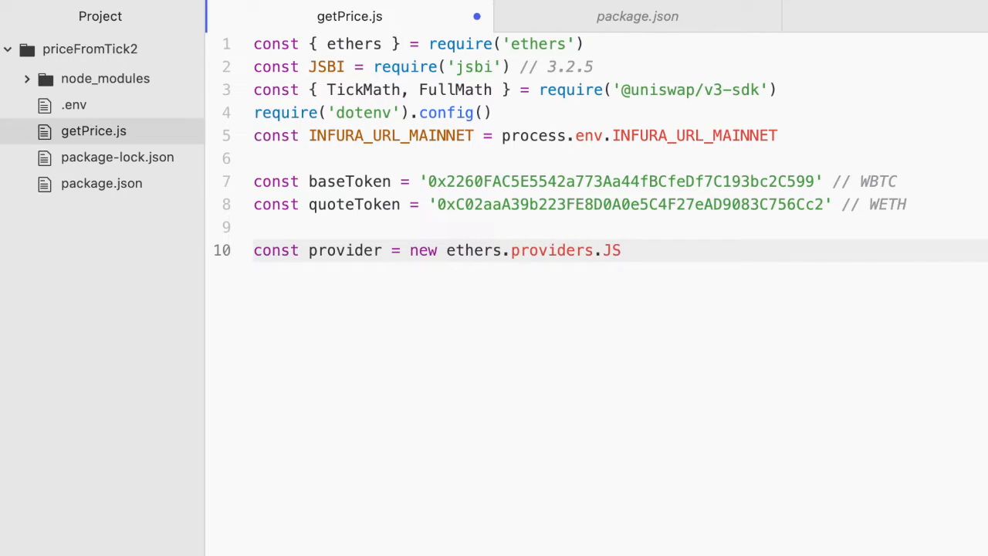
text(son)
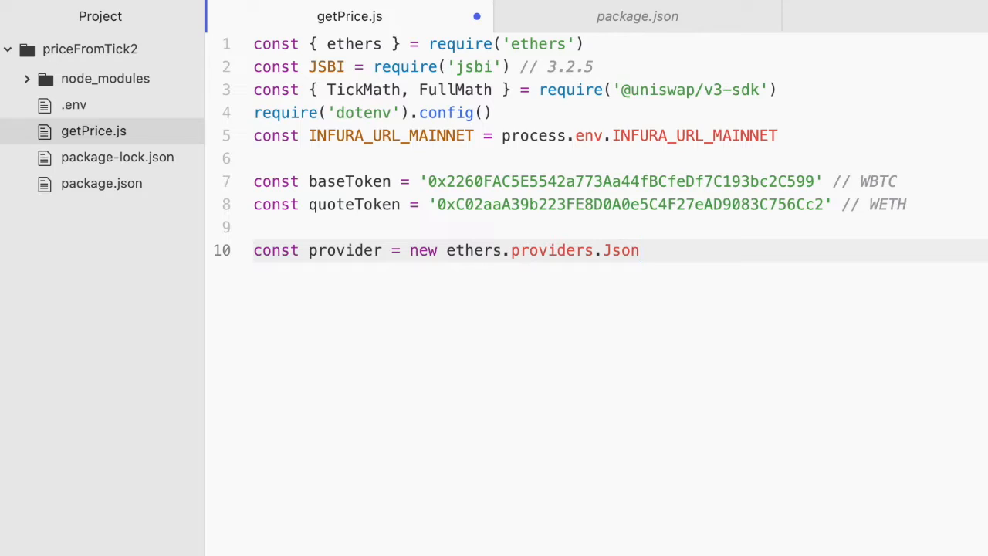
text(RpcP)
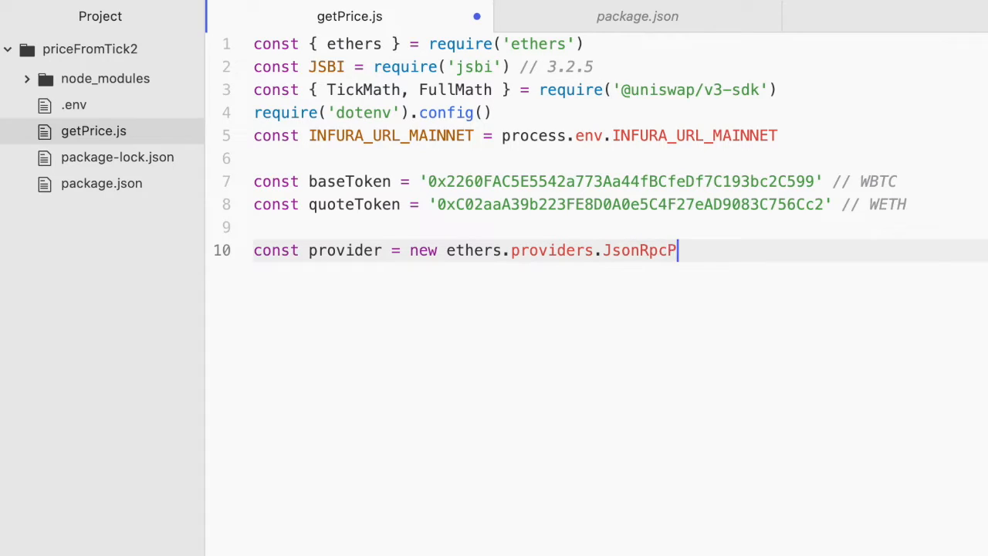
text(rovider)
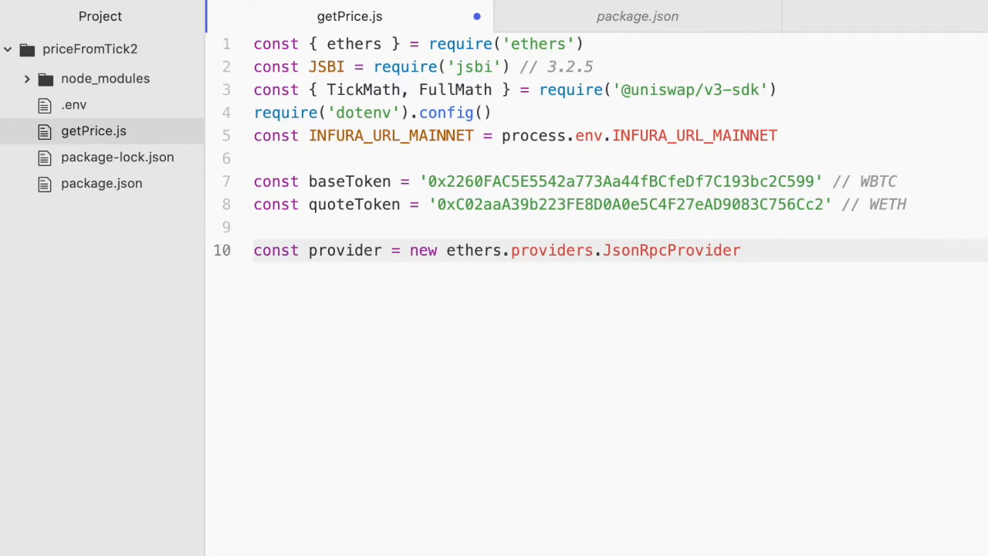
text(())
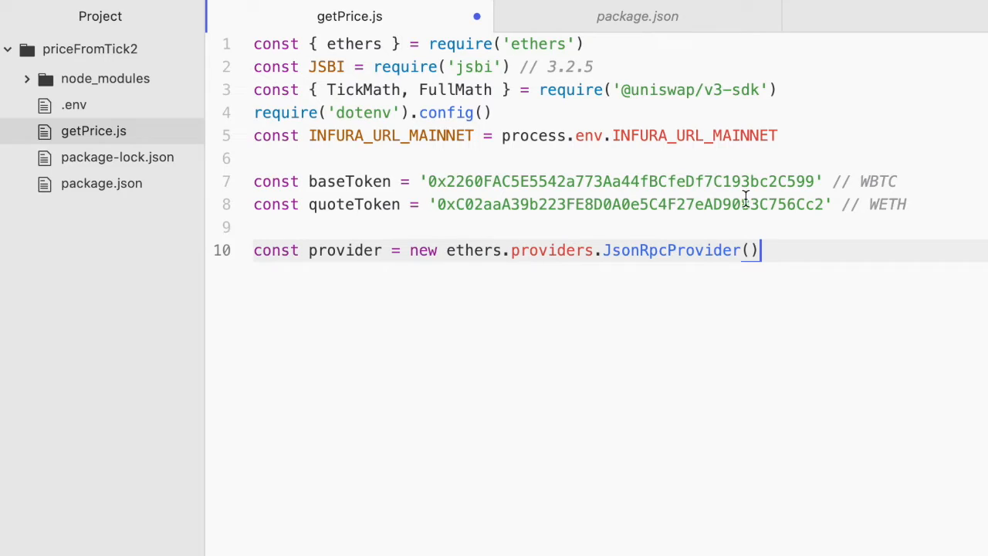
- Pass INFURA_URL_MAINNET to the provider and leave blank lines below for new code
double_click(389, 136)
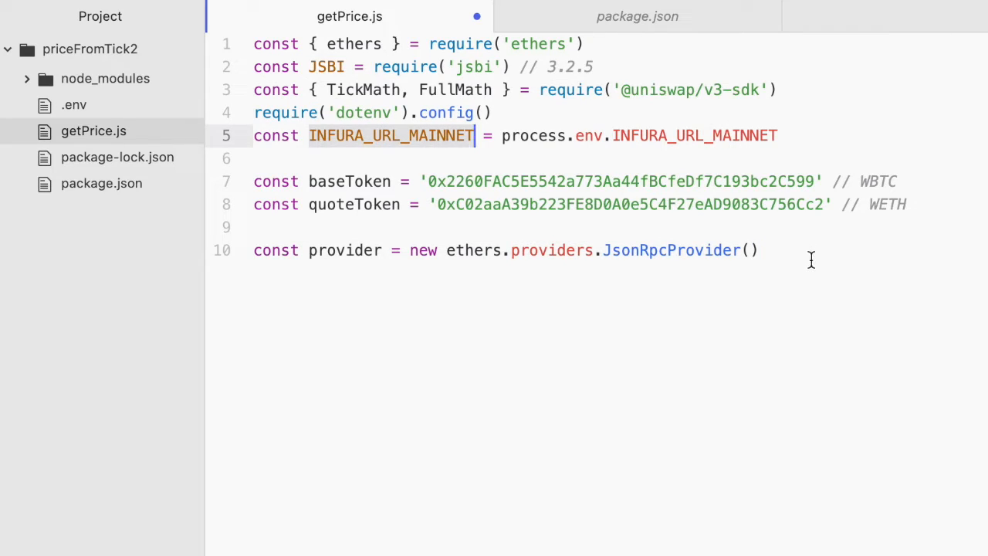
text(INFURA_URL_MAINNET)
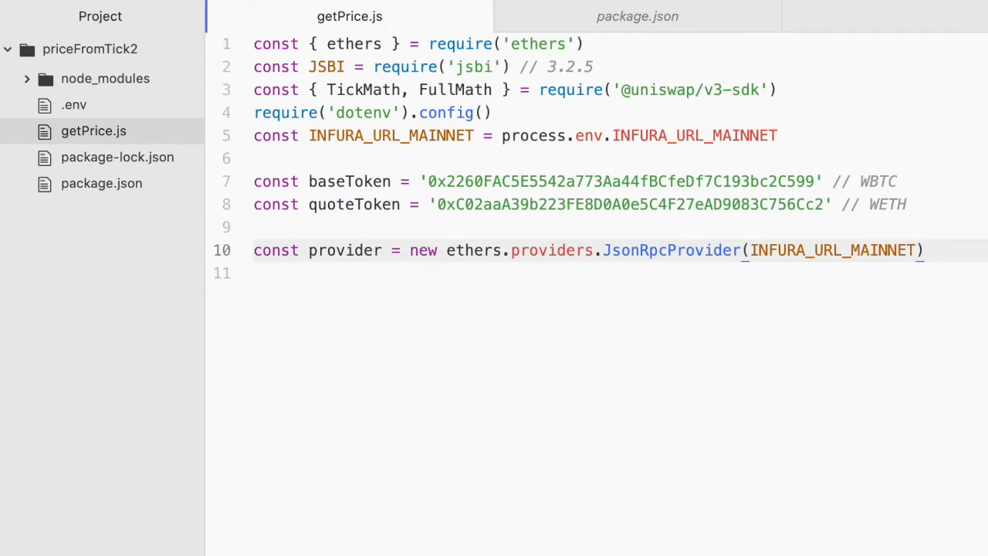
key(Enter)
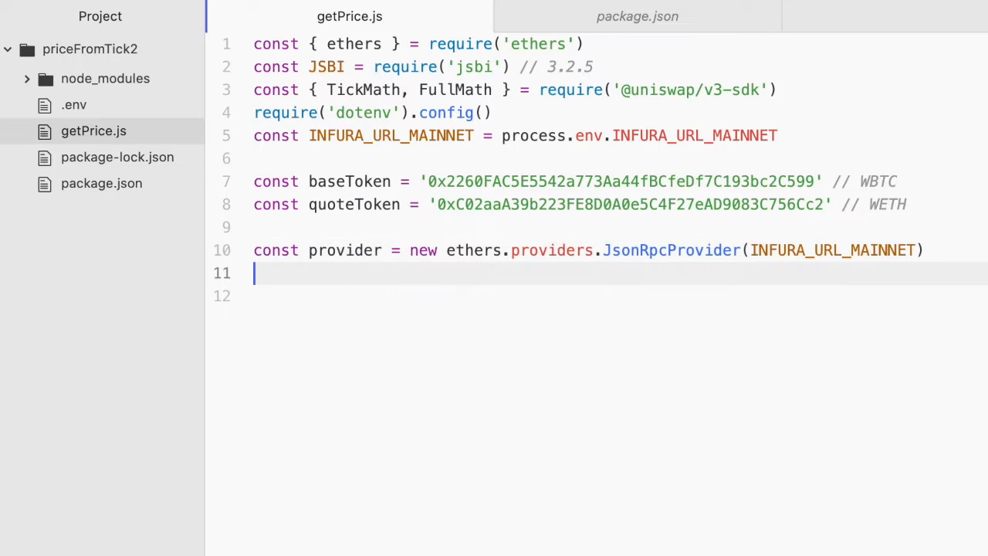
key(Enter)
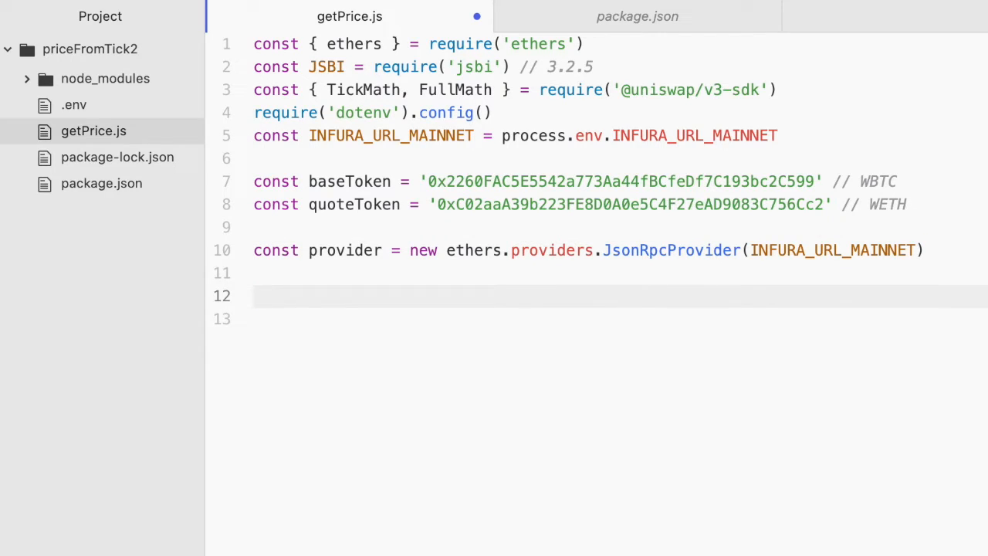
click(263, 296)
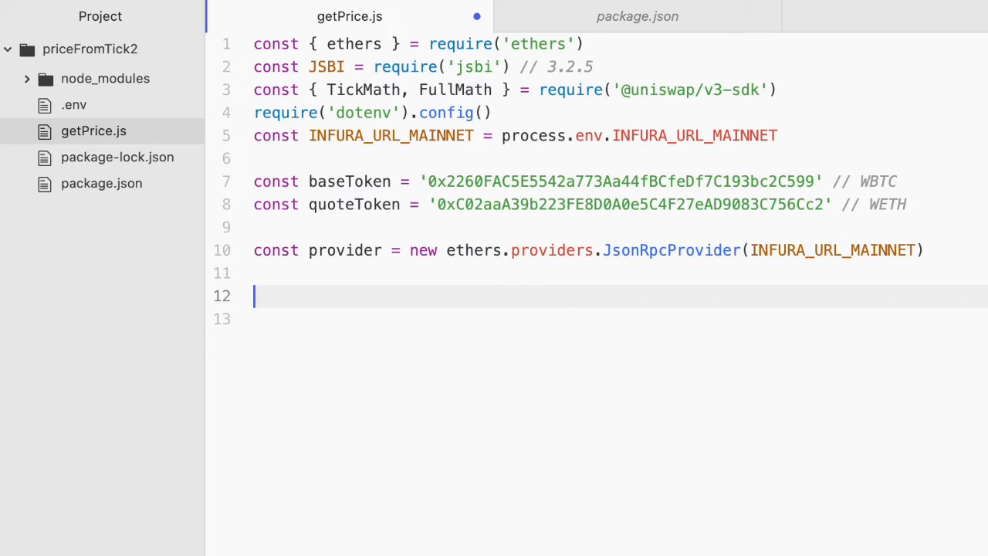
- Declare async function main() with an empty body
text(async)
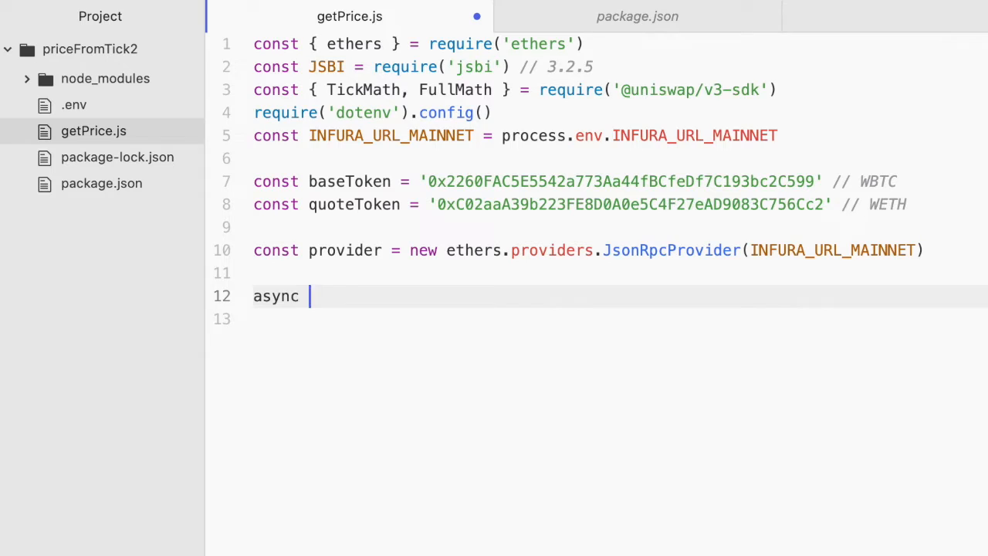
text(function main())
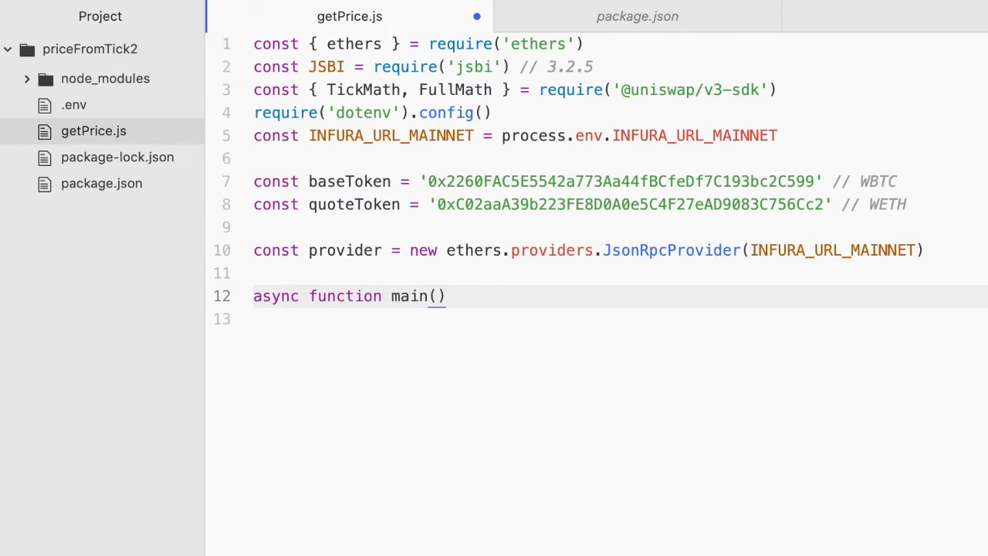
click(444, 297)
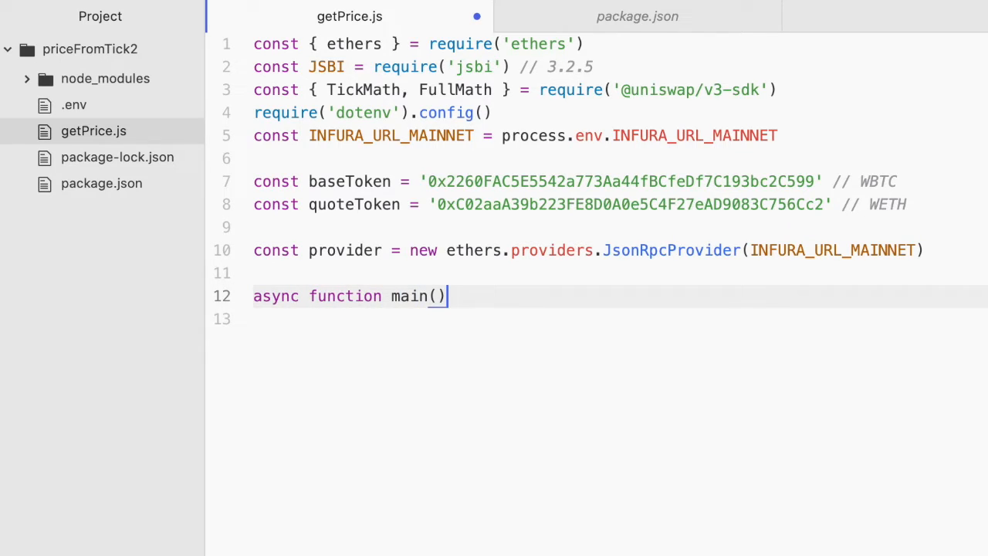
text({})
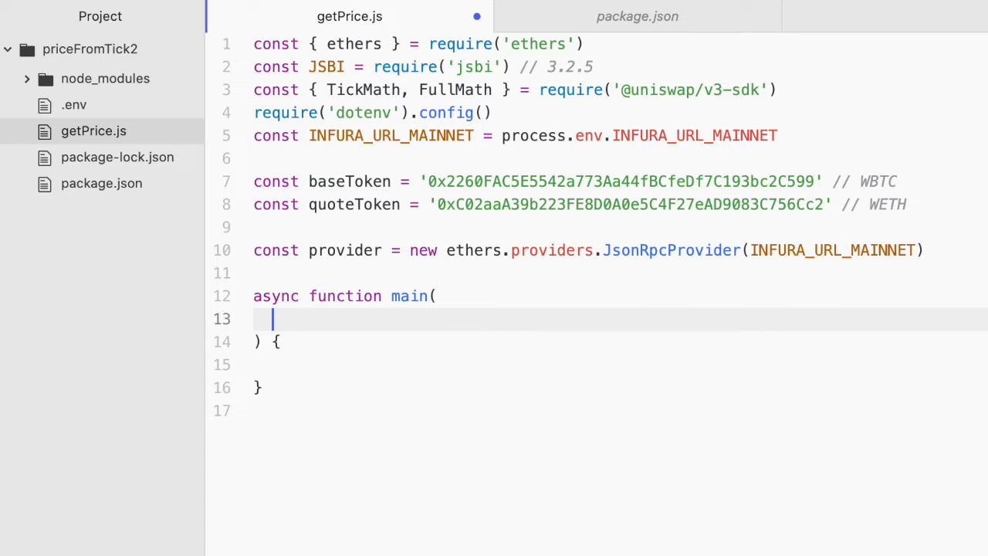
- Add the parameters baseToken, quoteToken and inputAmount to main
text(base)
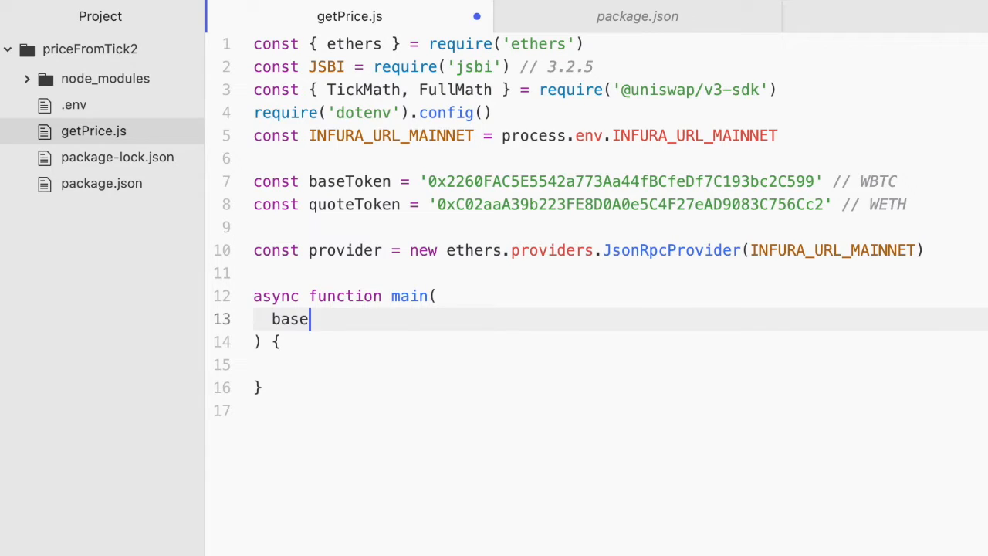
text(Token,)
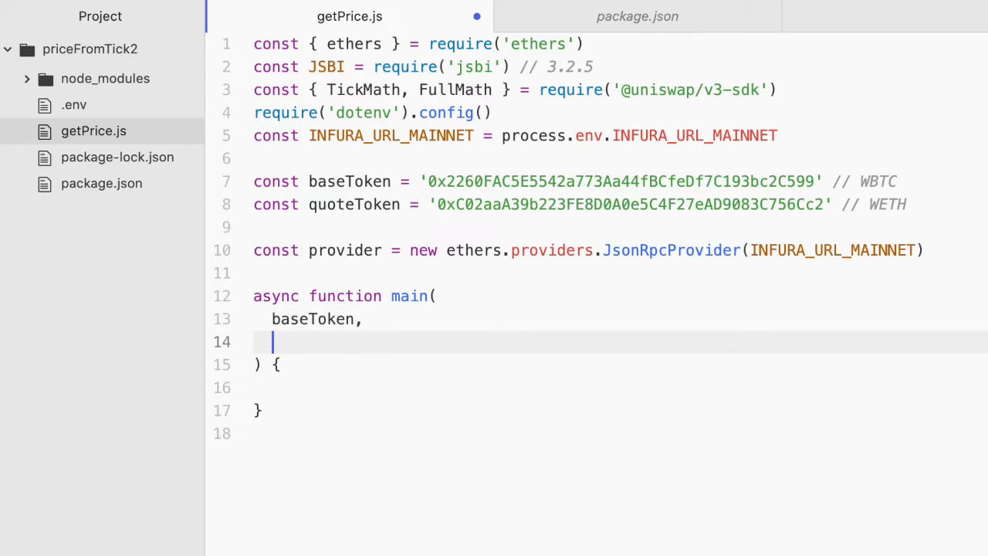
text(quoteToke)
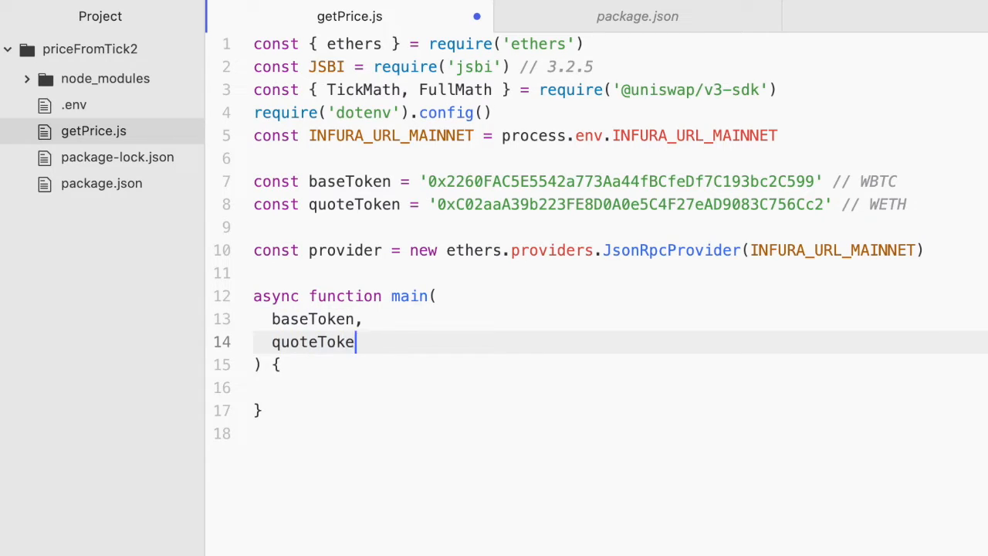
text(n,)
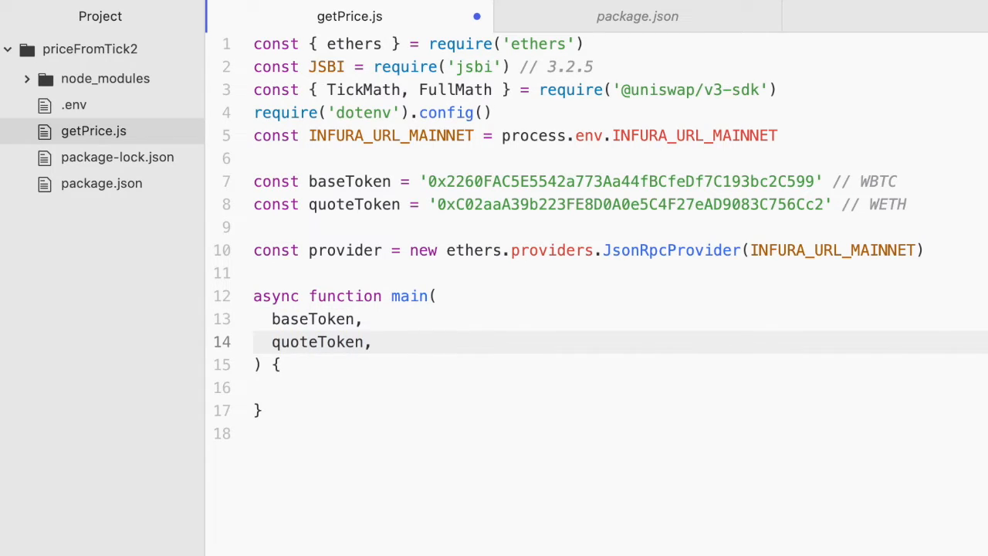
text(inp)
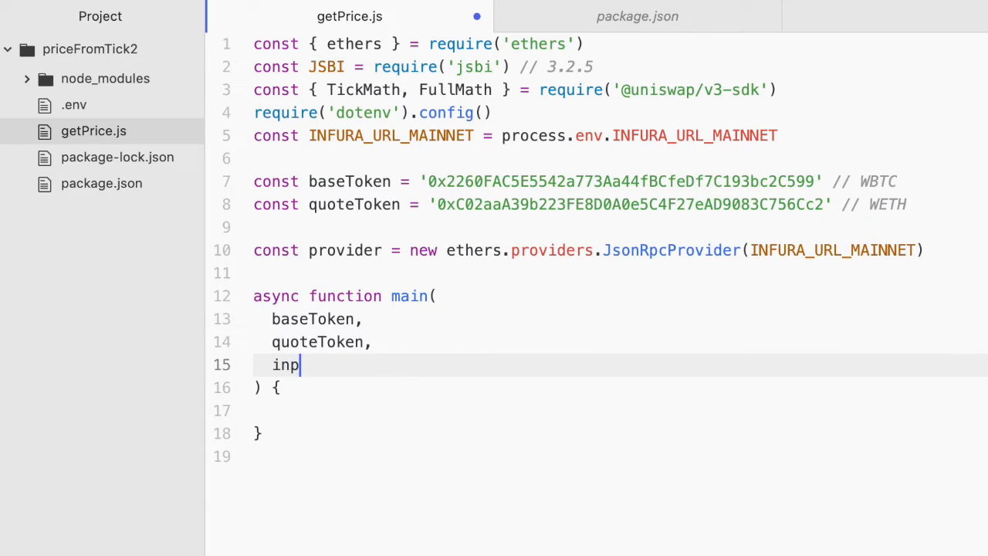
text(ut)
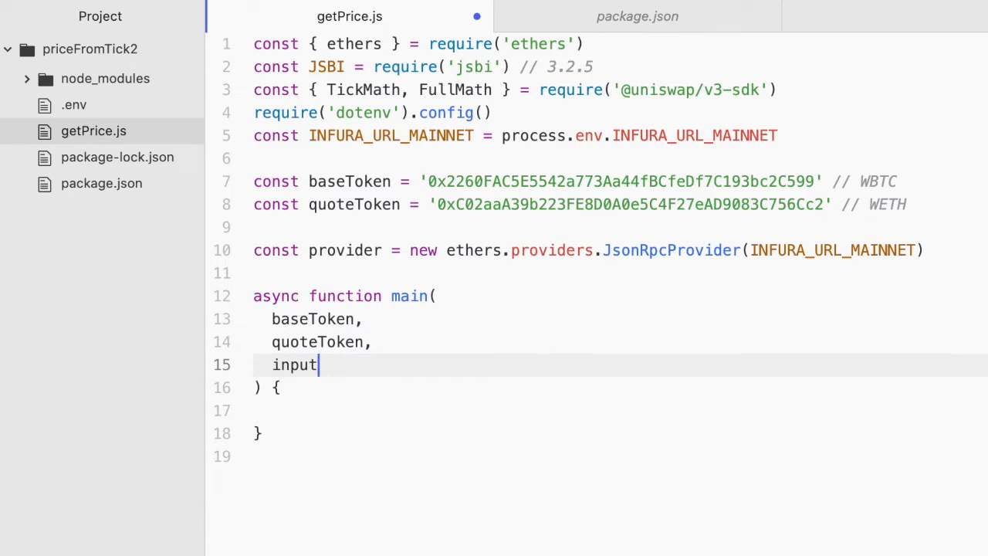
text(Amount)
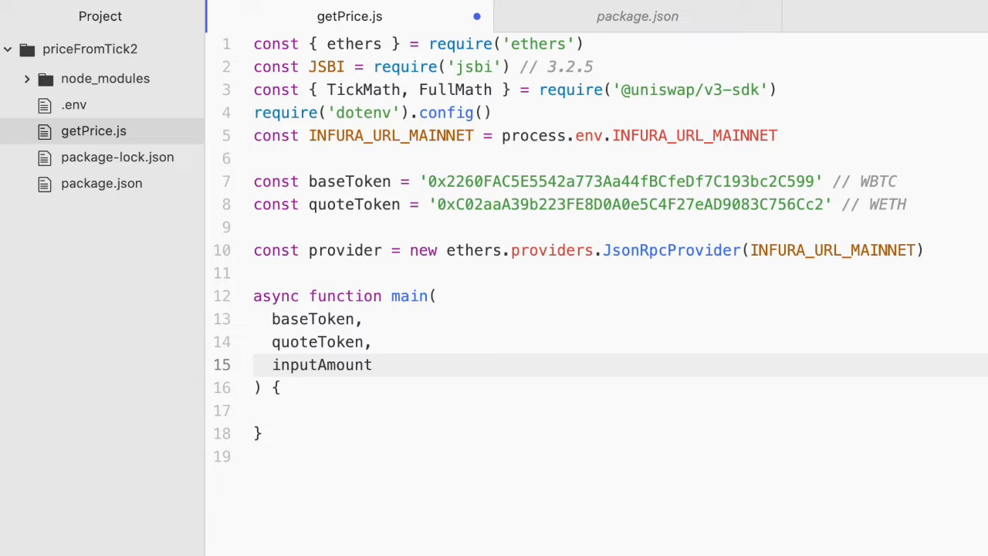
click(375, 364)
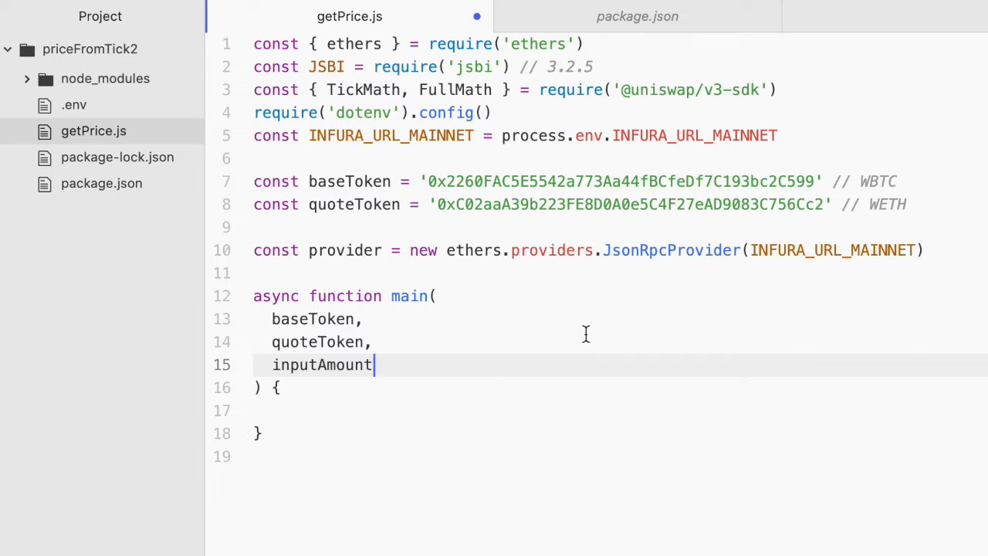
mouse_move(492, 354)
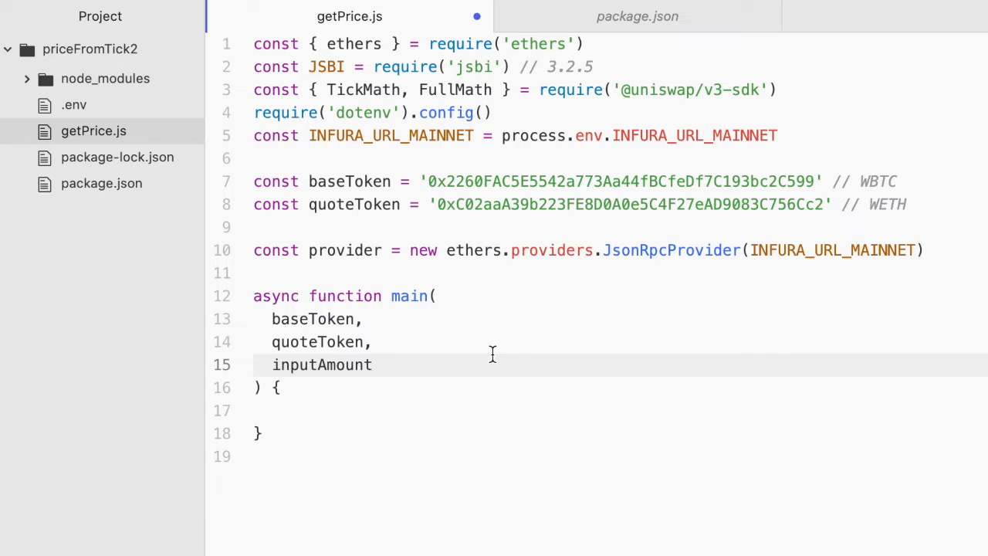
click(373, 364)
text(,)
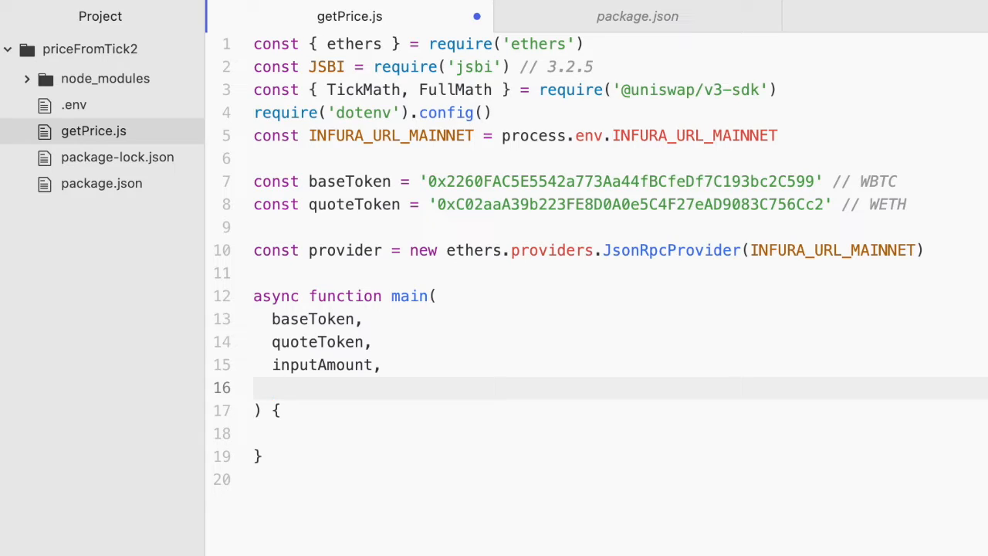
- Add currentTick, baseTokenDecimals and quoteTokenDecimals parameters, then move into the body
text(current)
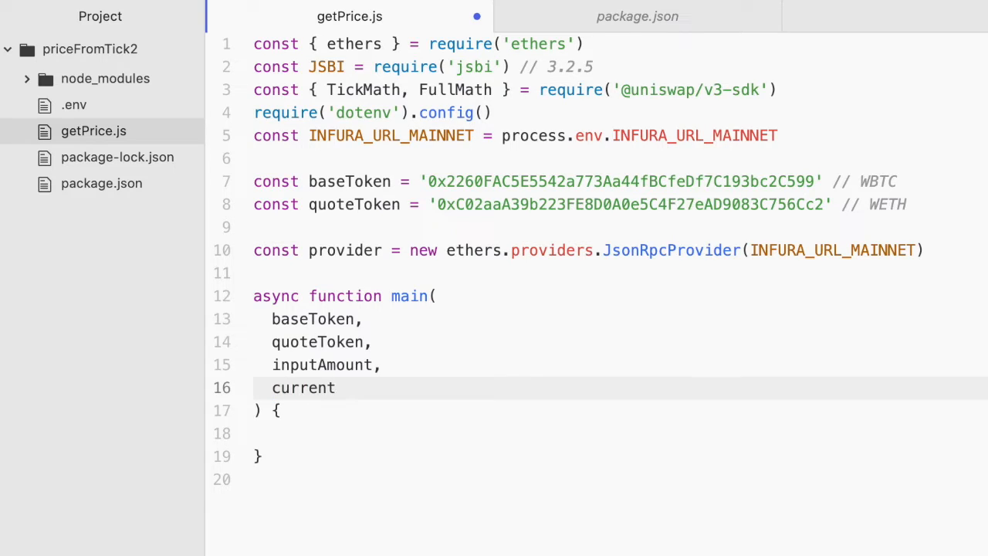
text(Tick,)
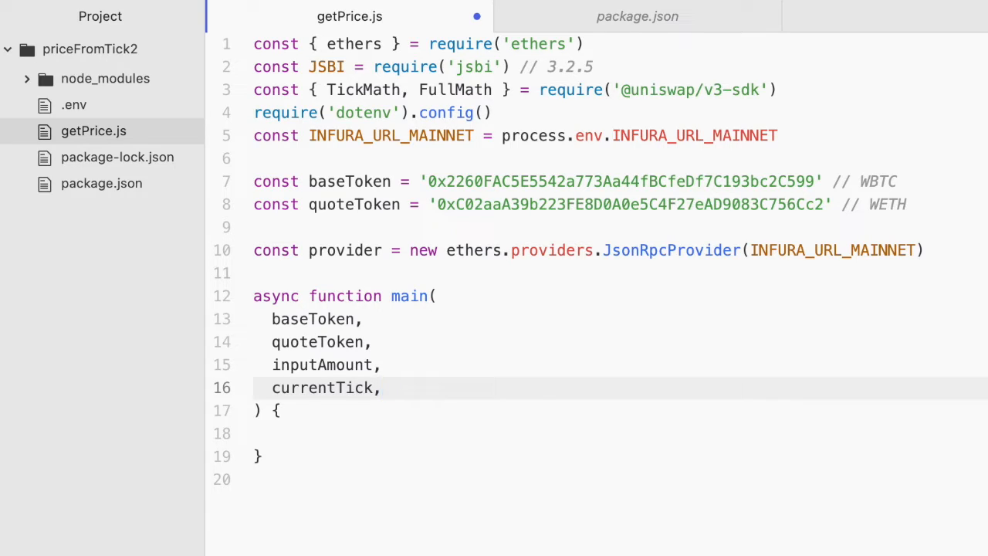
click(383, 388)
text(base)
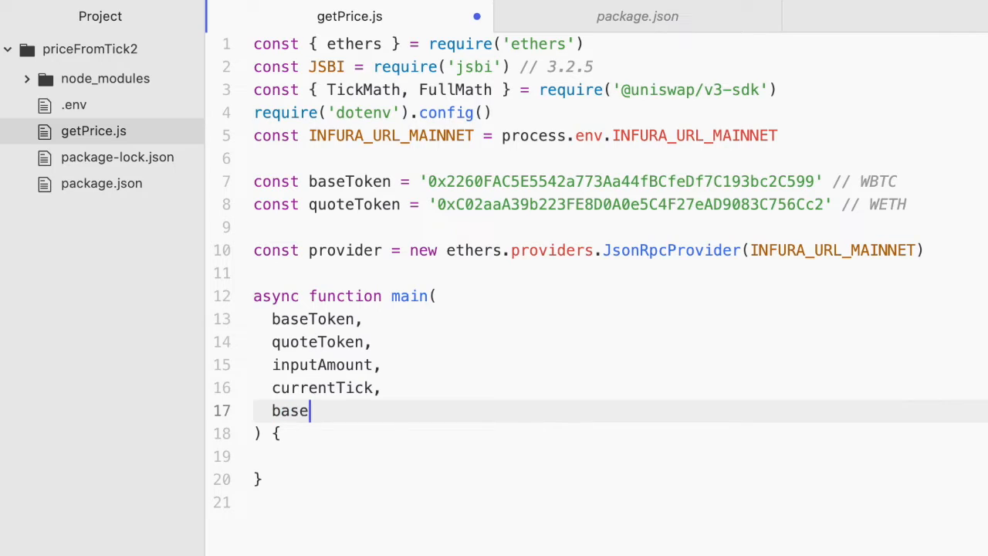
text(Teok)
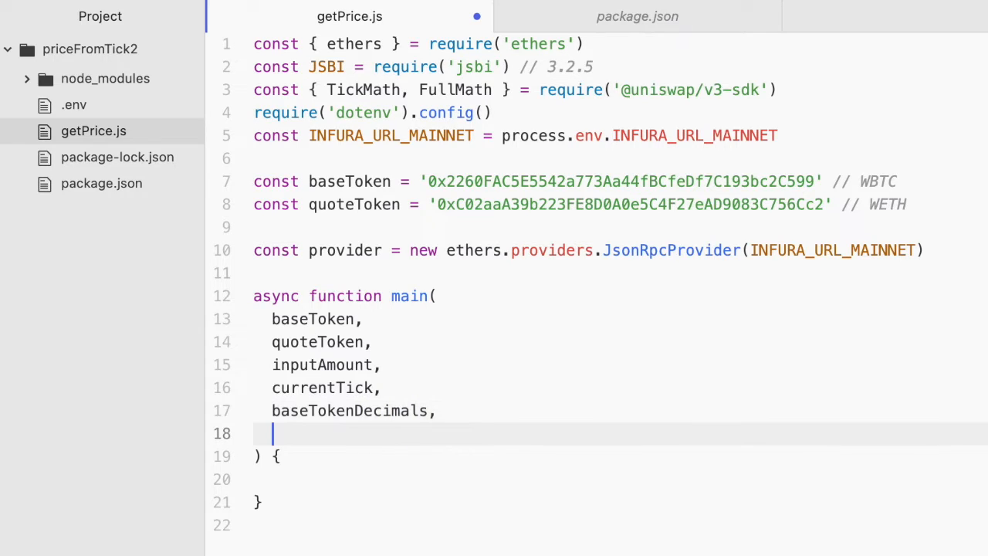
text(quoteToke)
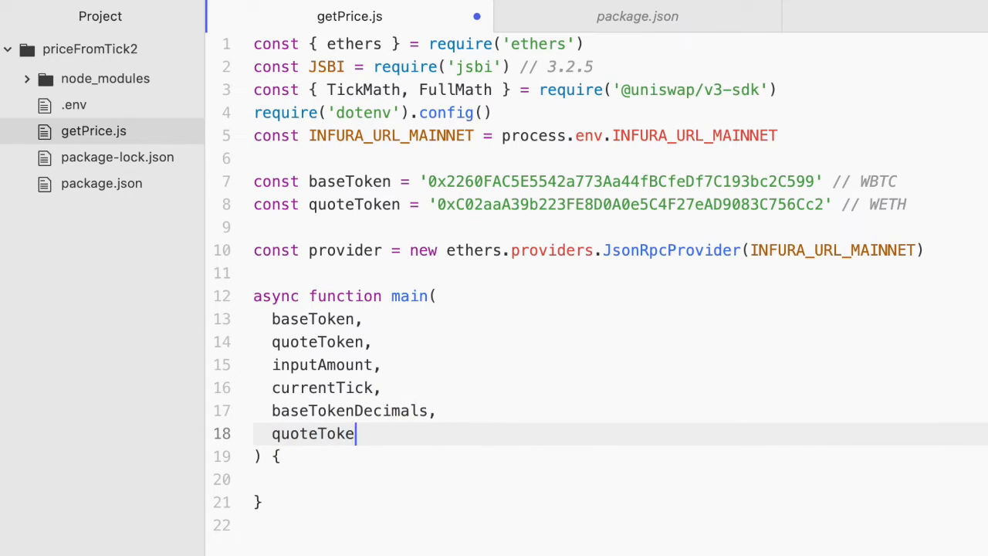
text(nDecimals)
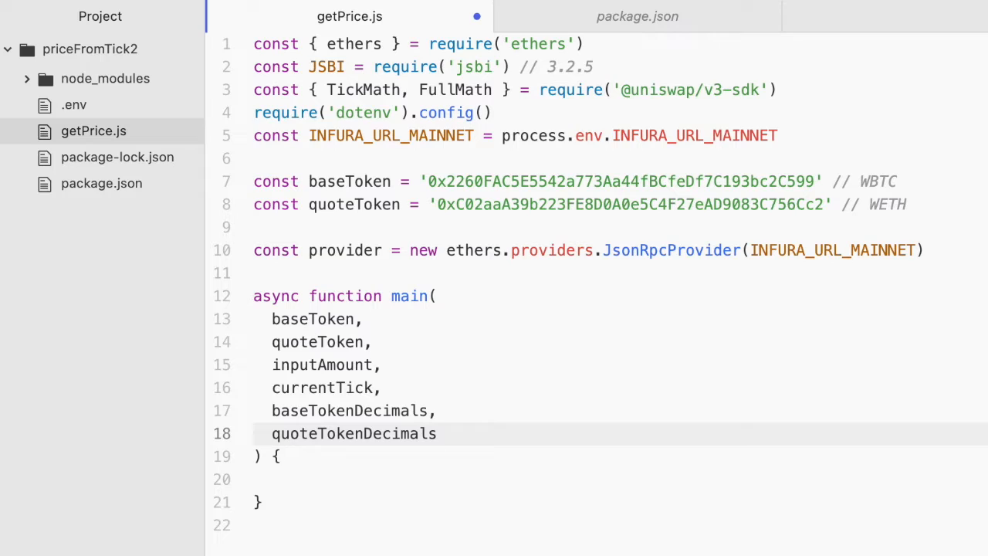
text(,)
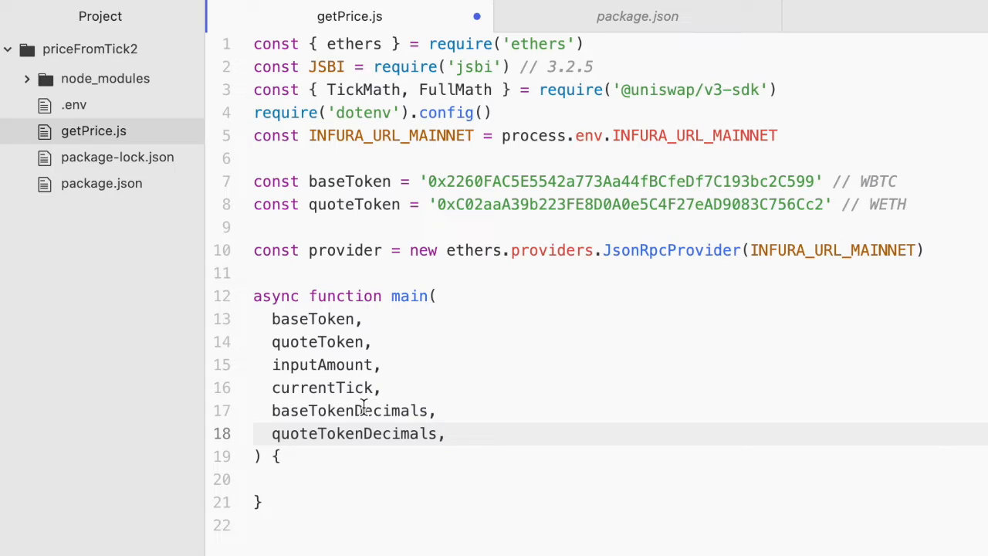
click(445, 434)
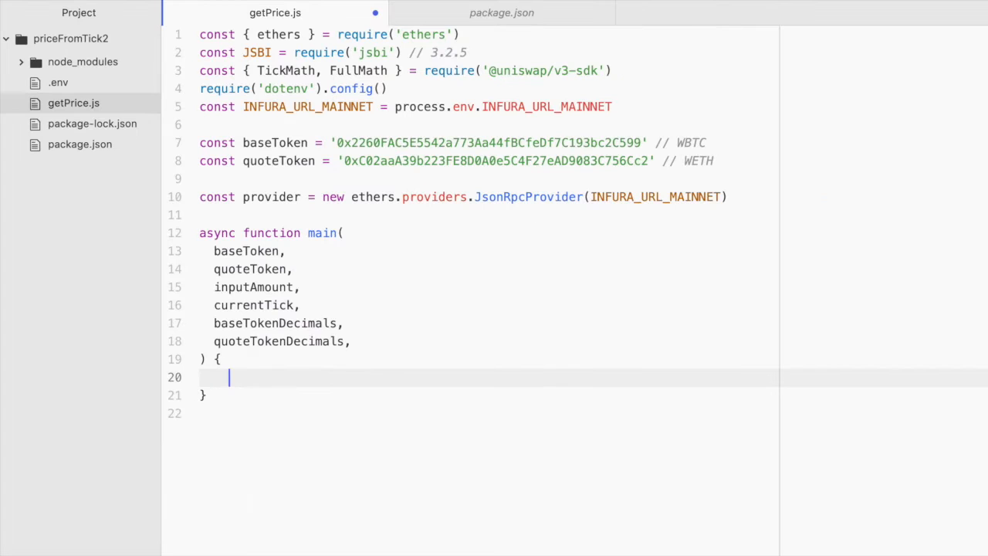
- Put a // code placeholder in main and start a main(baseToken, quoteToken) call
text(// code)
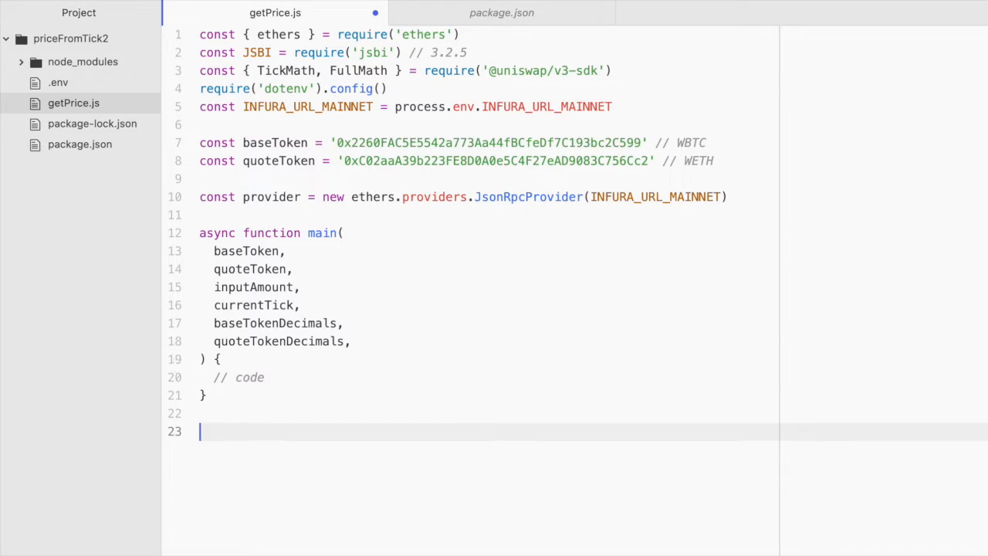
text(main())
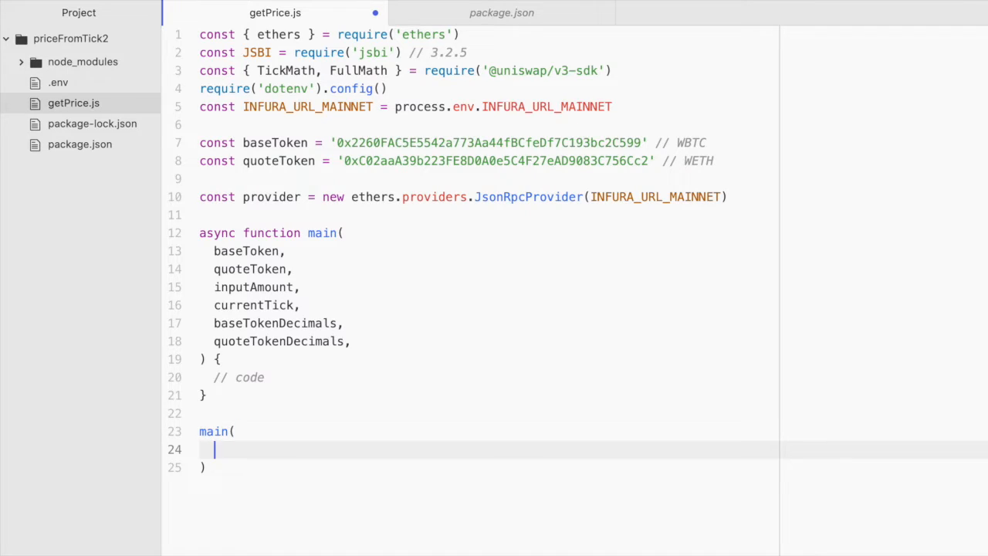
text(base)
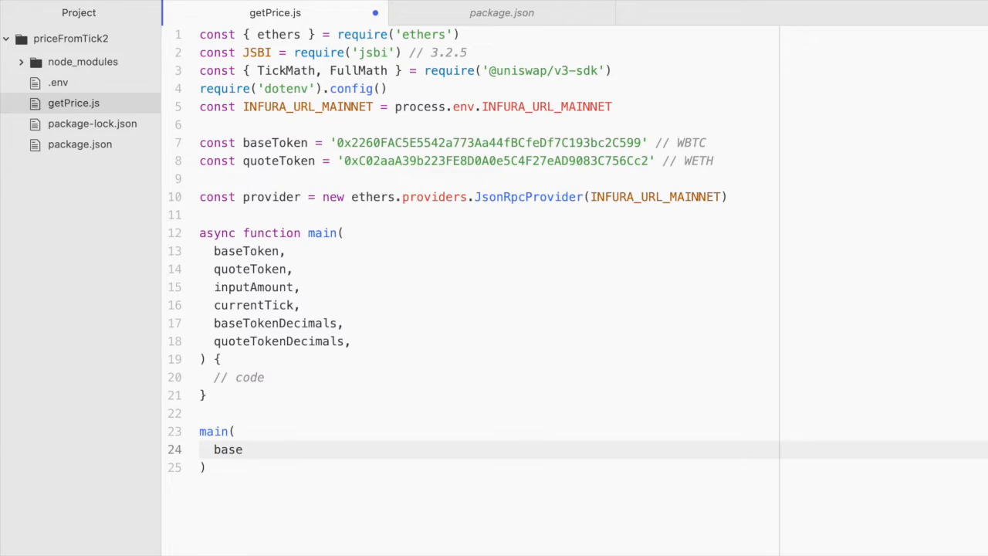
text(Token,)
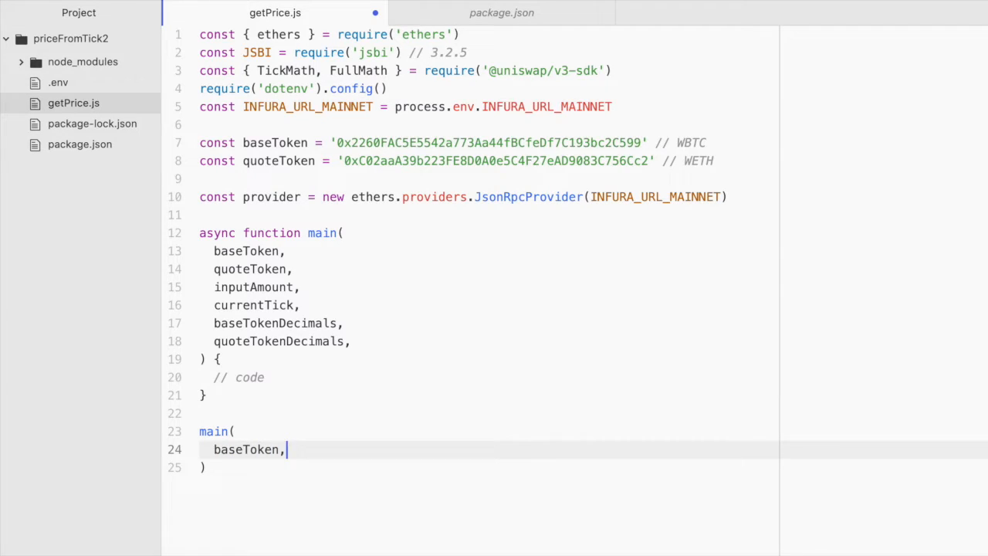
text(quote)
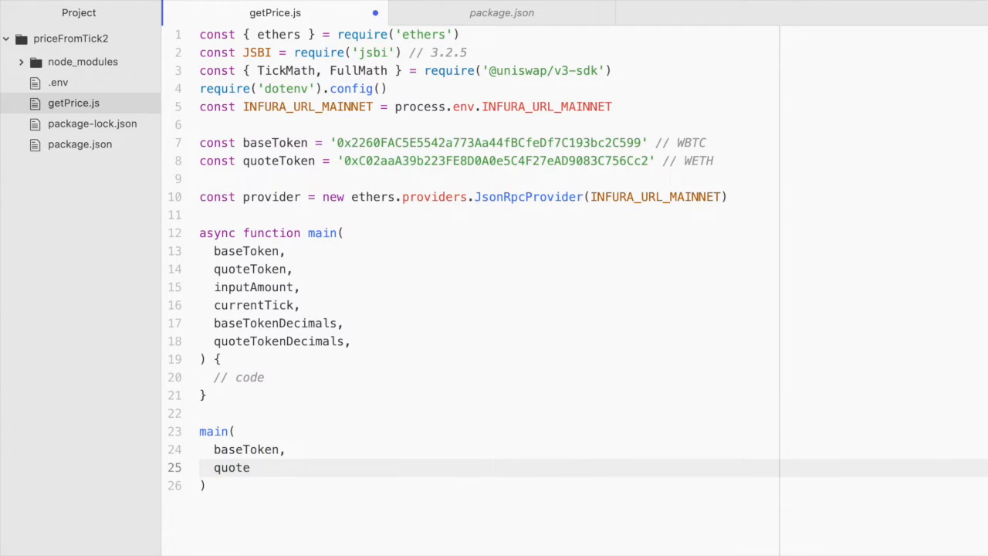
text(Token,)
click(489, 449)
text( //)
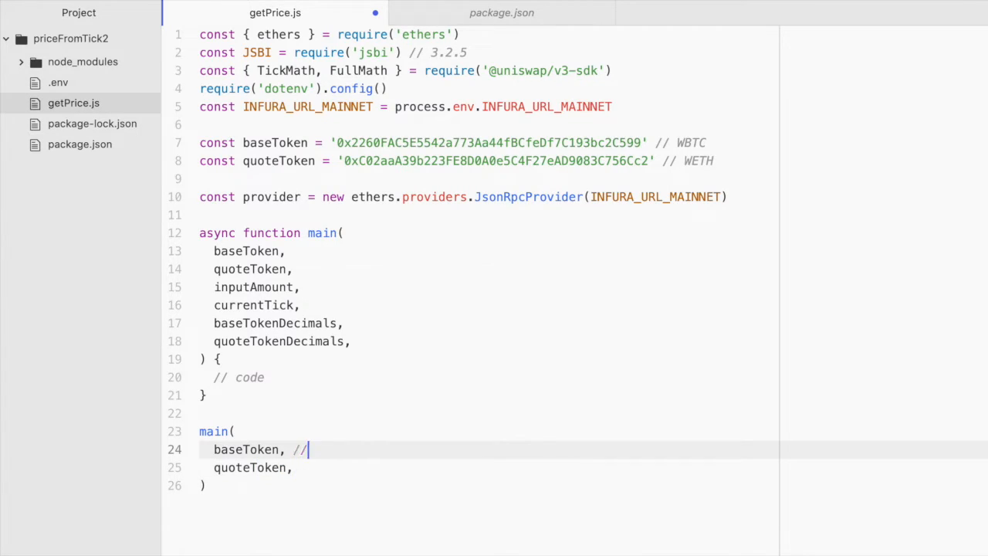
- Label the arguments as WBTC and WETH and pass an input amount of 1
text(WBTC)
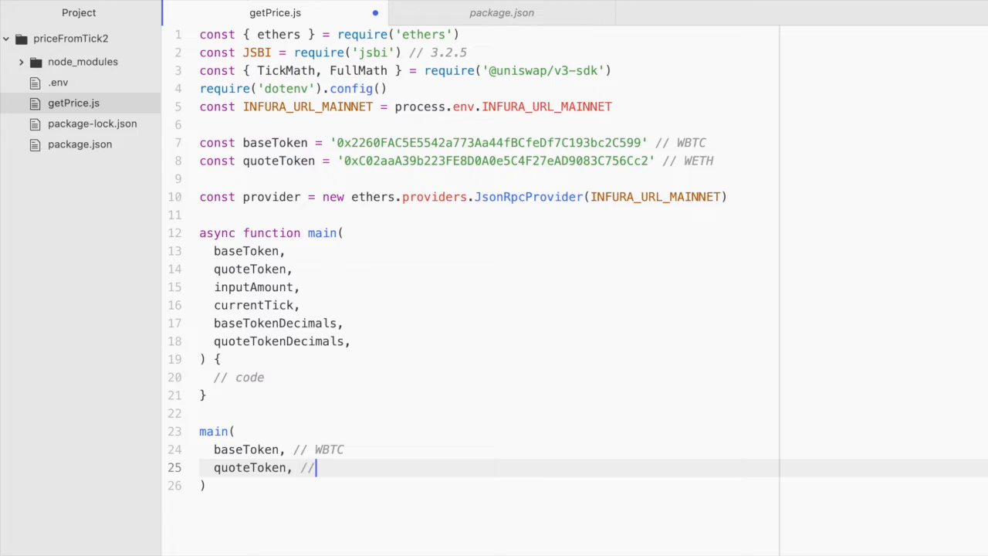
text(WETH)
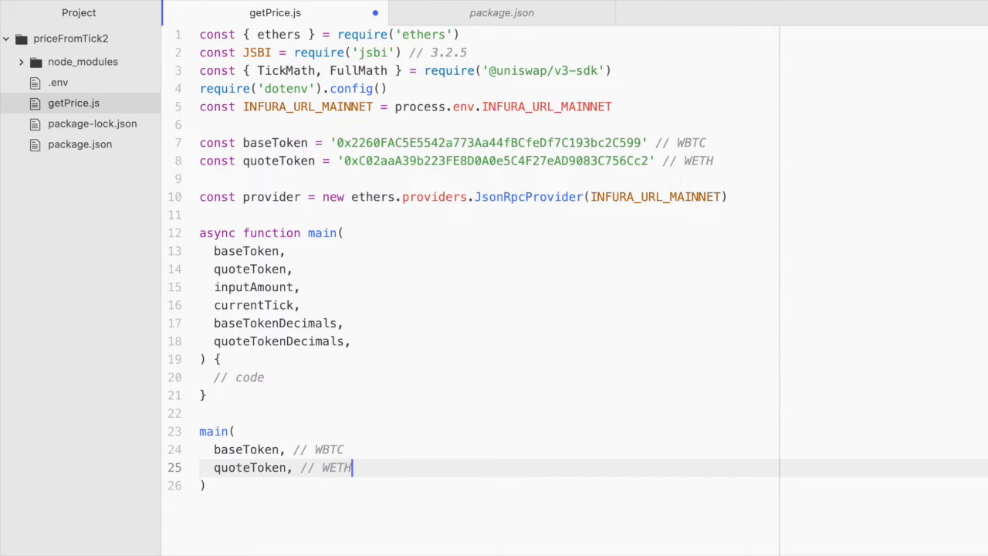
key(Enter)
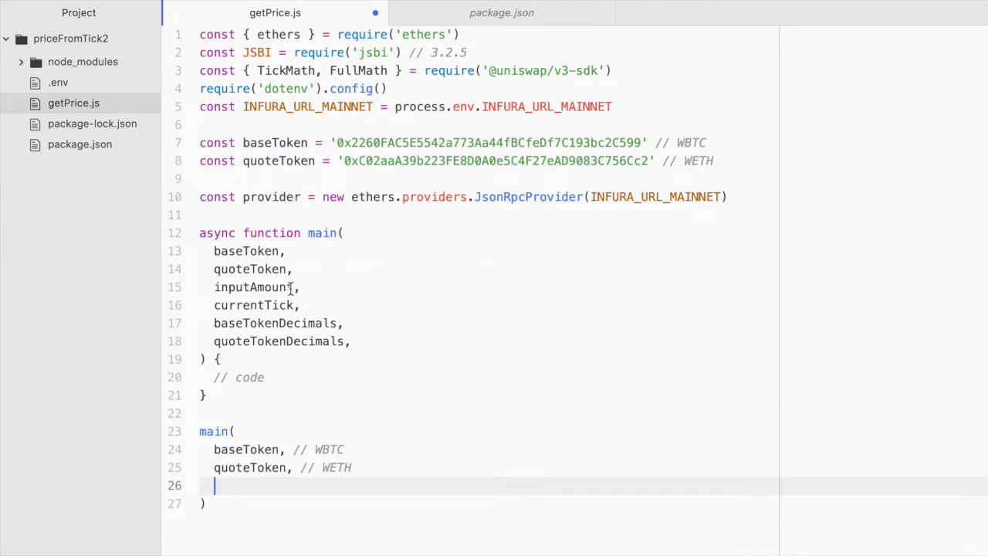
text(1,)
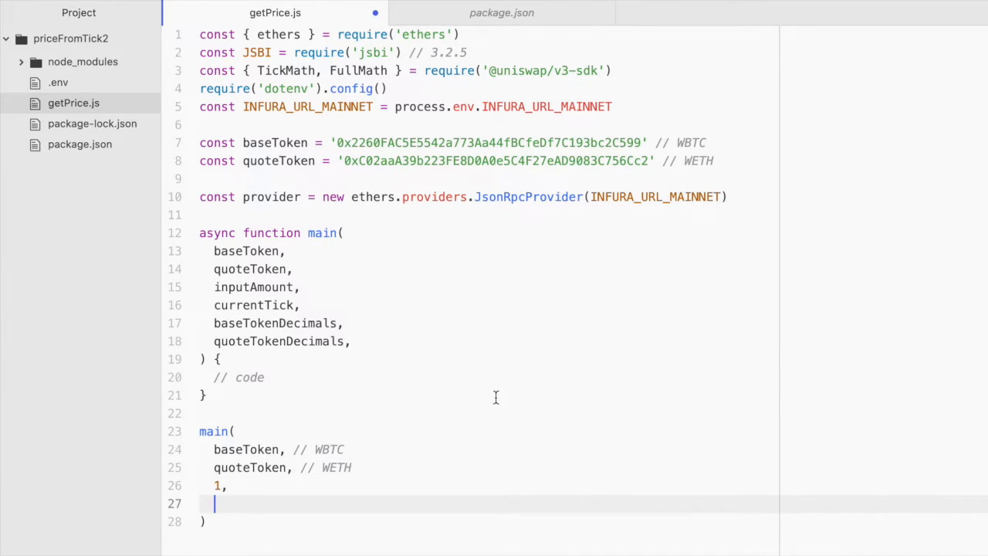
mouse_move(564, 356)
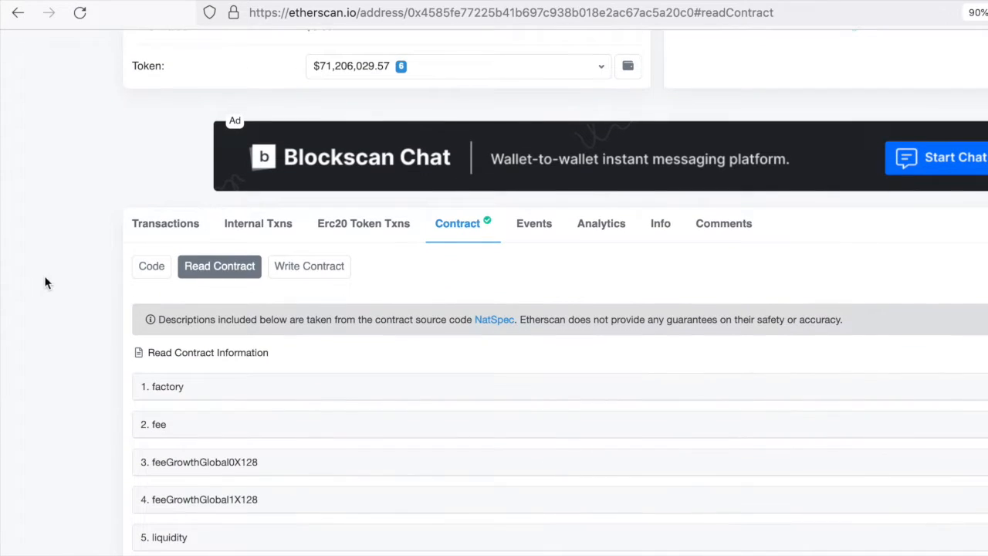
- Query slot0 on the pool's Read Contract page and select the current tick 257096
scroll(down, 3)
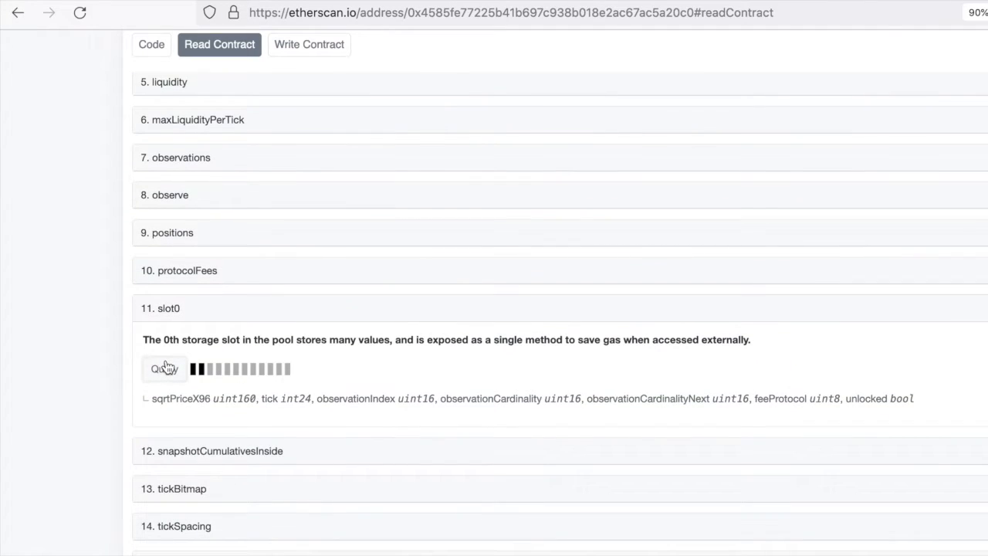
click(164, 369)
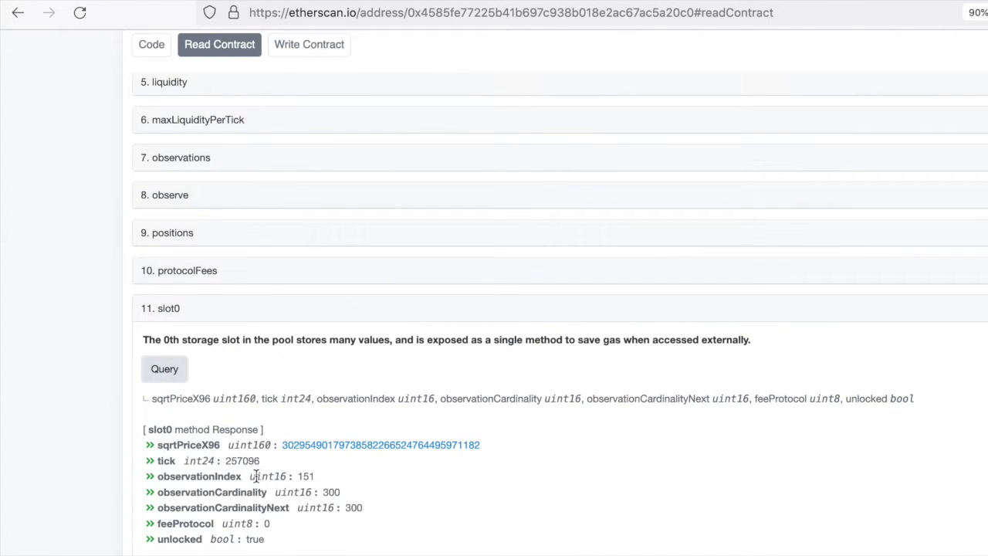
double_click(241, 460)
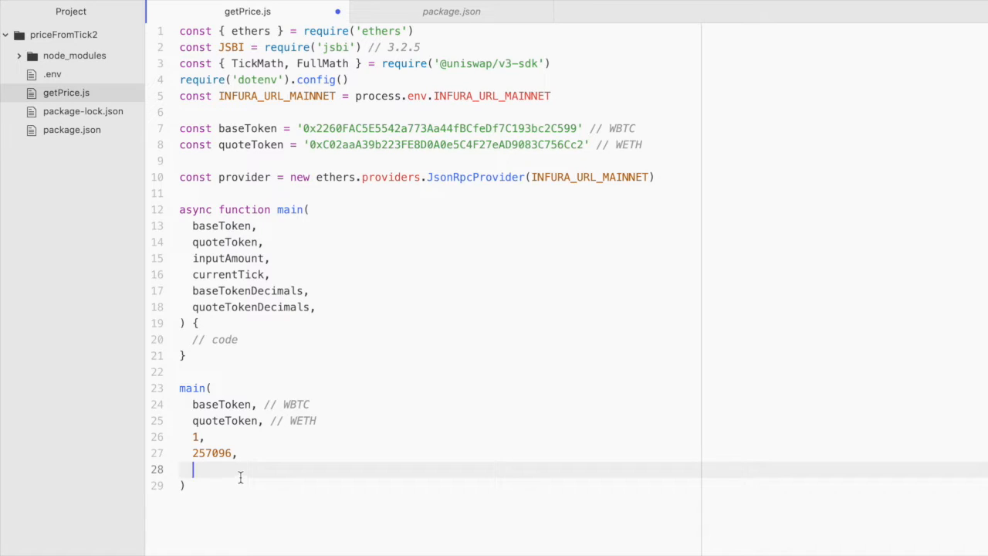
- Add the base token decimals 8 as the next argument of the main call
text(8,)
text(18)
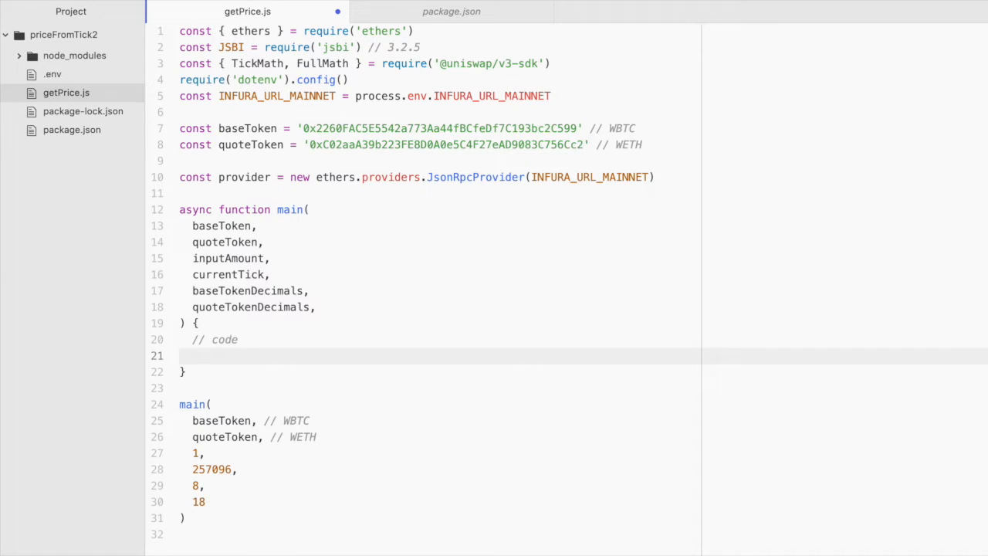
- Write FullMath.mulDivRoundingUp(ratioX192, baseAmount, shift) inside main's body
key(Enter)
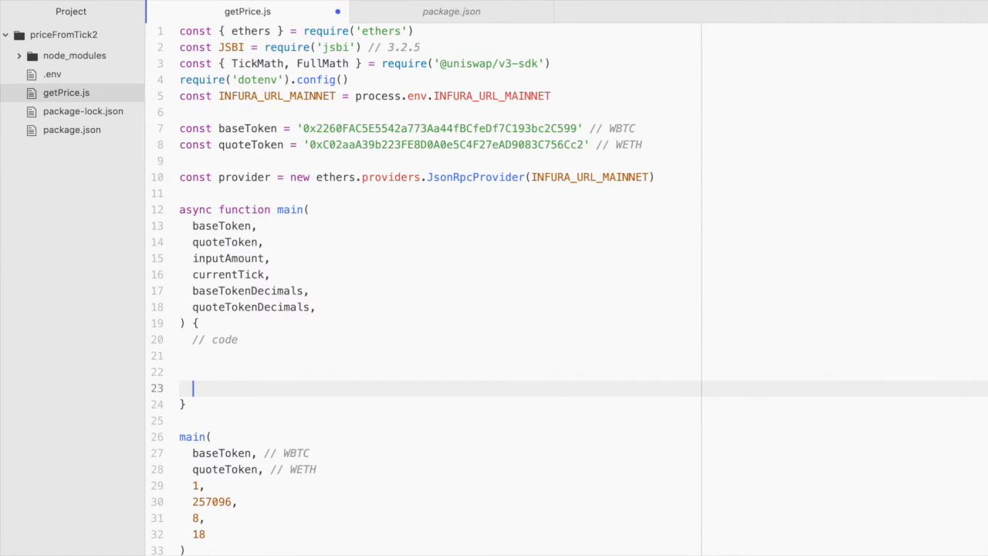
text(FullMath.m)
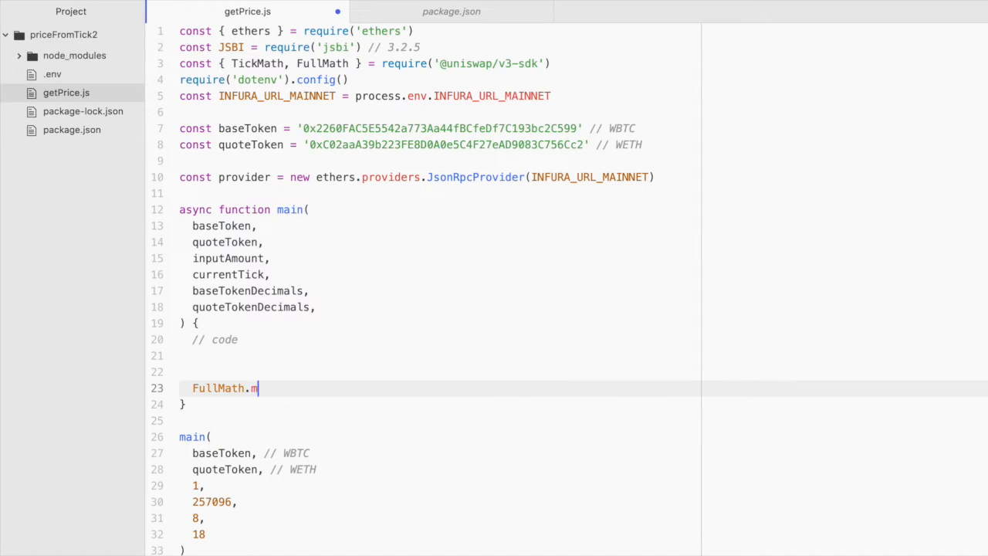
text(ul)
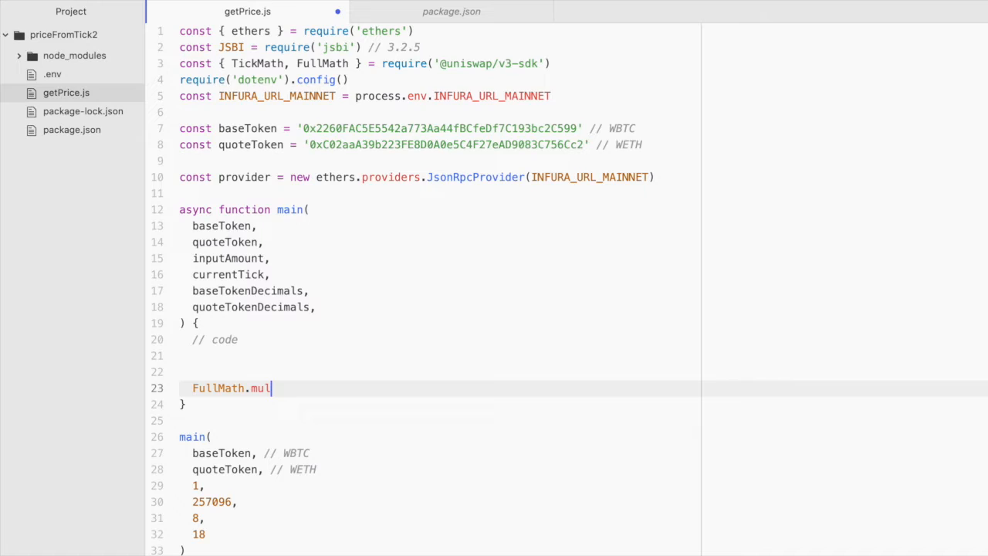
text(DivRo)
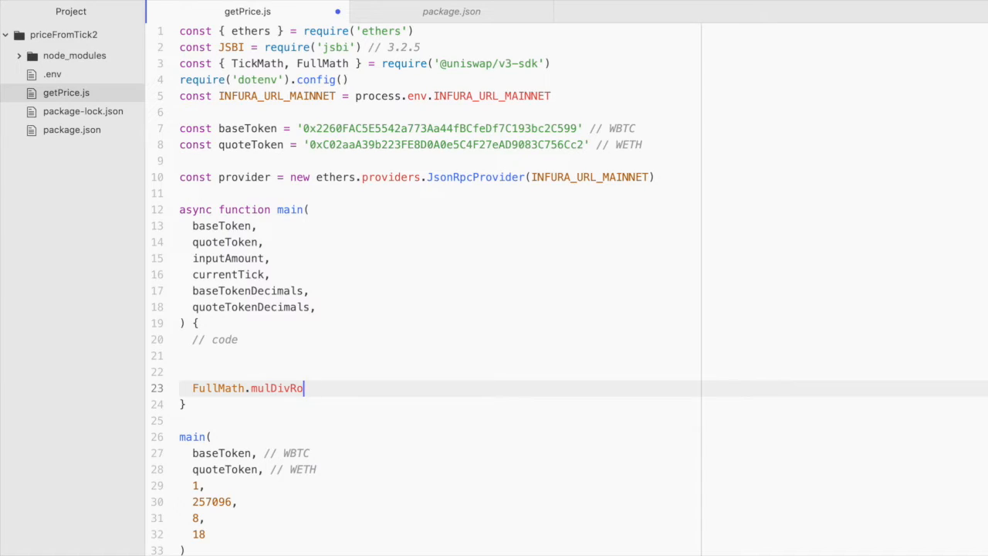
text(undingUp)
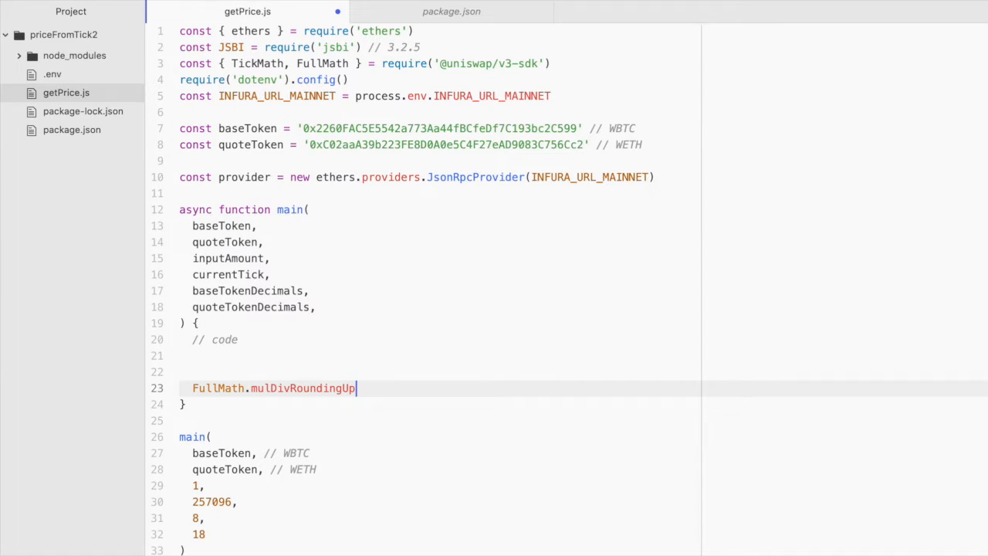
text(())
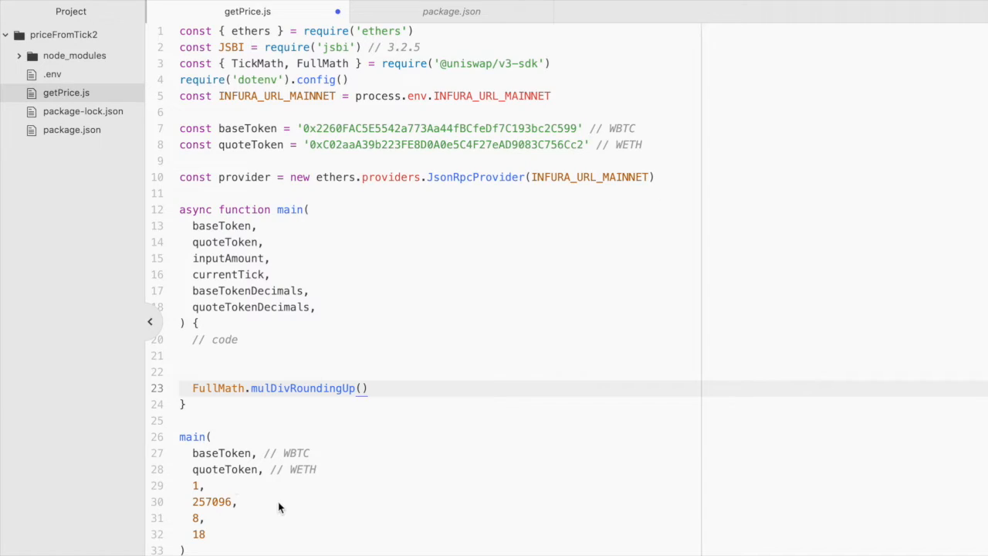
text(ratio)
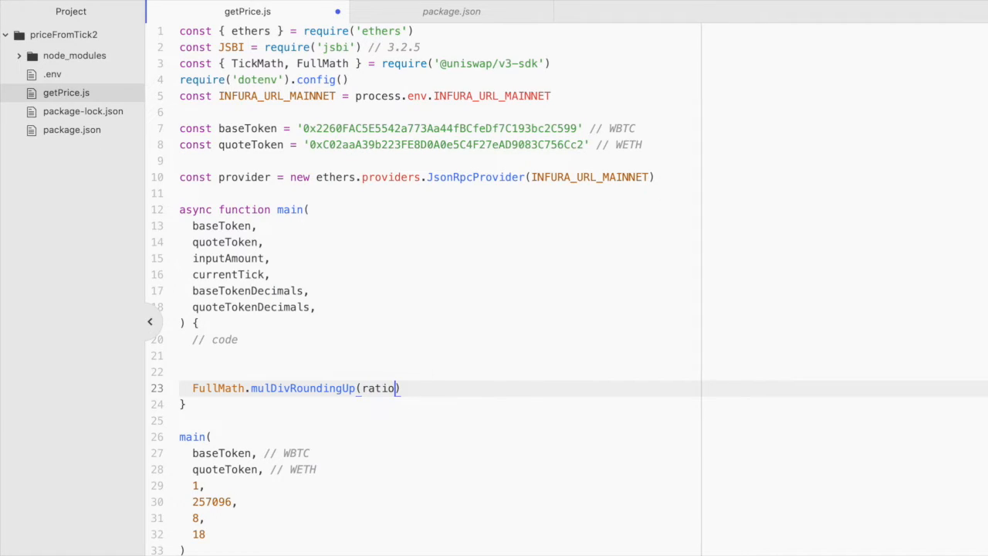
text(X19)
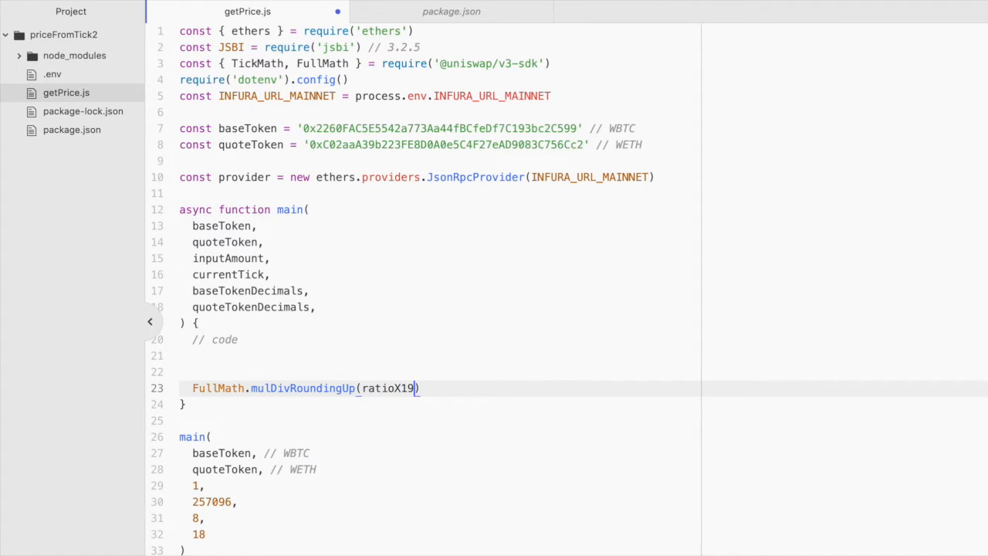
text(2)
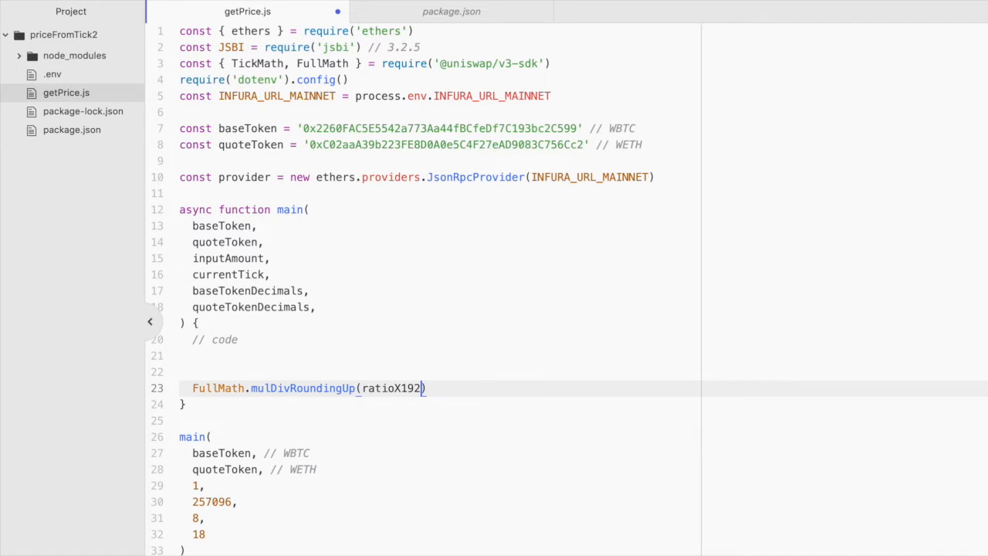
text(, ba)
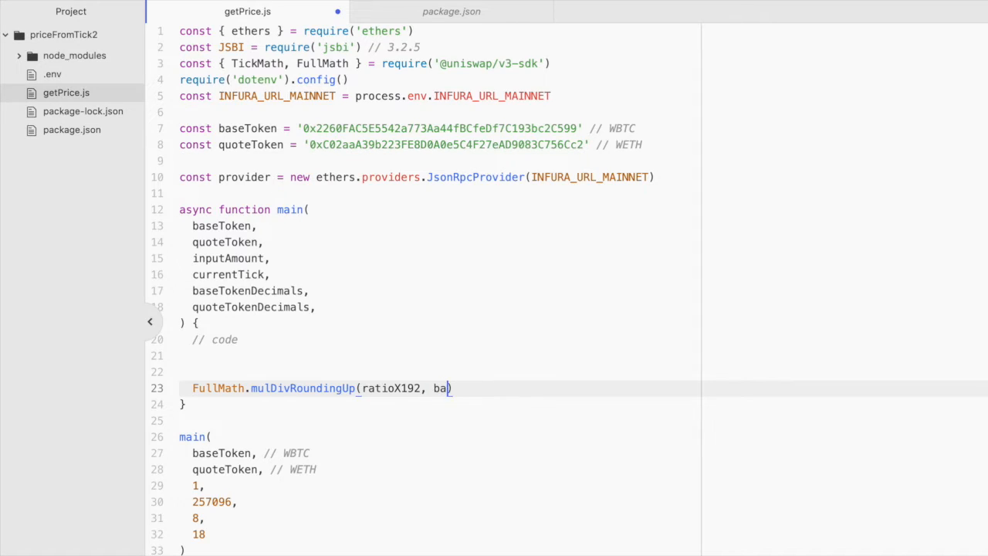
text(seAmount, shi)
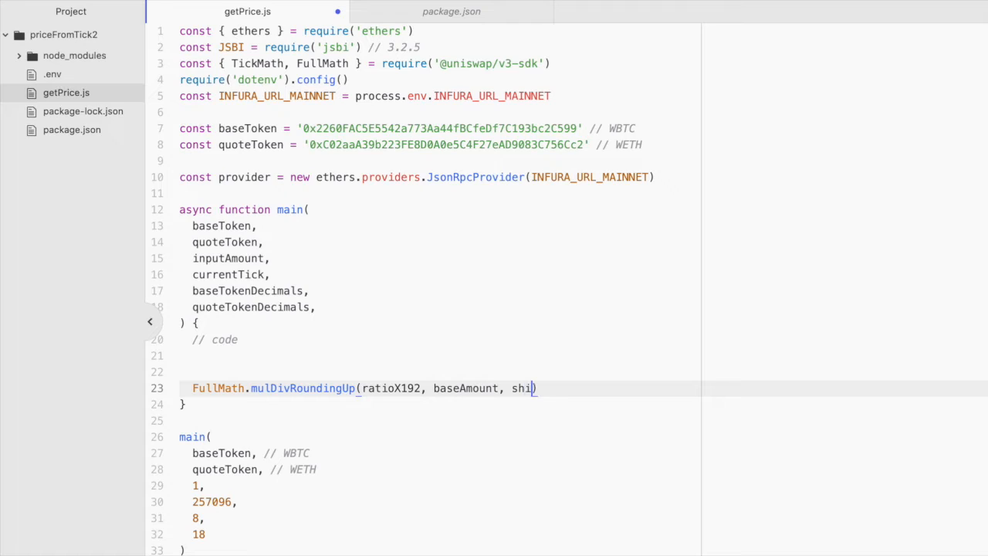
text(ft)
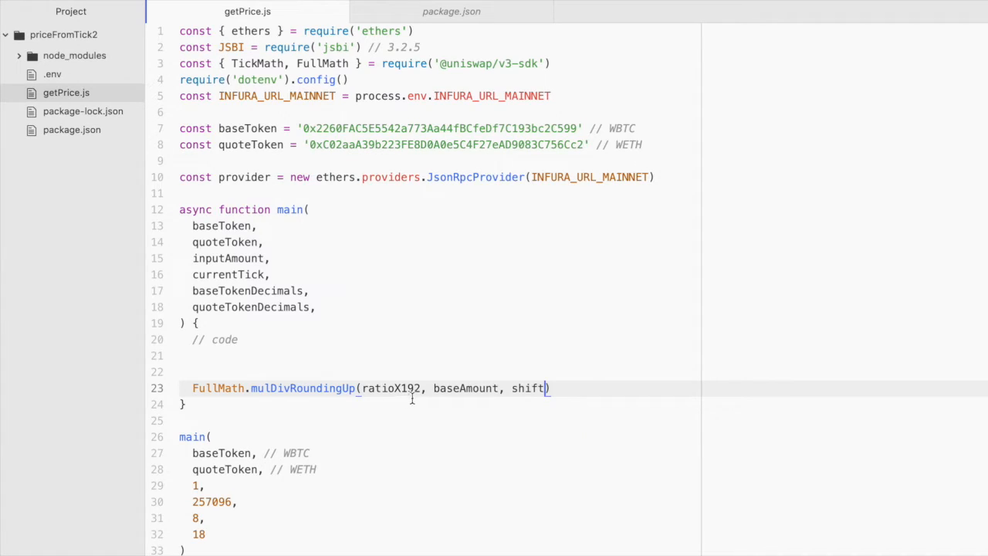
mouse_move(468, 402)
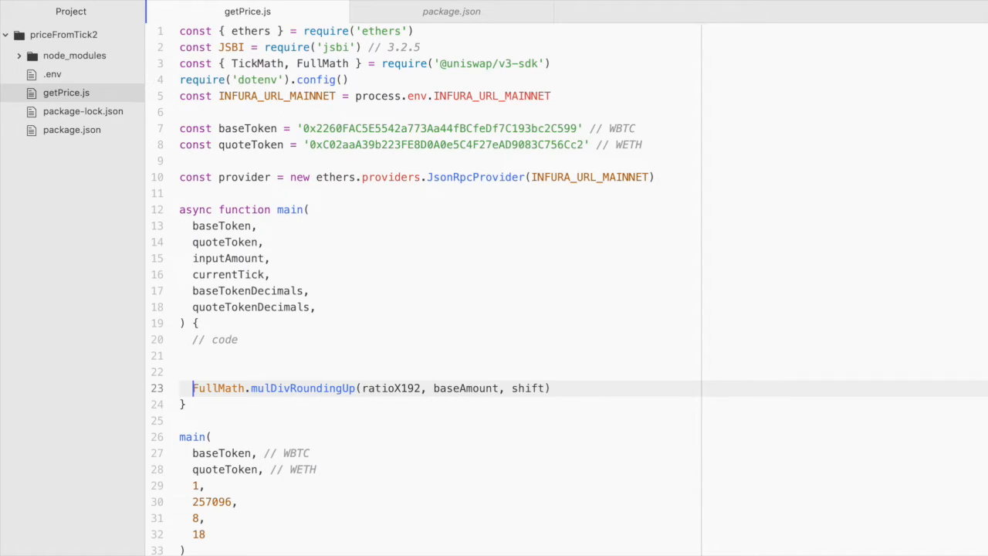
- Assign the result to quoteAmount and start console.log(quoteAmount)
text(quoteA)
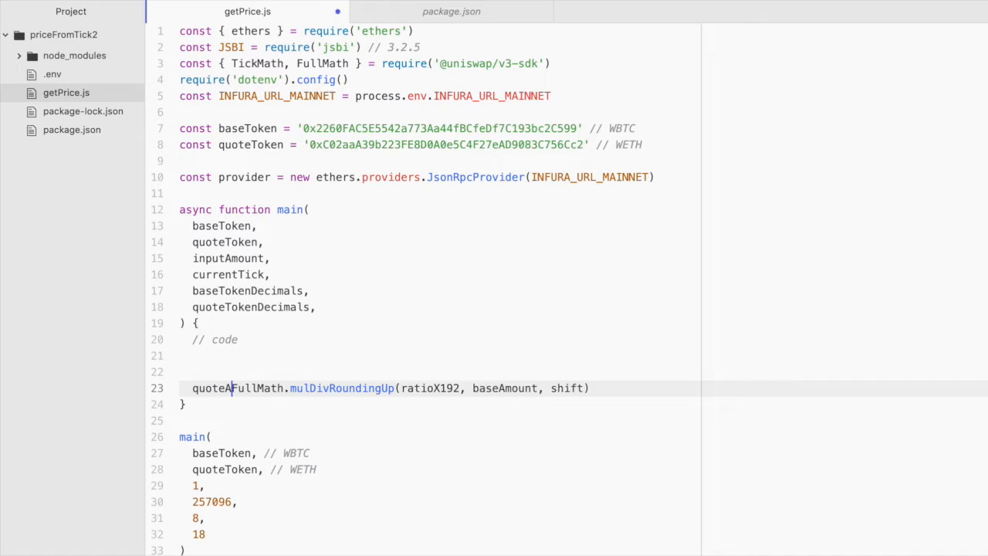
text(mount =)
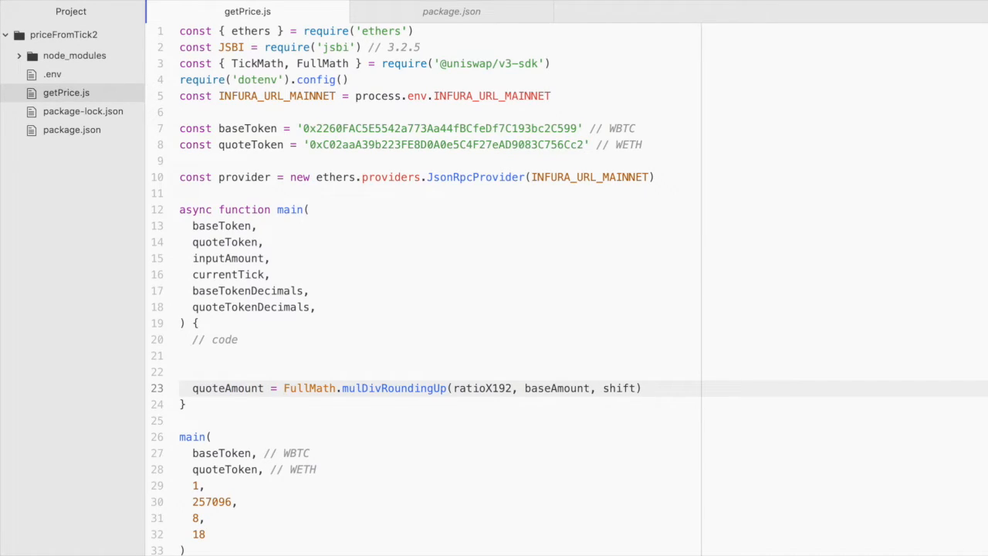
text(console.l)
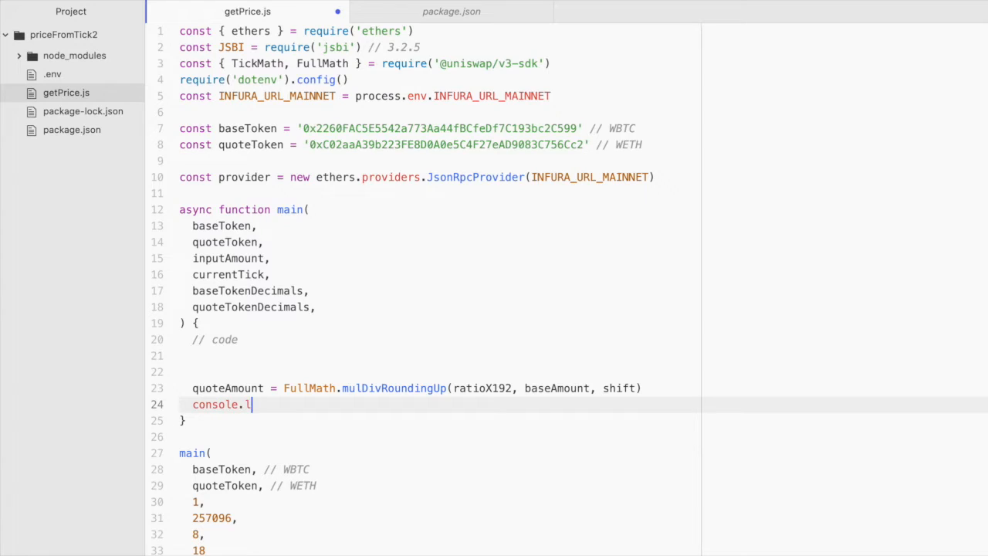
text(og())
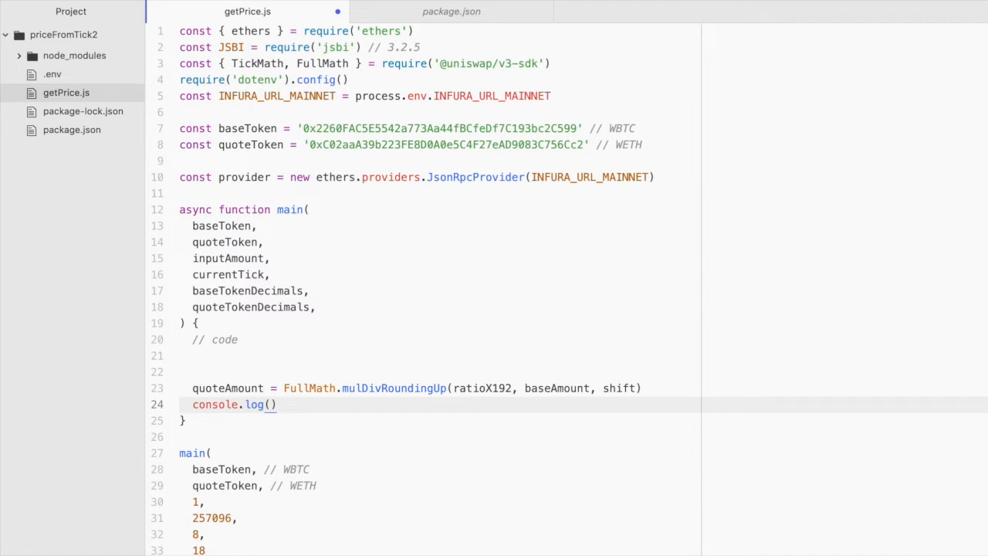
text(quoteAmount)
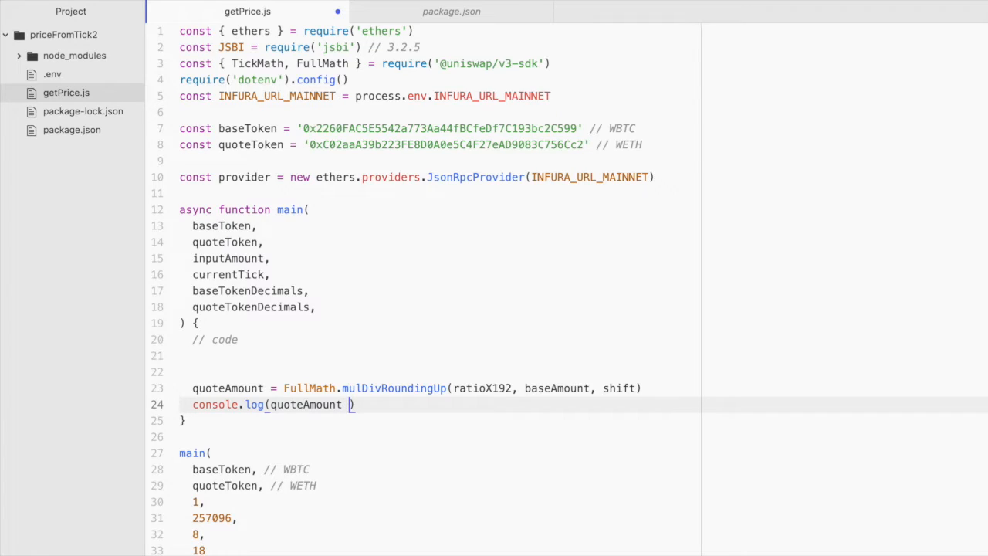
- Log quoteAmount.toString() divided by 10**quoteTokenDecimals
text(.toString() /)
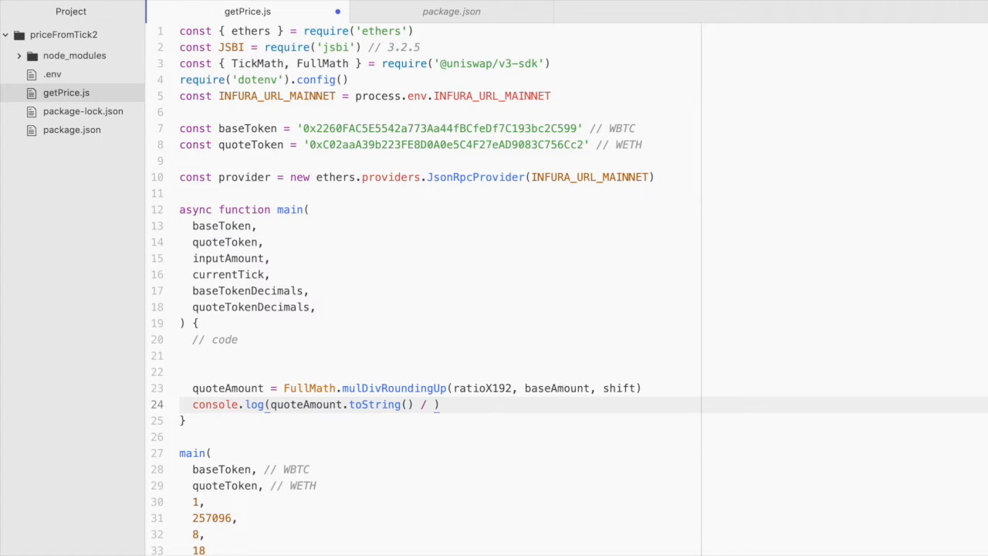
text(19)
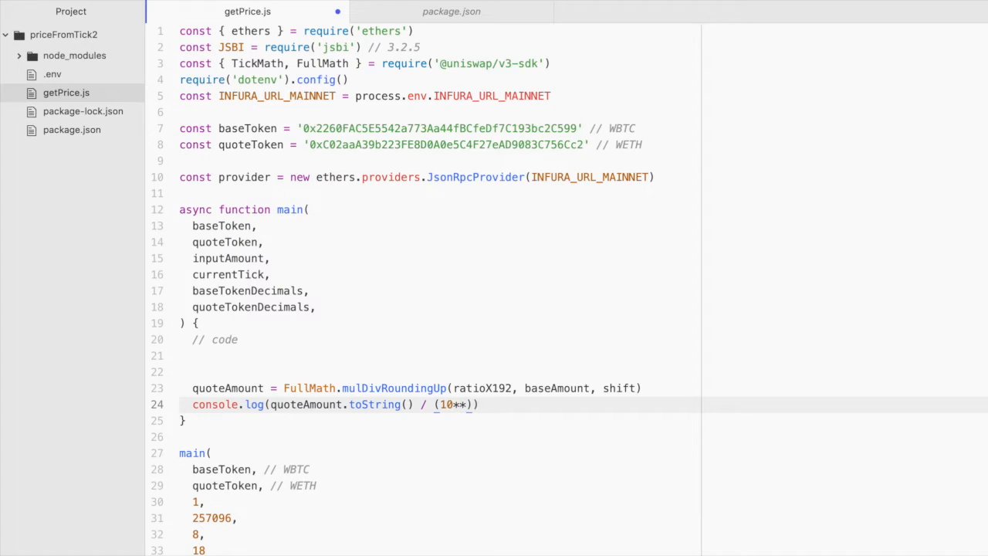
click(264, 307)
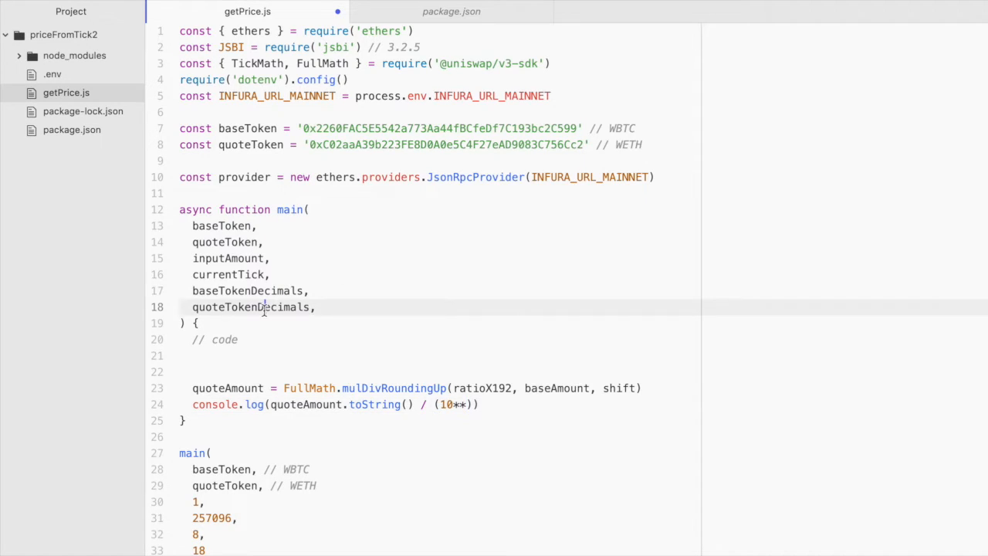
text(quoteTokenDecimals)
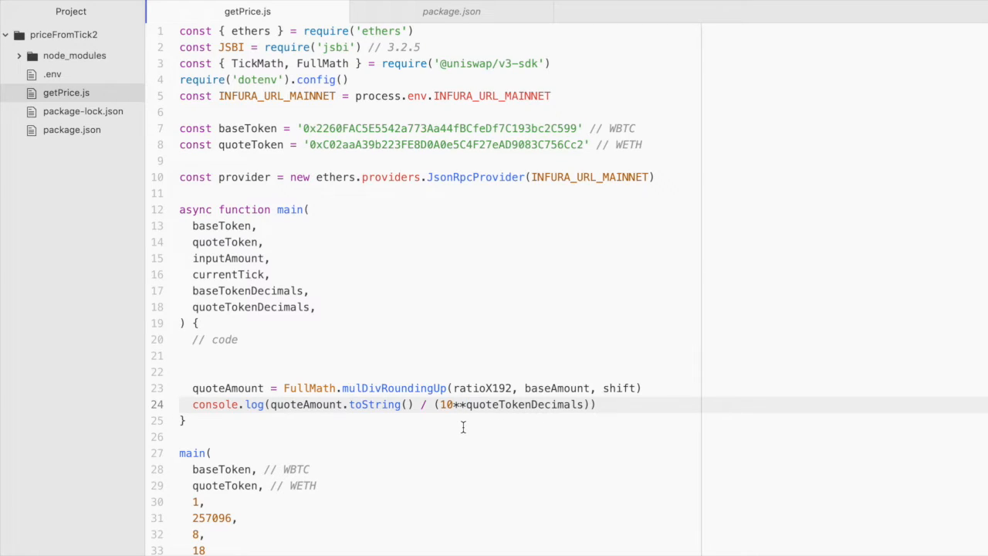
click(467, 405)
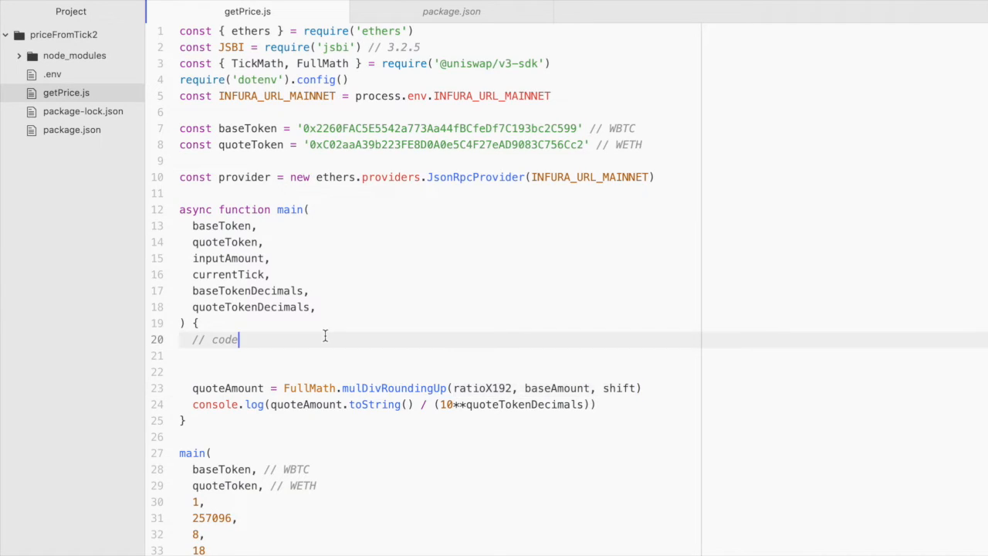
- Start a const sqrtRatioX96 declaration under the // code comment
key(Enter)
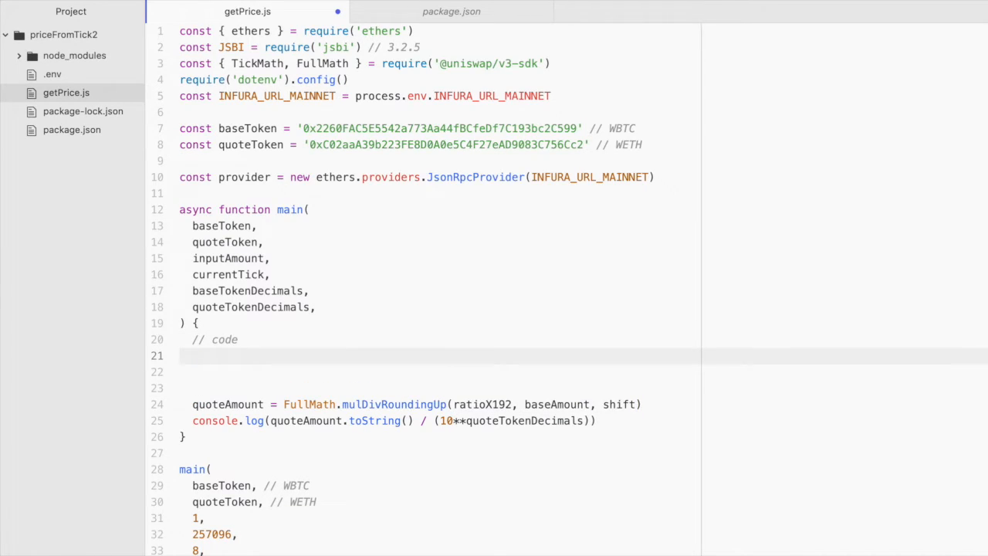
click(195, 355)
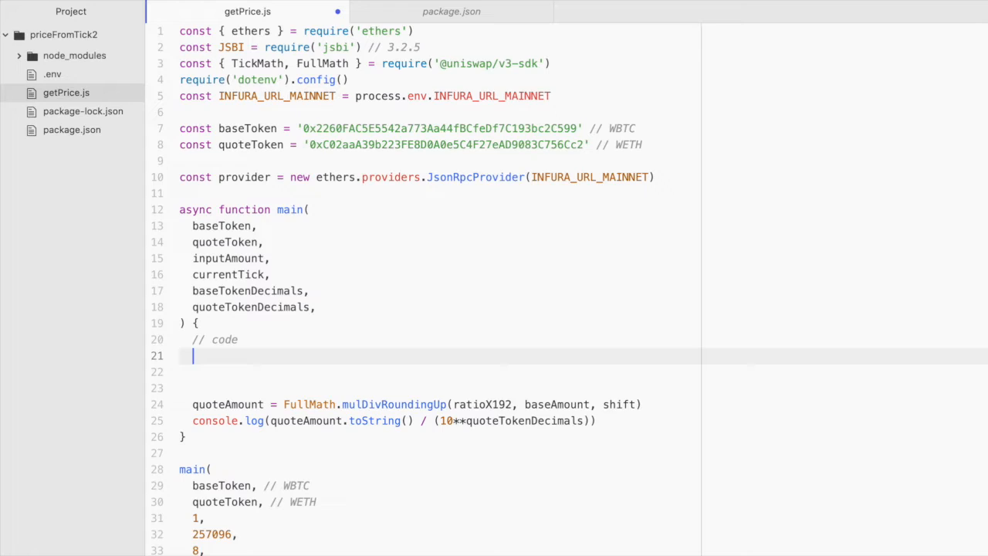
text(const)
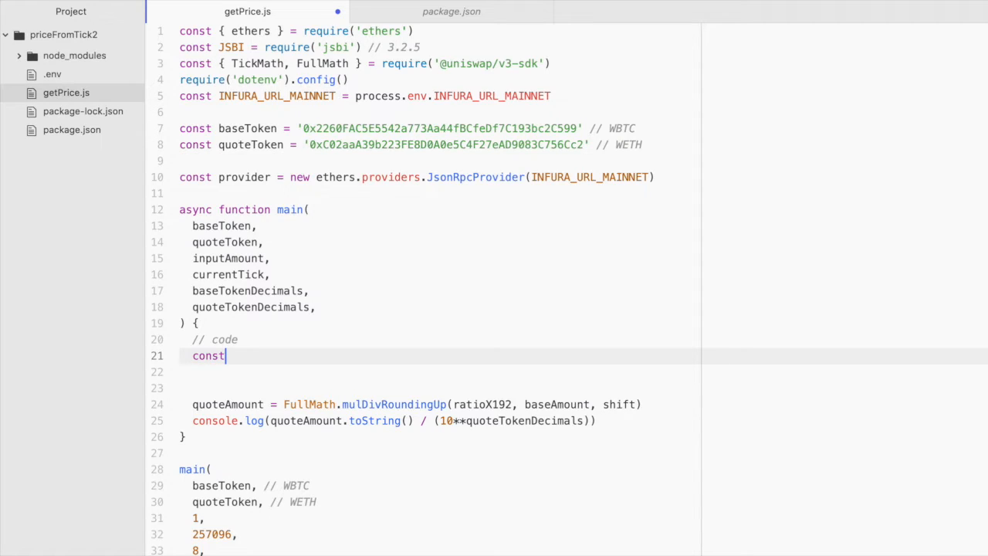
text(s)
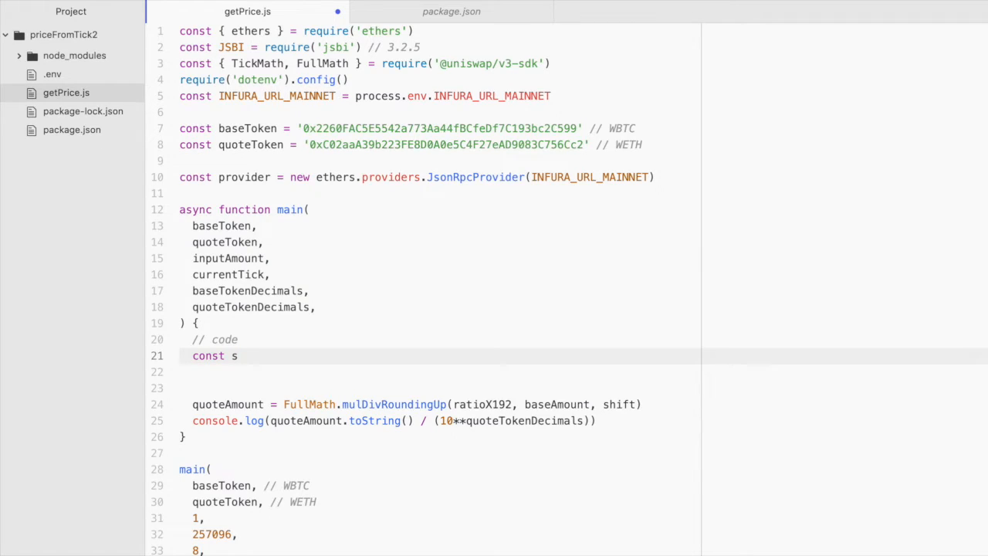
text(qrt)
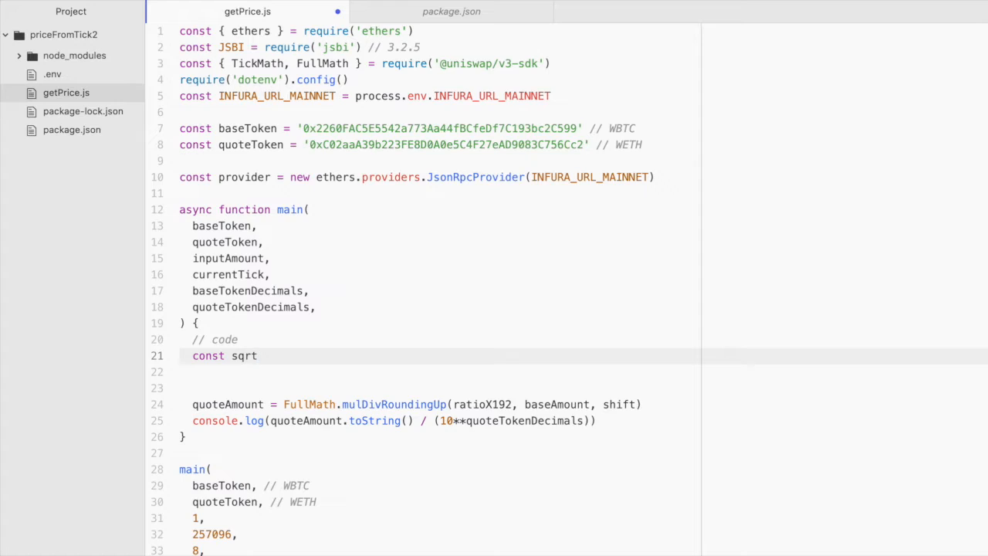
text(Ratio)
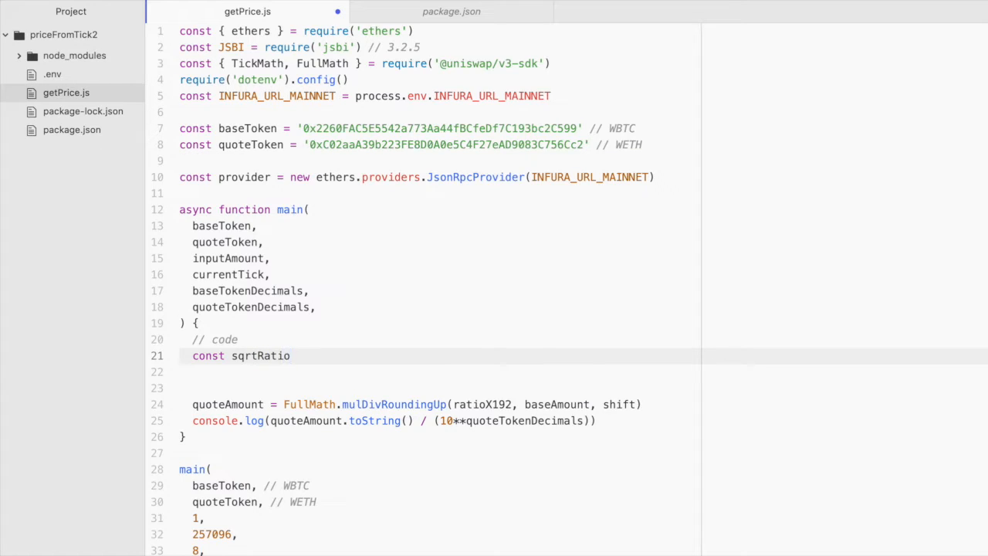
text(X)
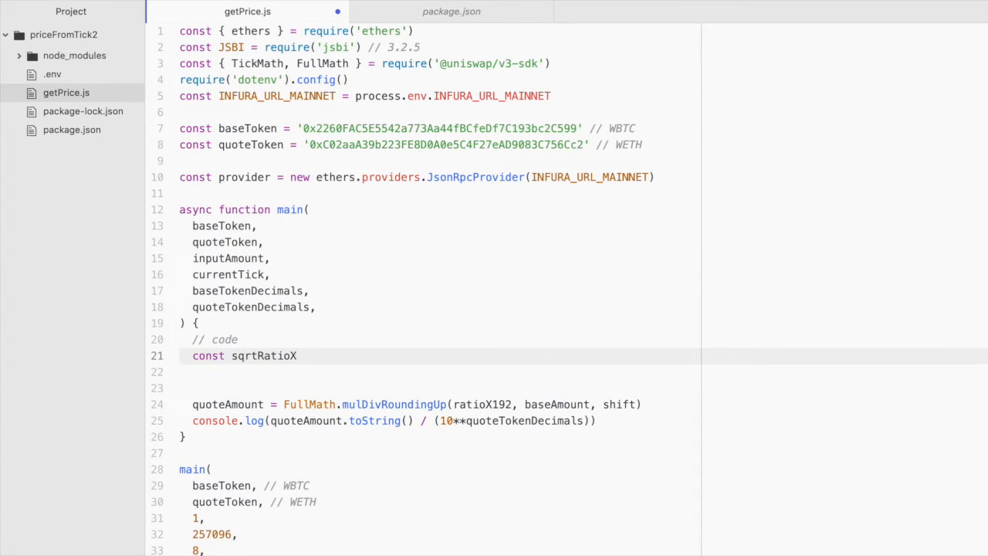
text(96)
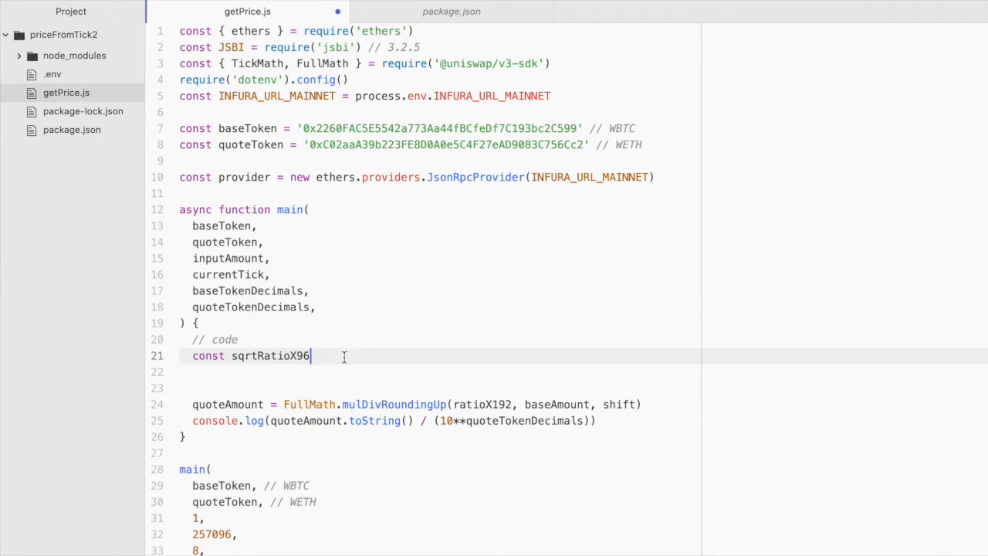
- Set sqrtRatioX96 to TickMath.getSqrtRatioAtTick(currentTick)
text(= Tick)
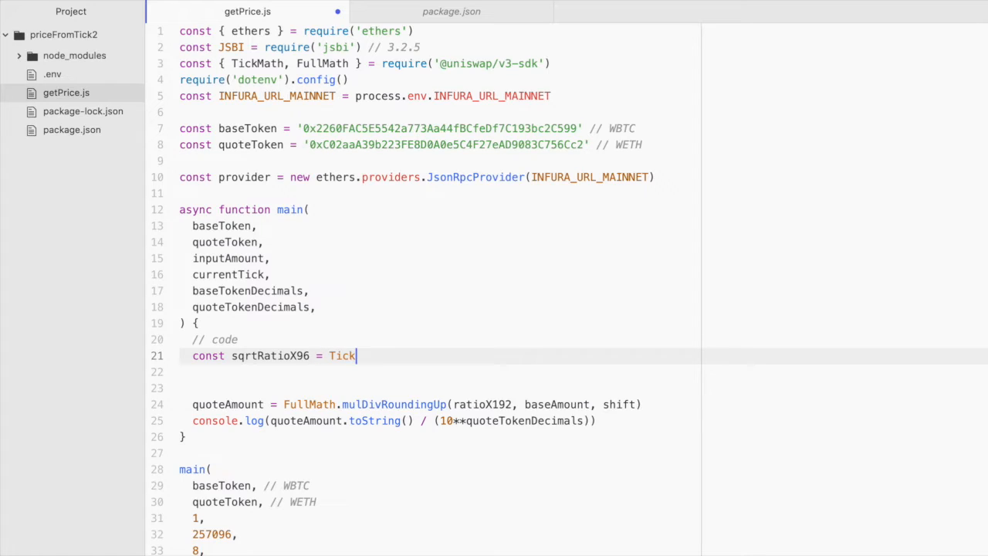
text(Math)
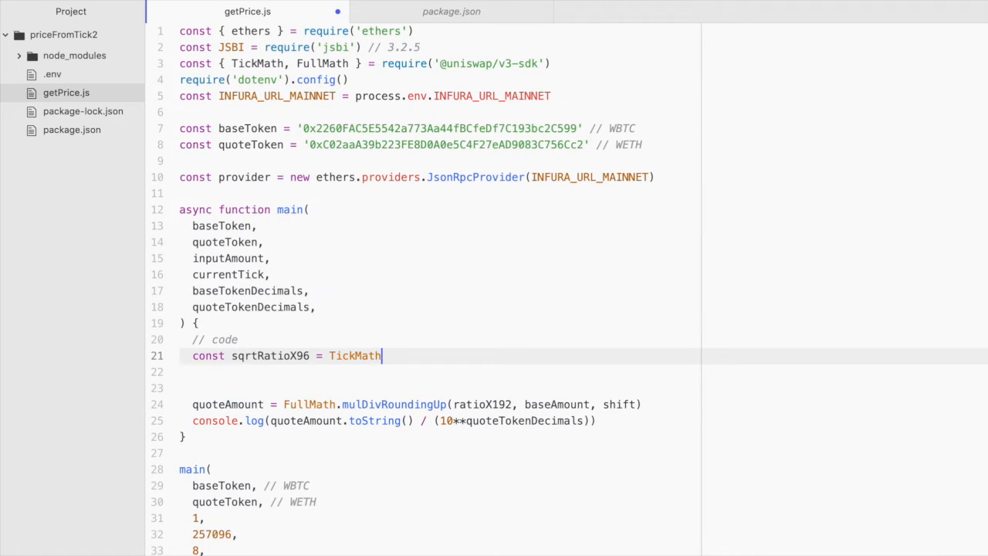
text(.getSq)
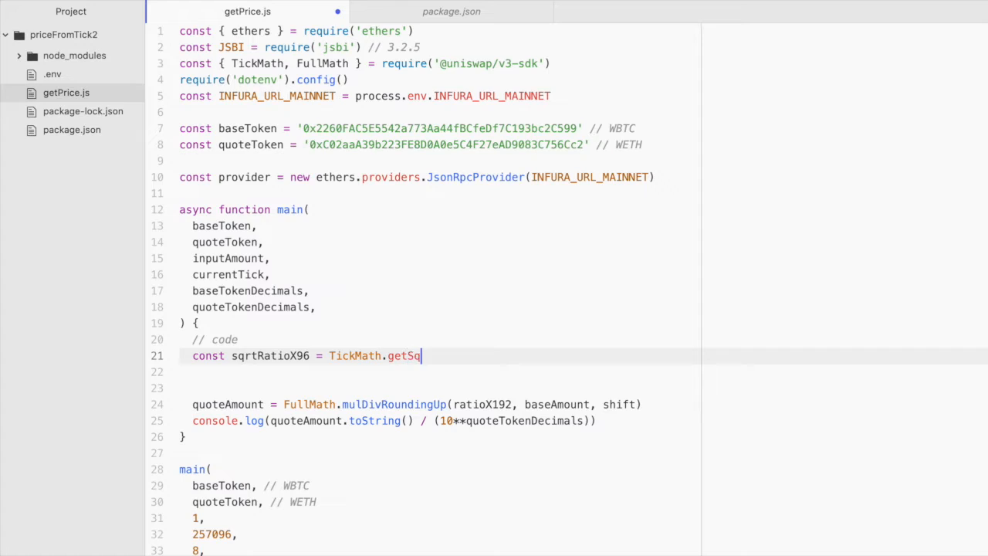
text(rtR)
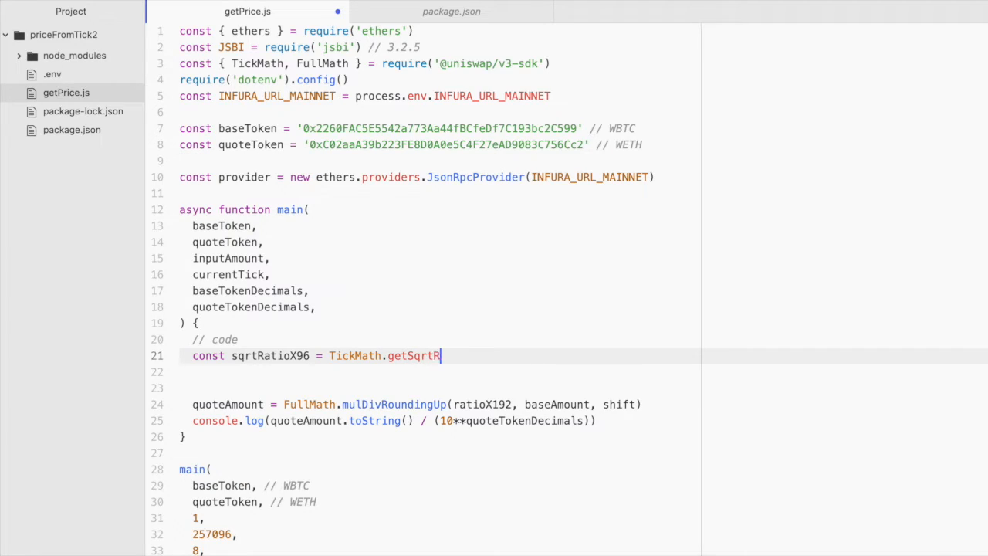
text(atioAtTick)
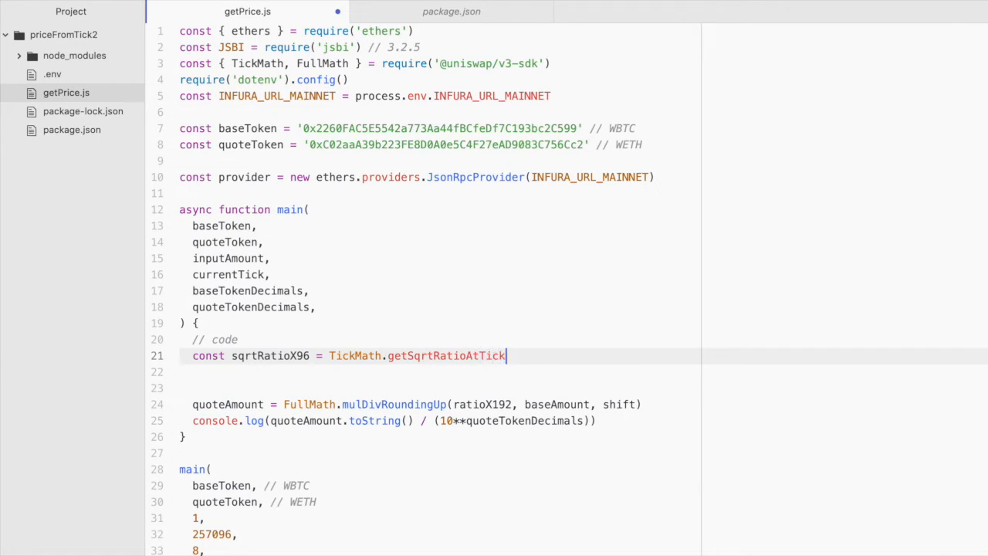
text(())
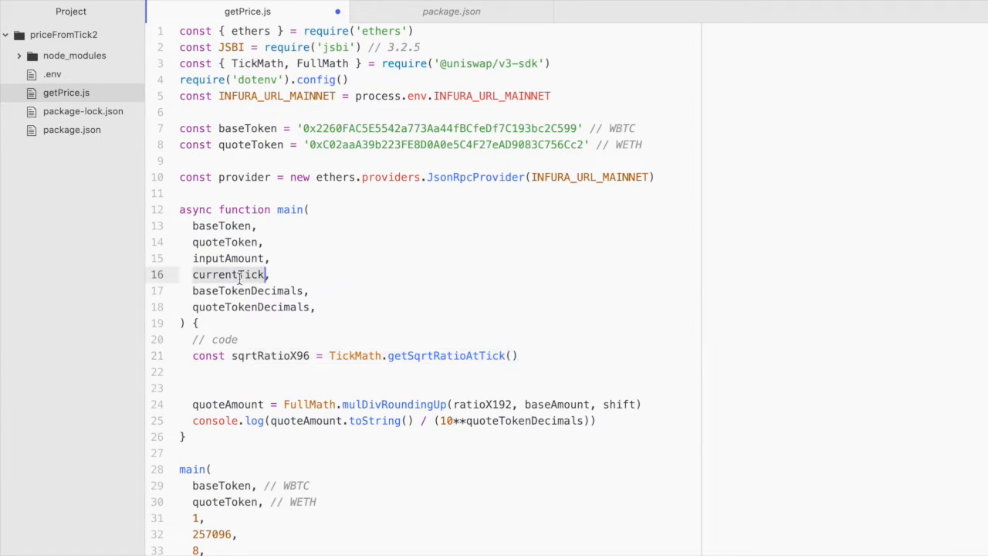
text(currentTick)
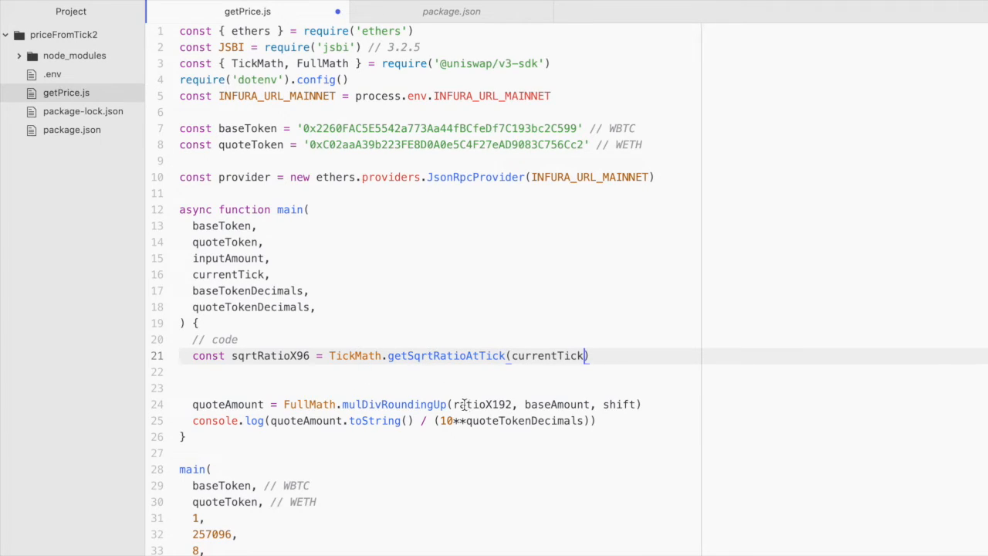
click(241, 340)
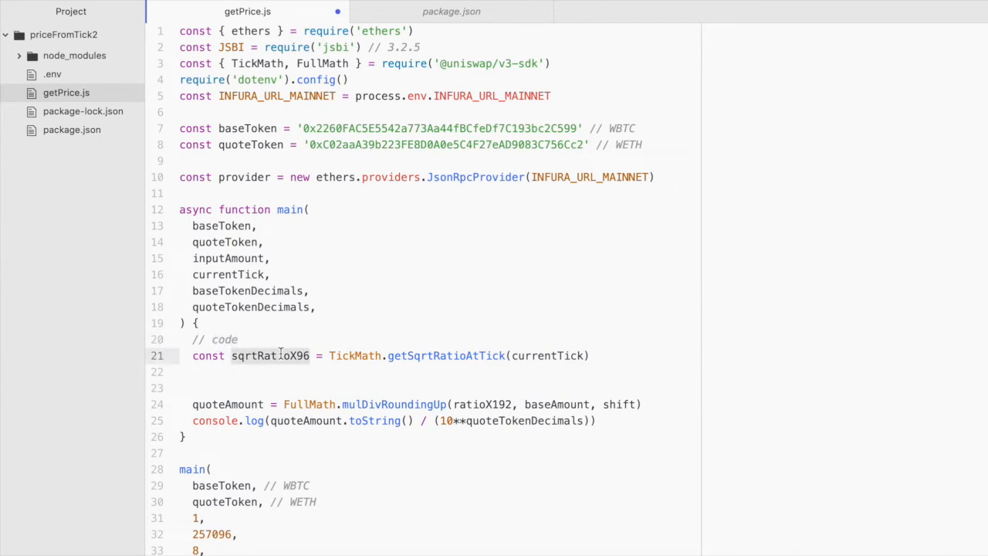
- Define const ratioX192 = JSBI.multiply(sqrtRatioX96, sqrtRatioX96)
text(const)
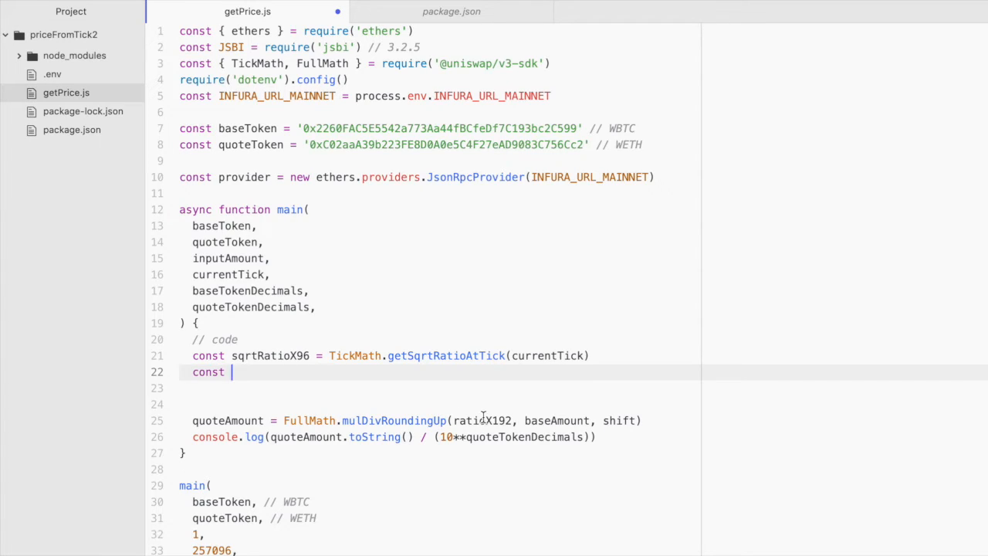
text(ratioX192)
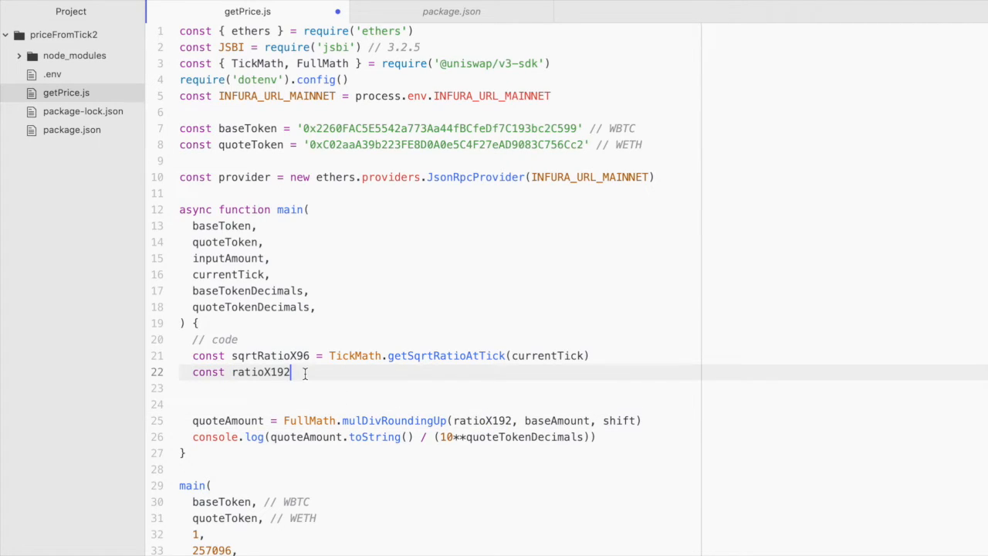
text(=)
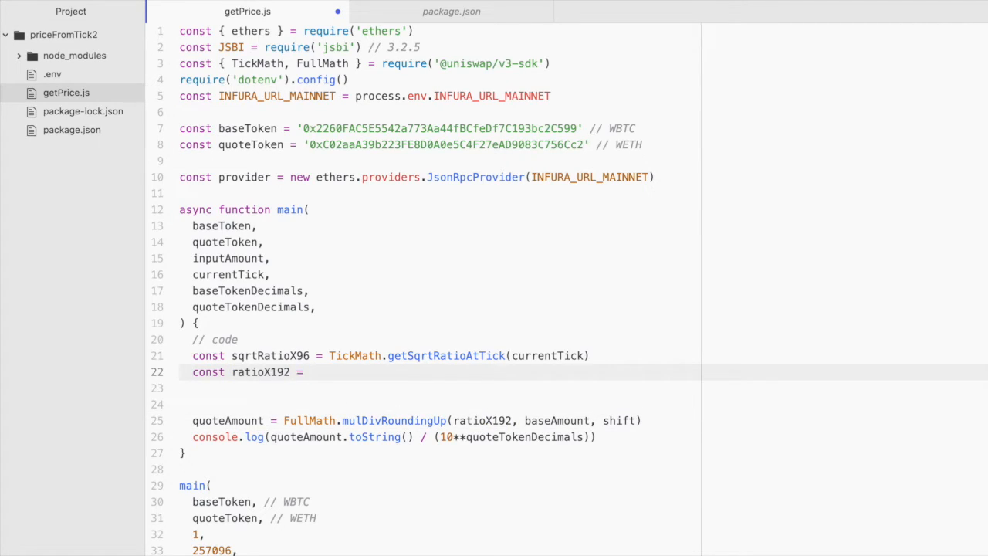
text(JSBI)
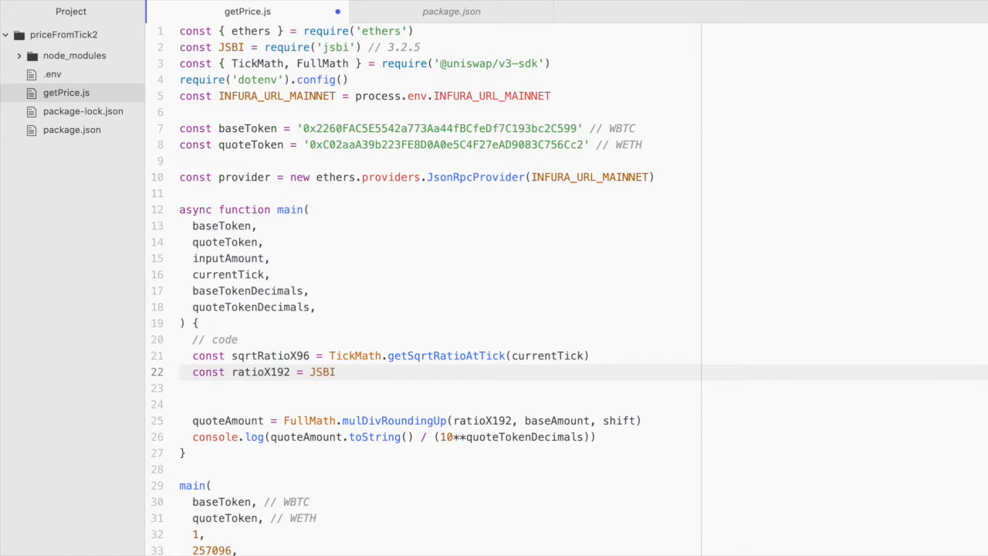
text(.)
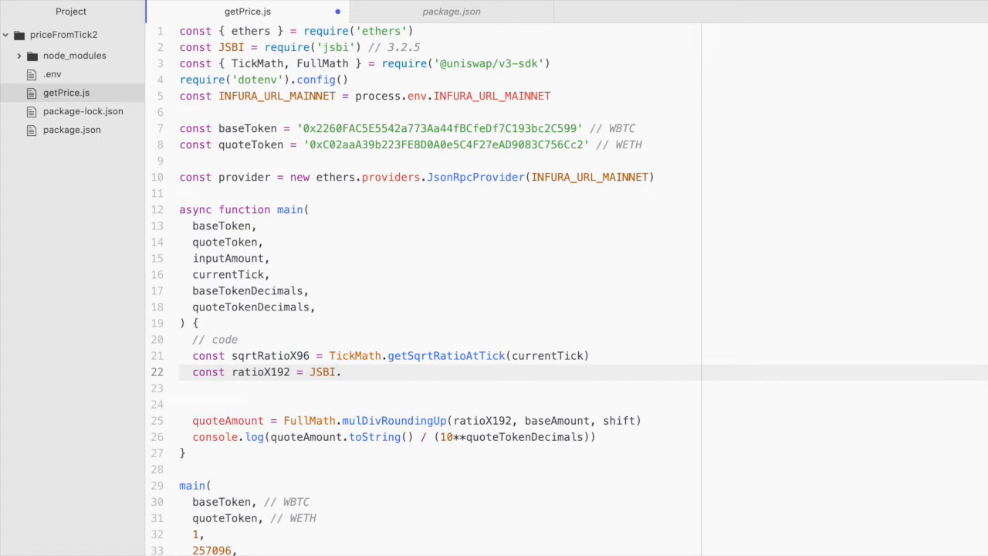
text(m)
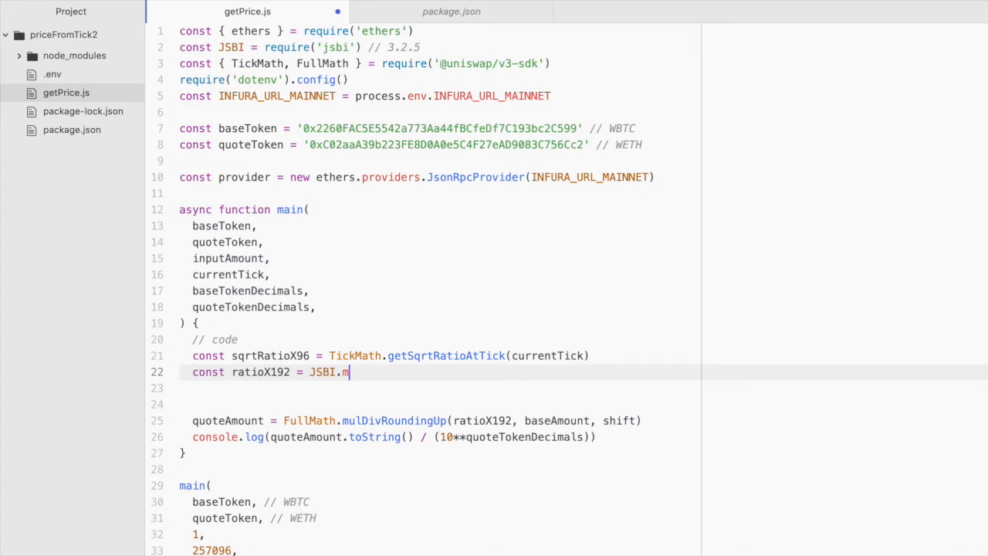
text(ultiply())
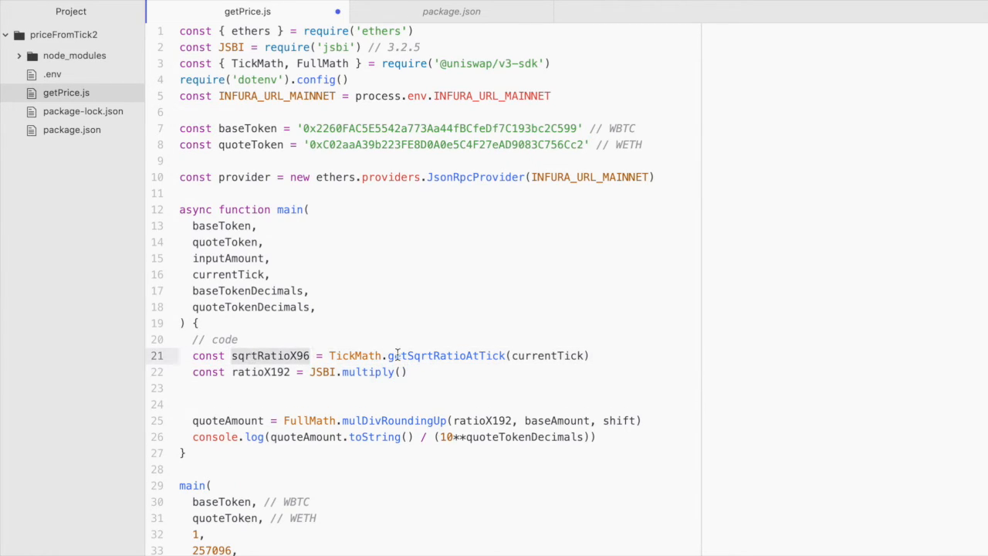
text(sqrtRatioX96, sqrtRatioX96)
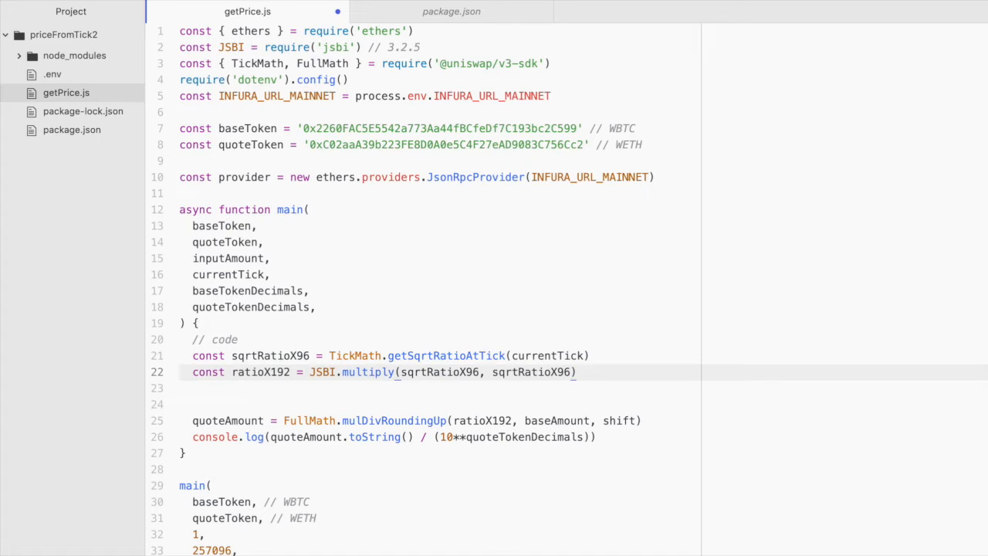
click(573, 372)
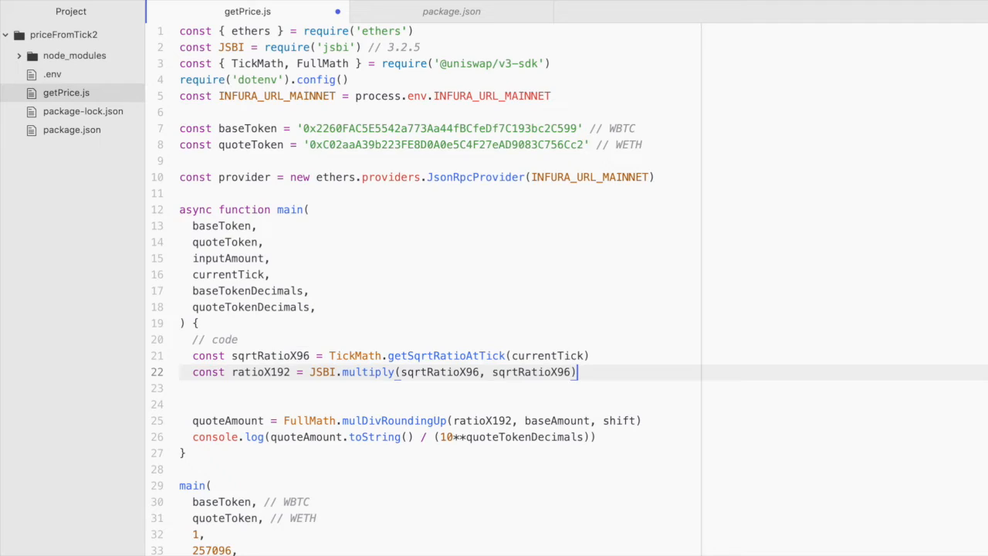
key(Enter)
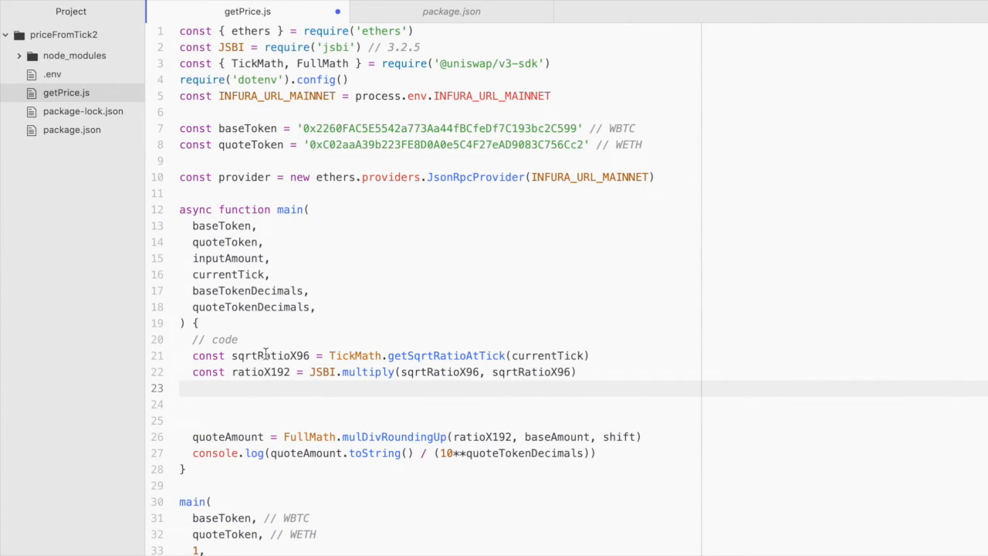
double_click(266, 356)
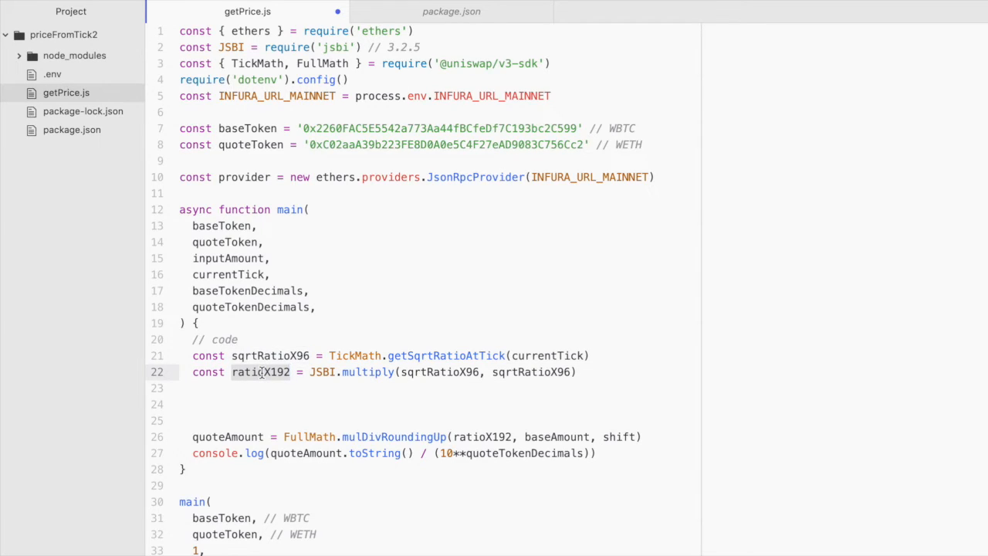
click(263, 372)
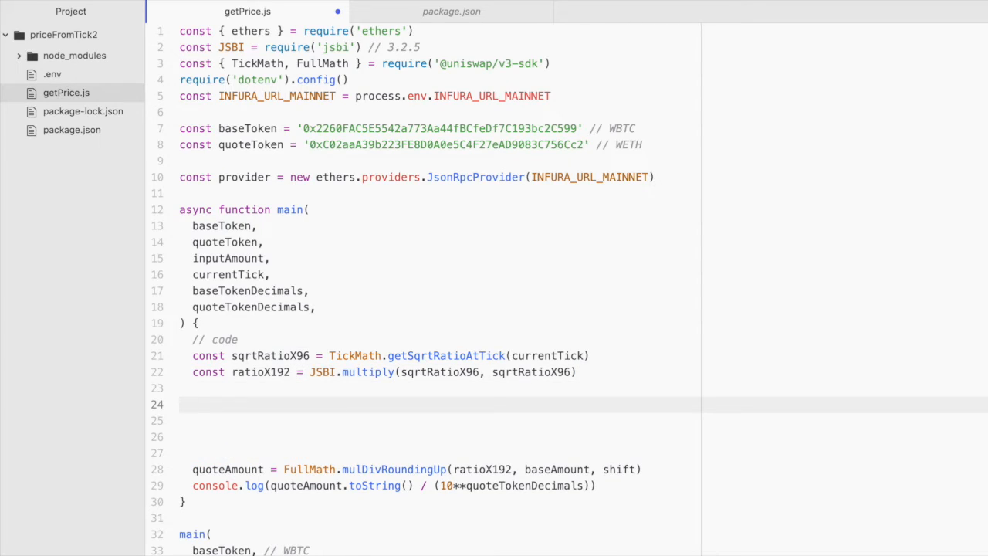
- Define const baseAmount = JSBI.BigInt(inputAmount * (10**baseTokenDecimals))
text(const ba)
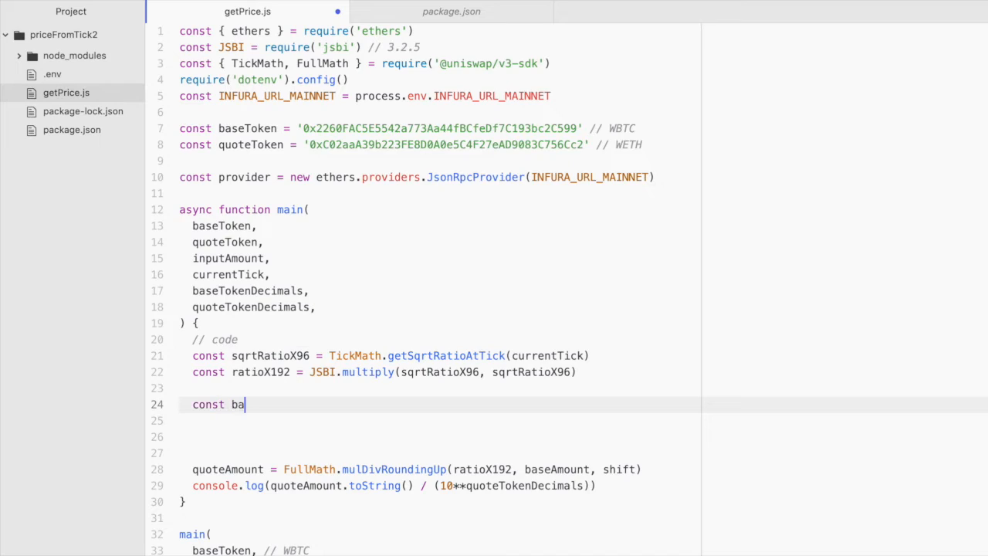
text(seAmount)
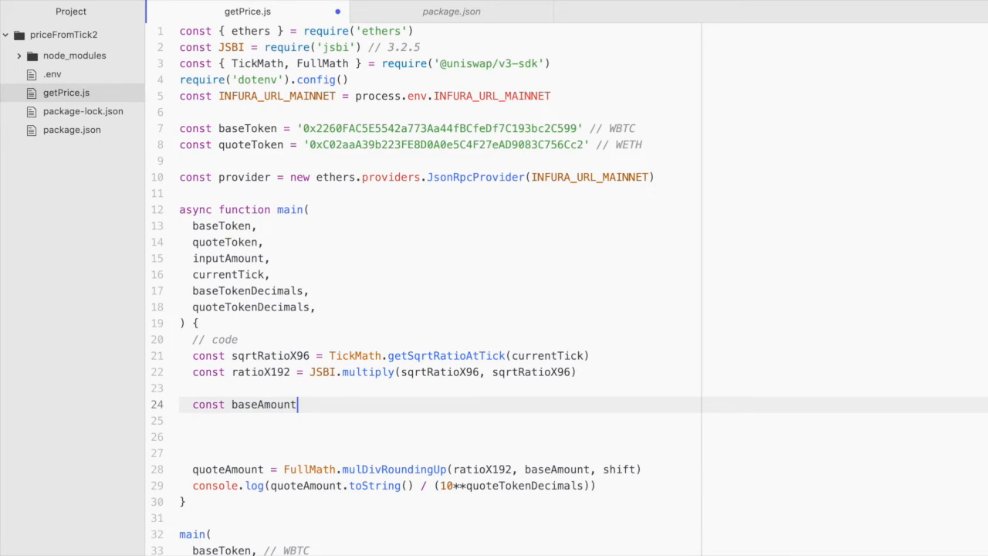
text(= JSBI)
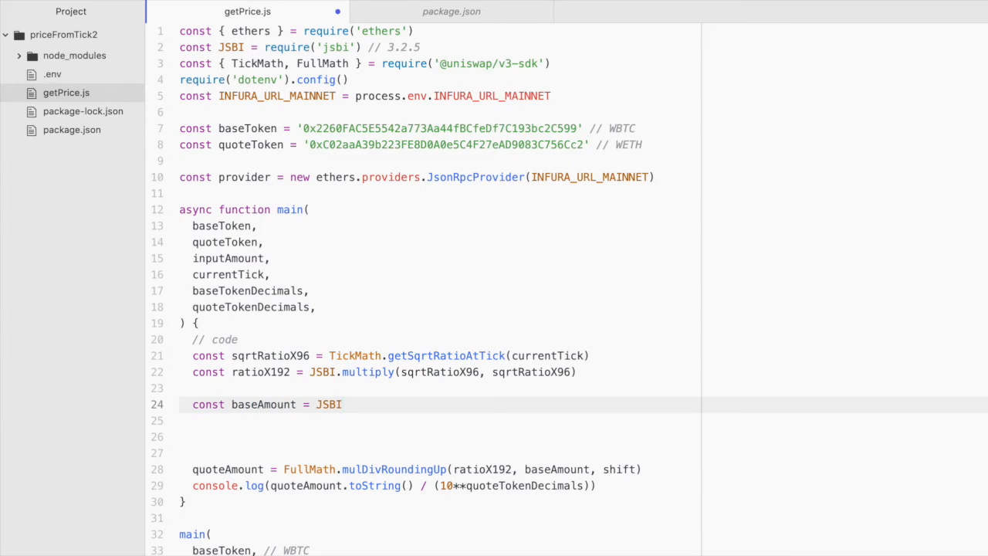
text(.BigInt)
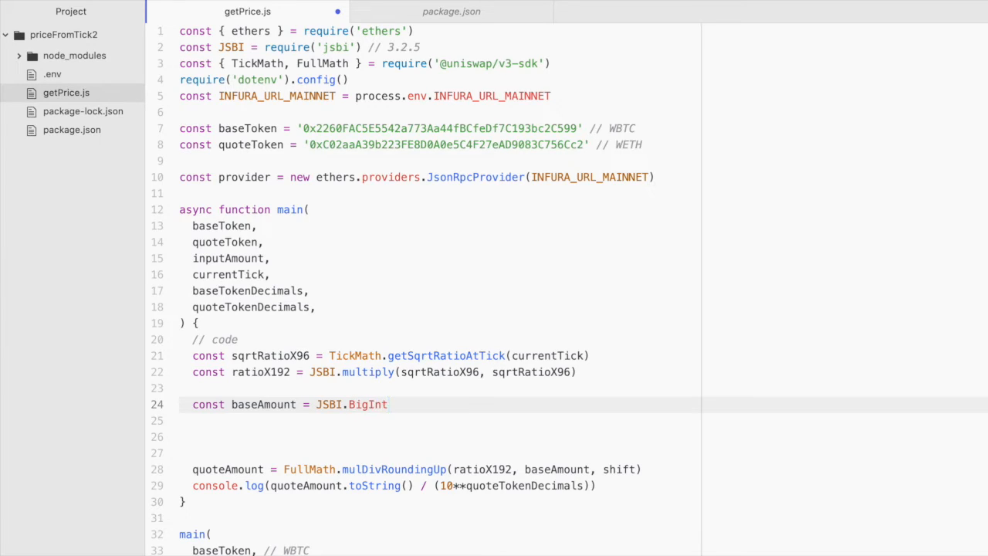
text(())
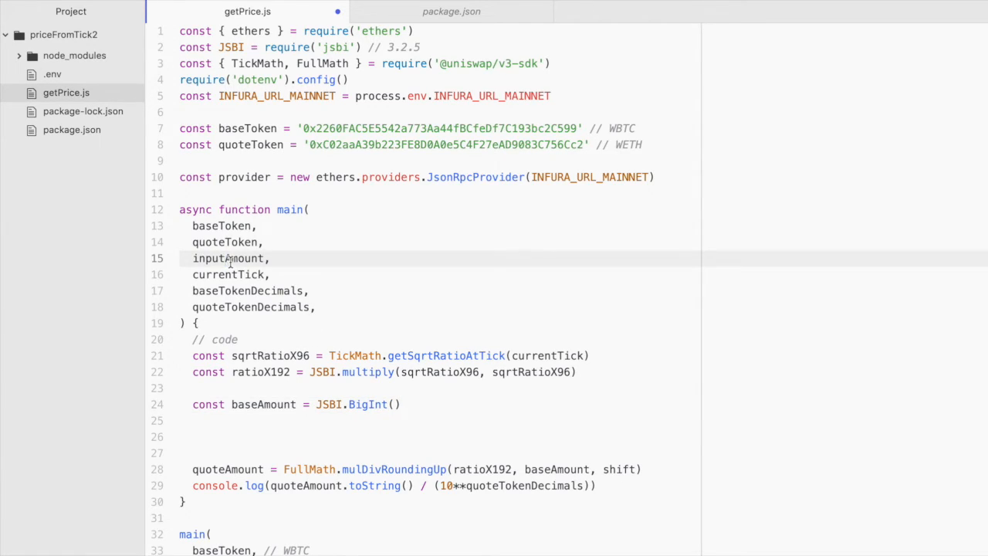
click(392, 405)
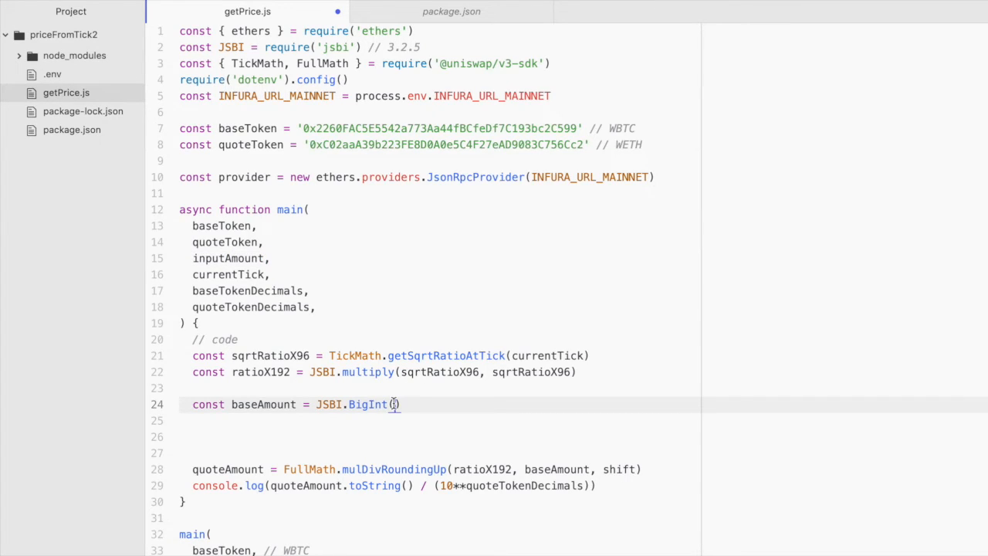
text(inputAmount *)
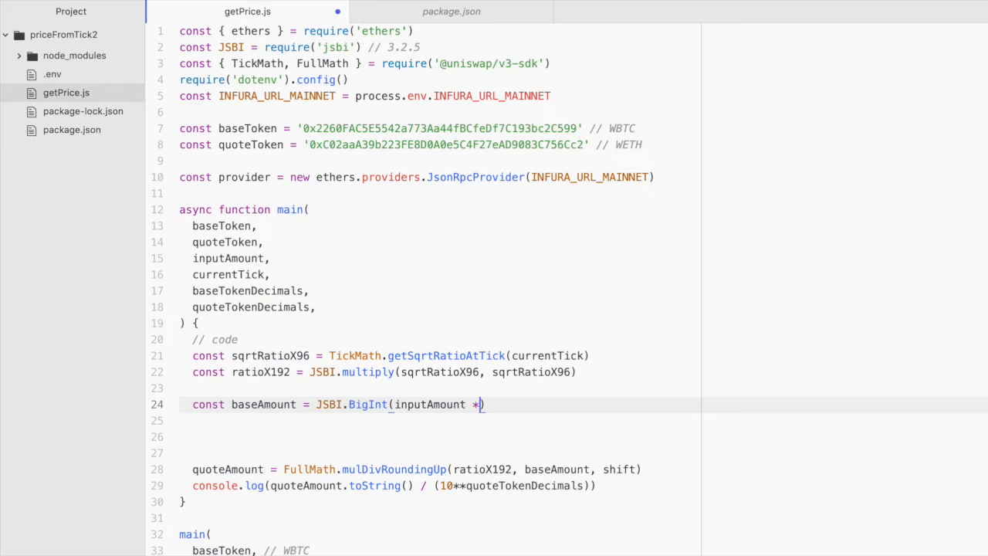
text((10))
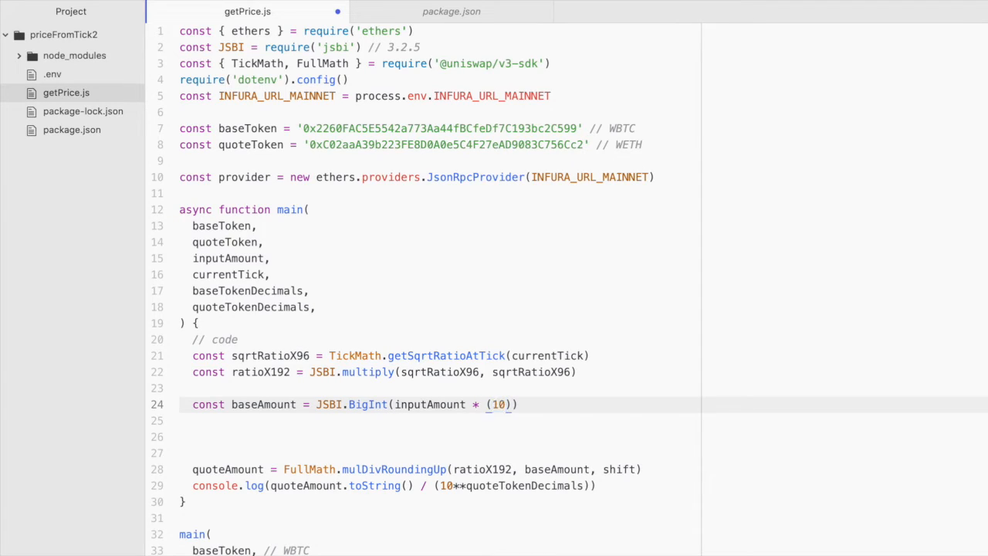
text(**)
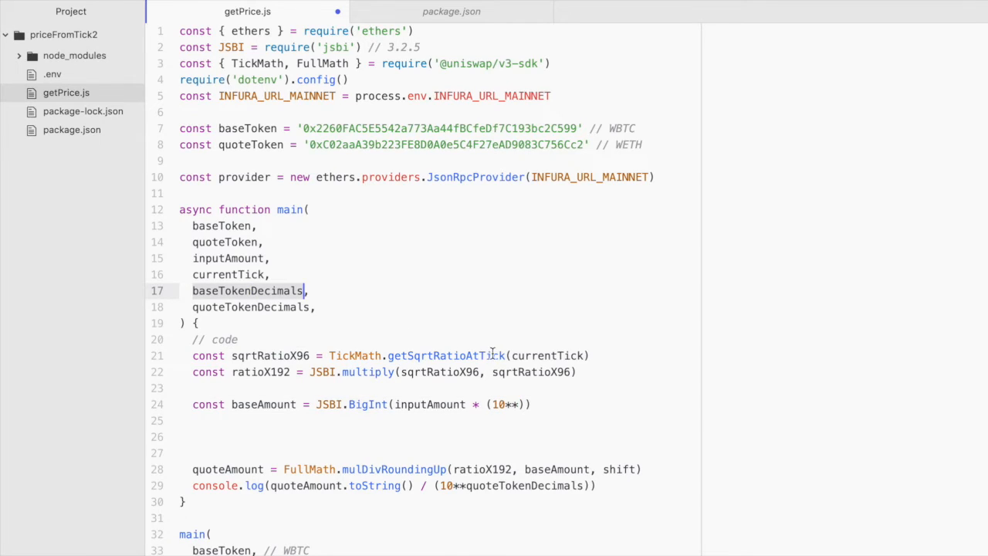
text(baseTokenDecimals)
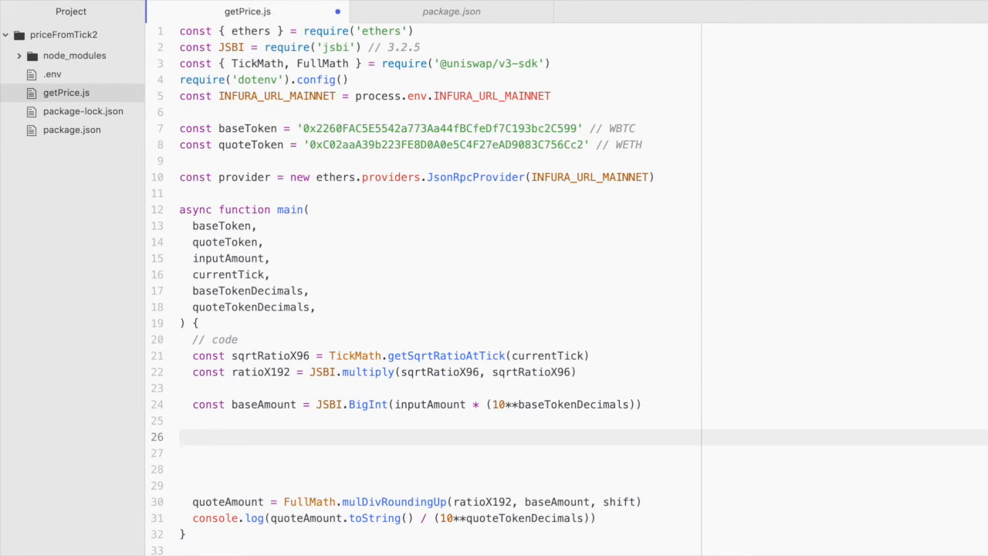
- Define const shift = JSBI.leftShift(JSBI.BigInt(1), JSBI.BigInt(192)) below baseAmount
click(193, 437)
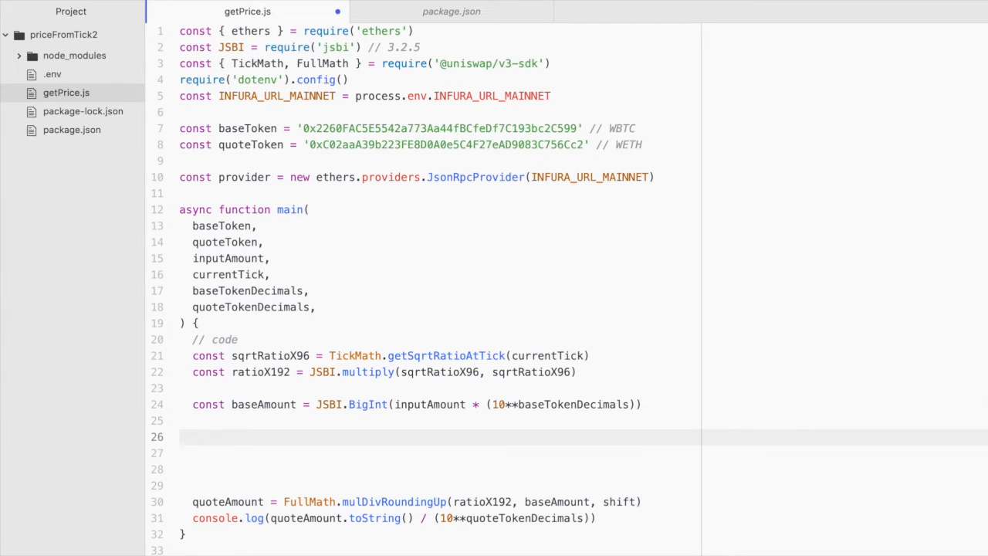
text(const)
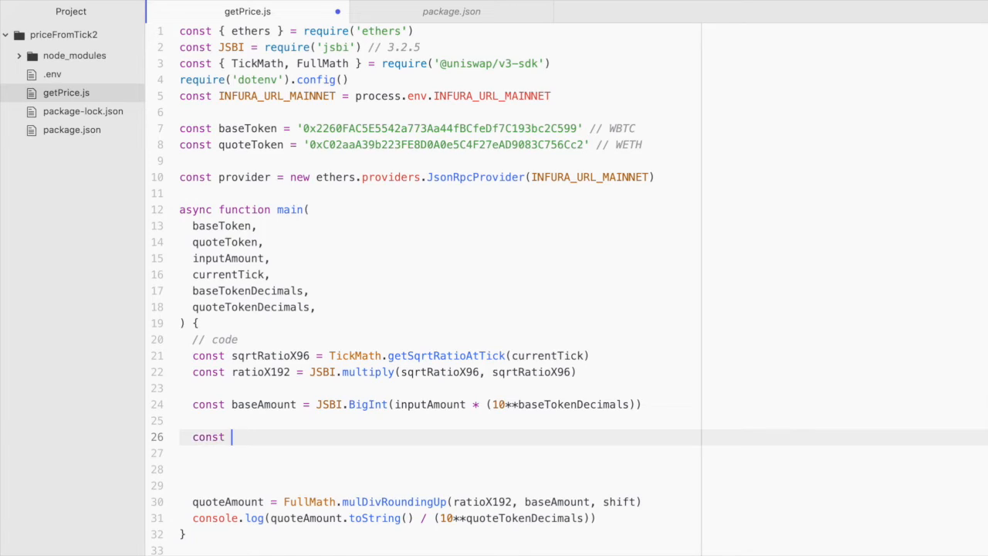
text(shift)
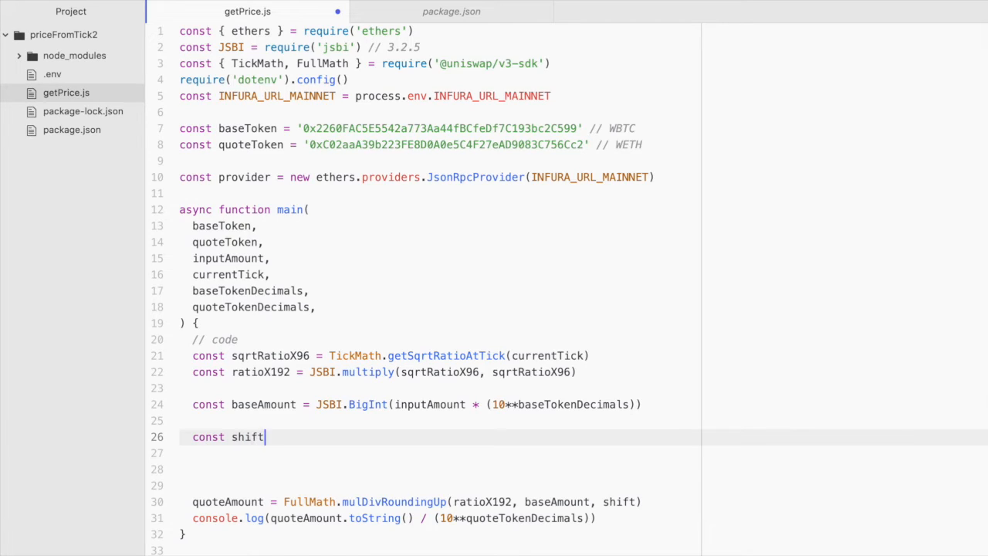
text(= JSBI)
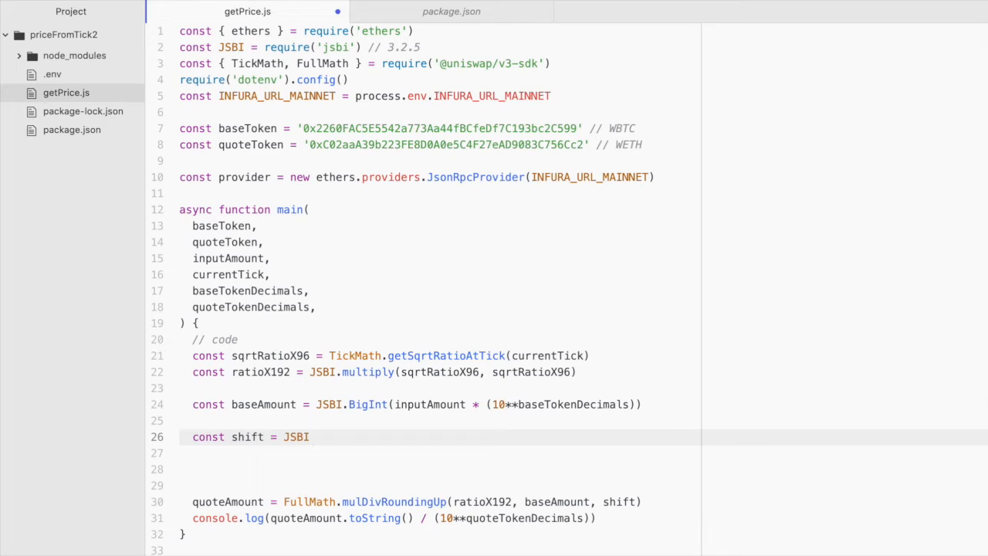
text(.leftShift()
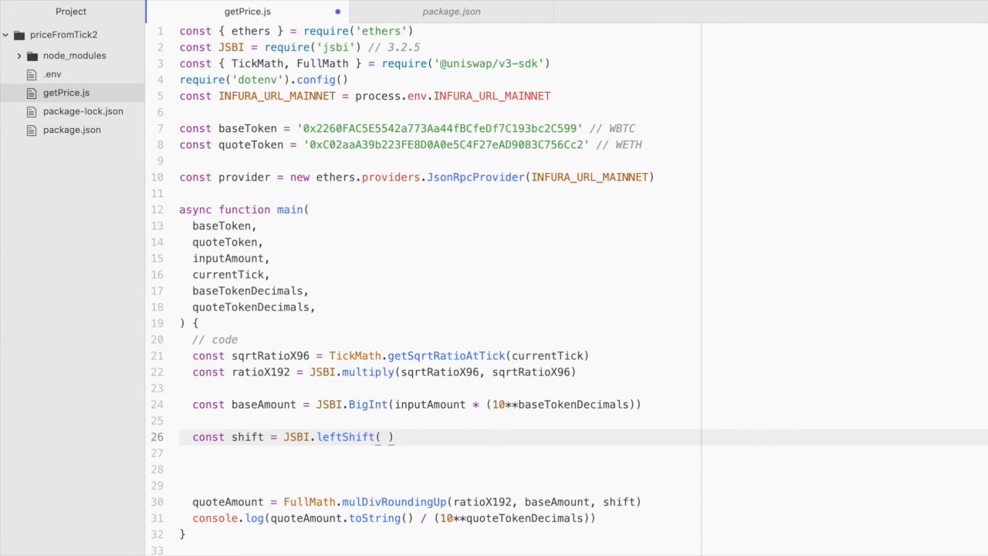
text(JSBI)
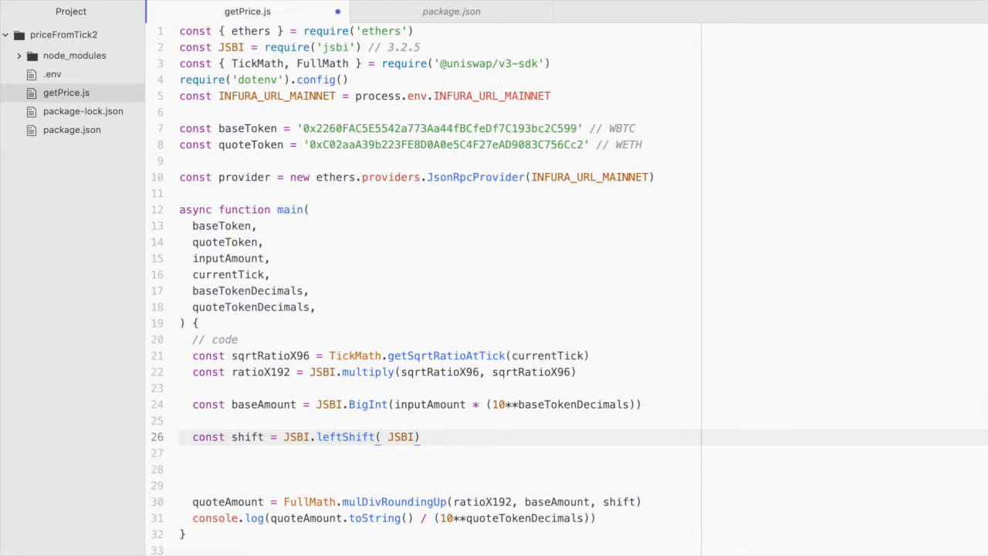
text(.BigInt())
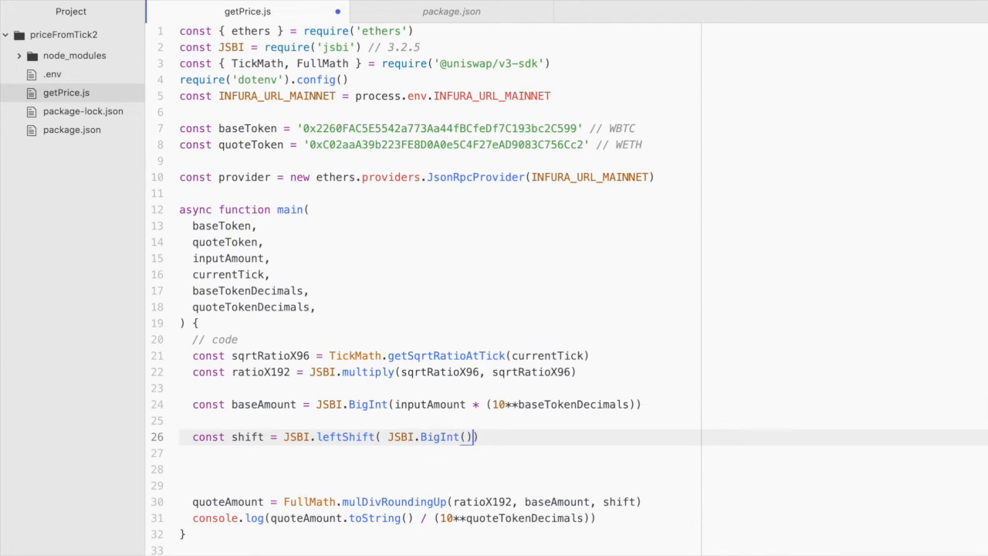
text(1)
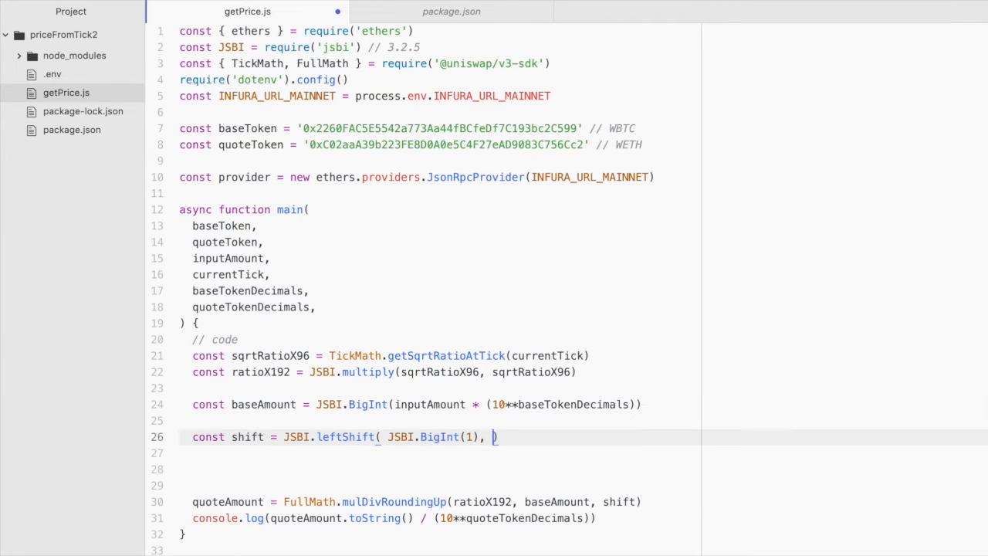
text(JSBI.BigInt()
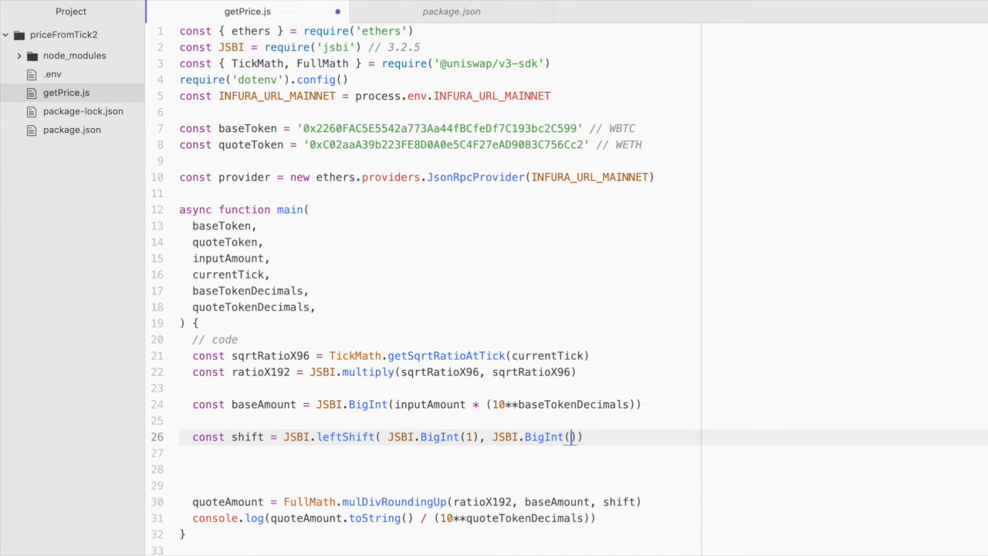
text(192)
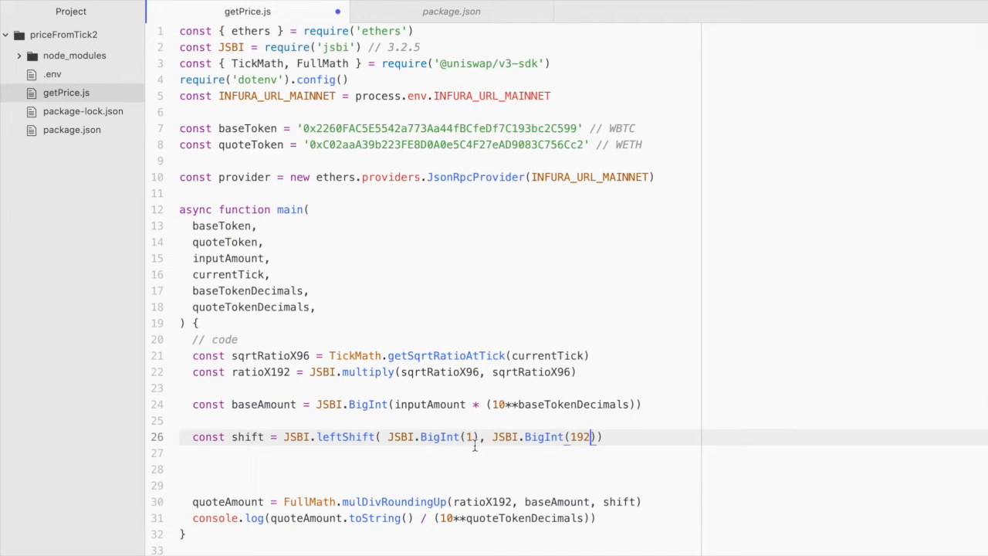
mouse_move(572, 457)
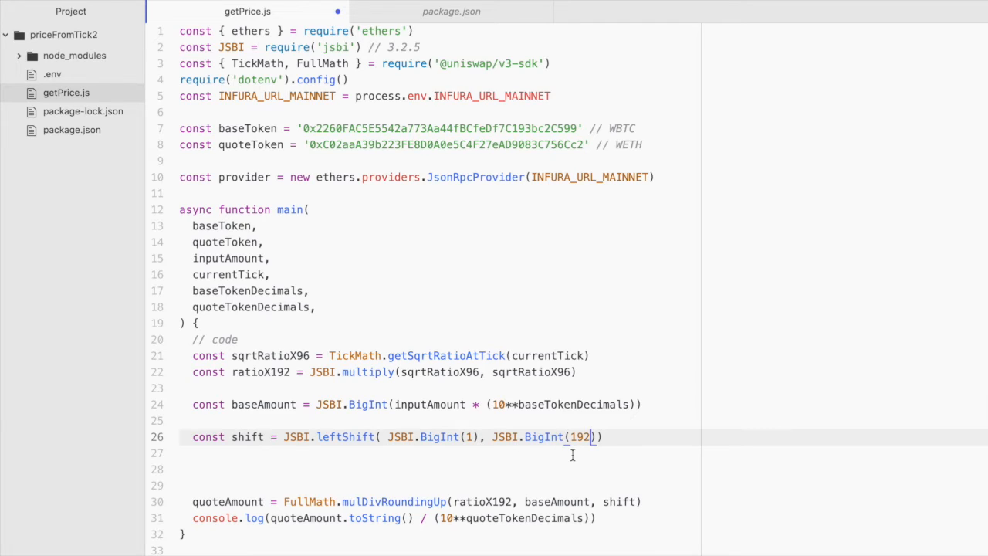
scroll(down, 3)
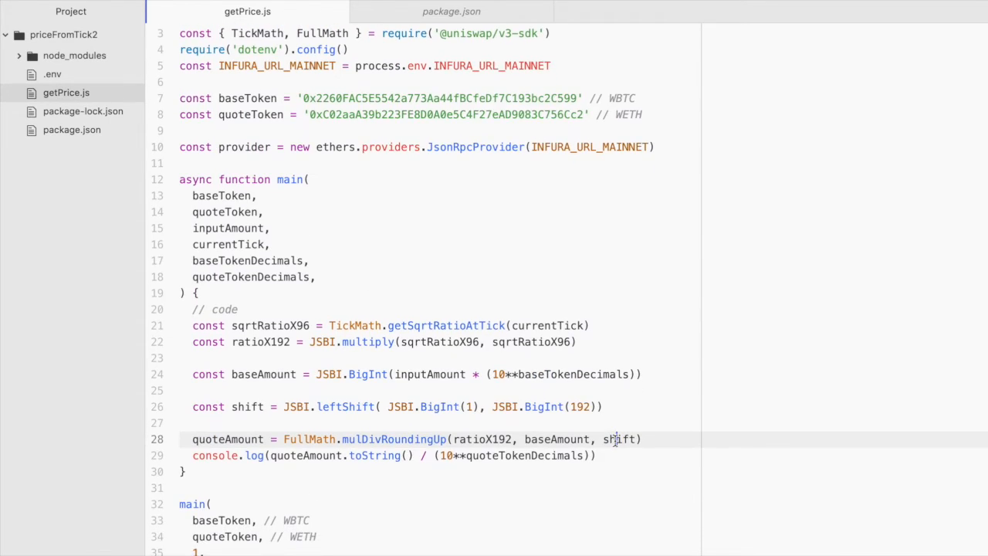
mouse_move(538, 466)
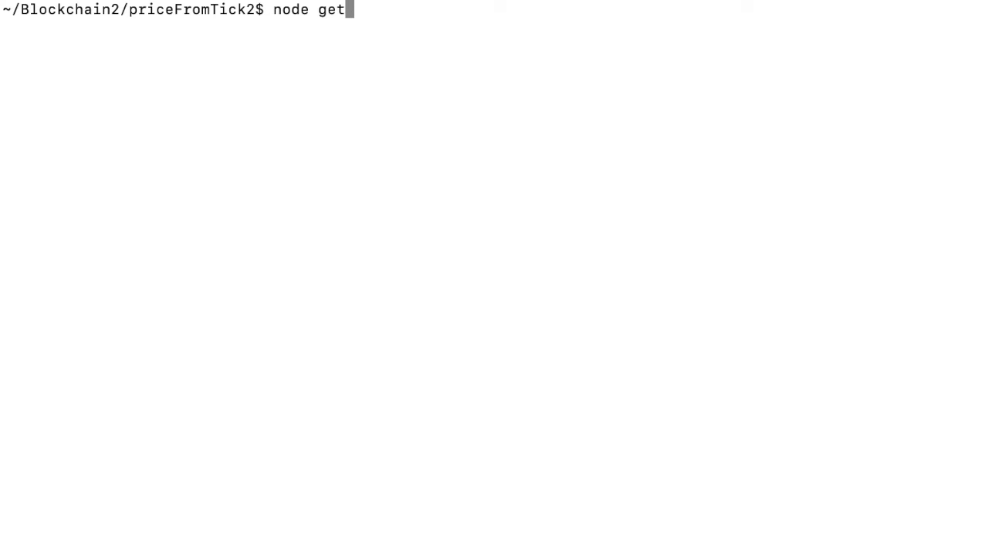
- Run node getPrice.js, printing 14.621070536501428 WETH per WBTC
text(Price.js)
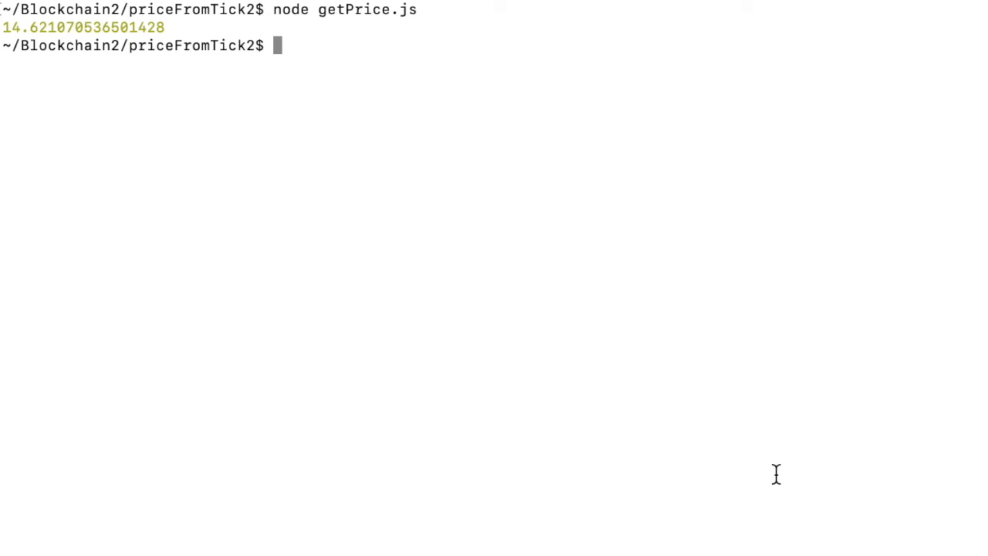
mouse_move(250, 201)
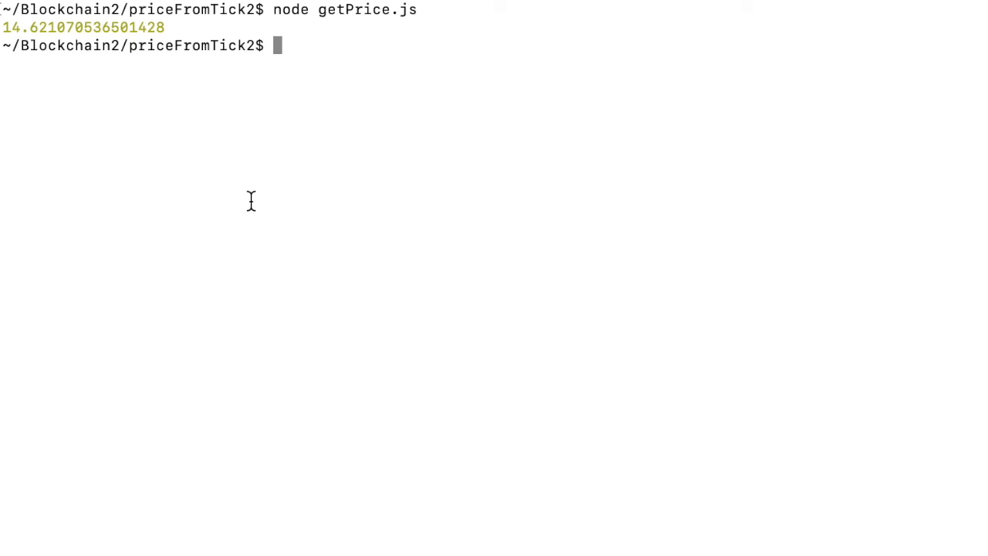
mouse_move(153, 127)
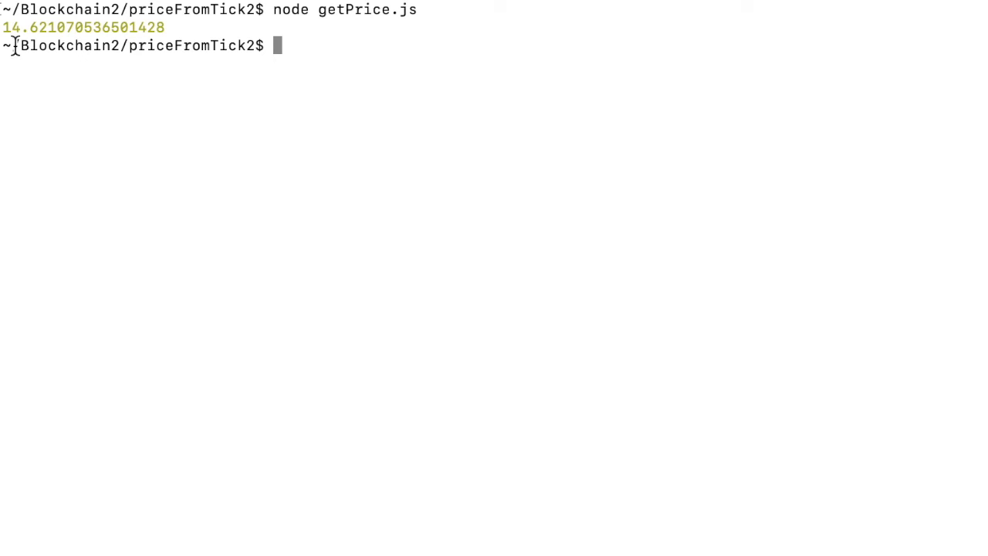
mouse_move(50, 46)
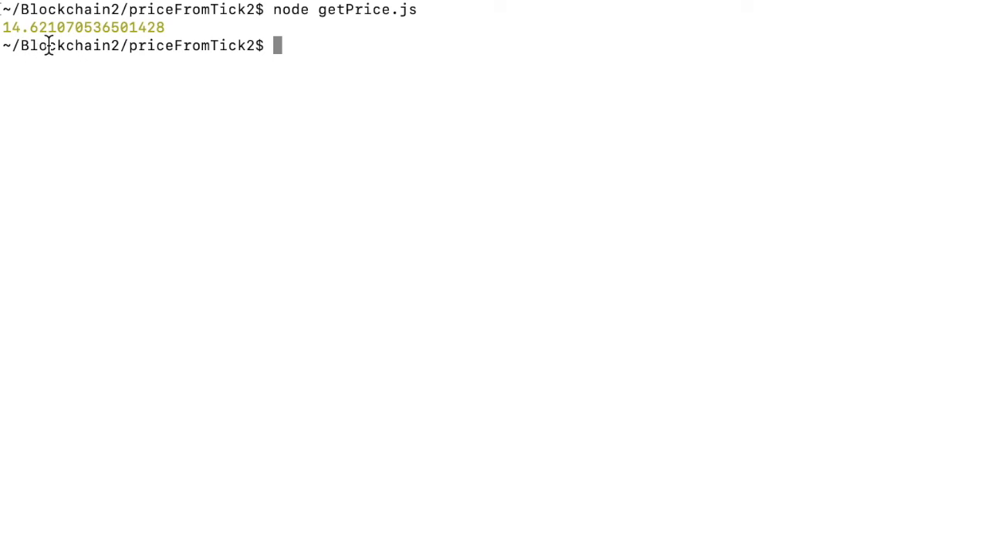
mouse_move(207, 114)
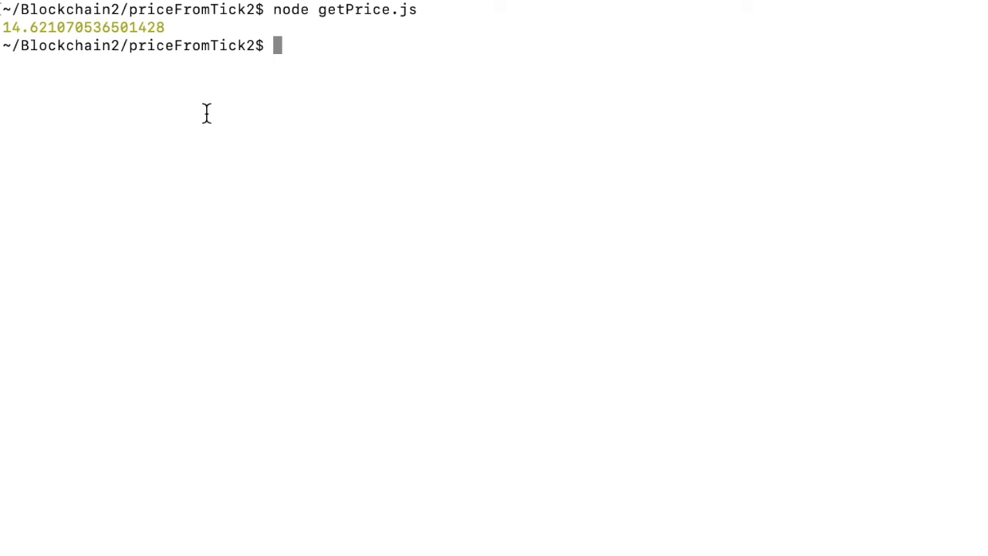
mouse_move(361, 159)
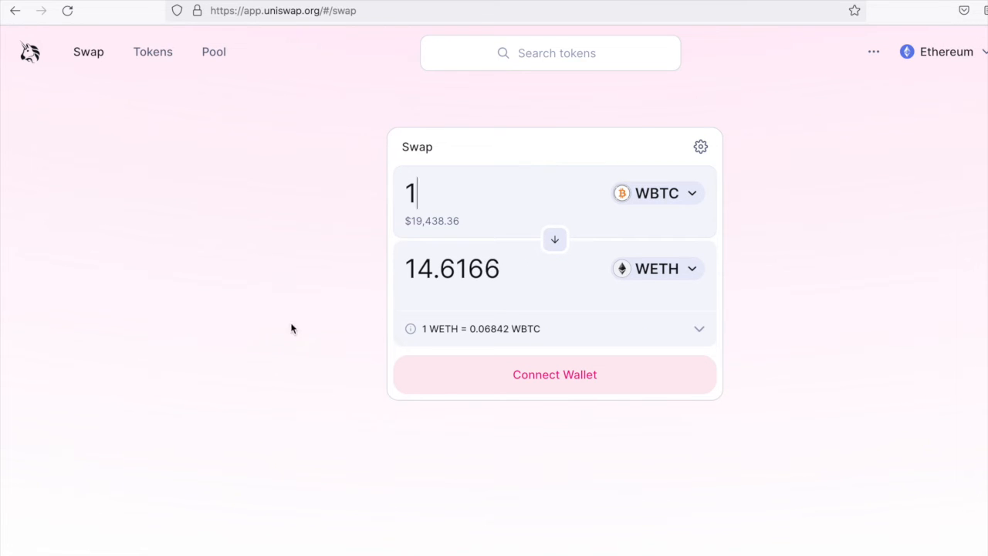
mouse_move(430, 341)
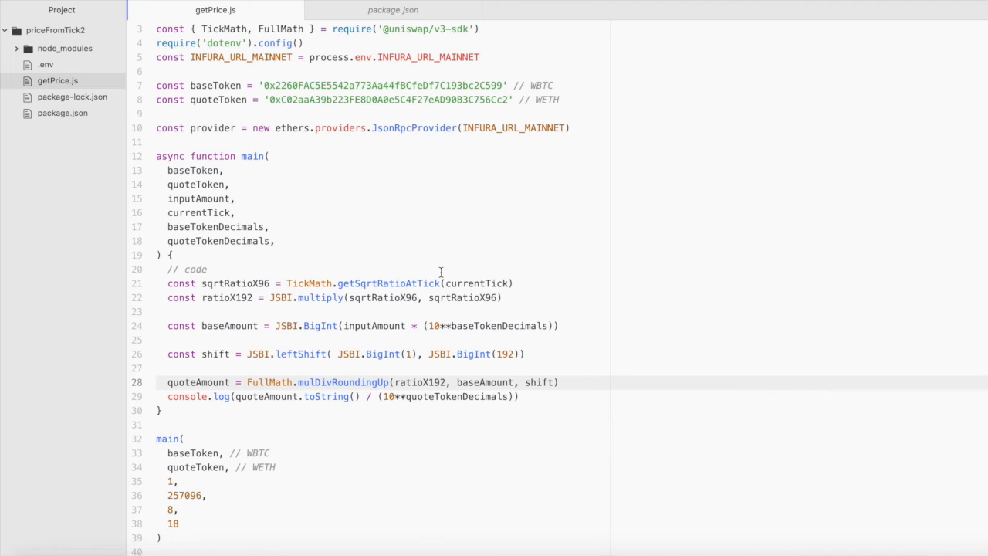
click(539, 383)
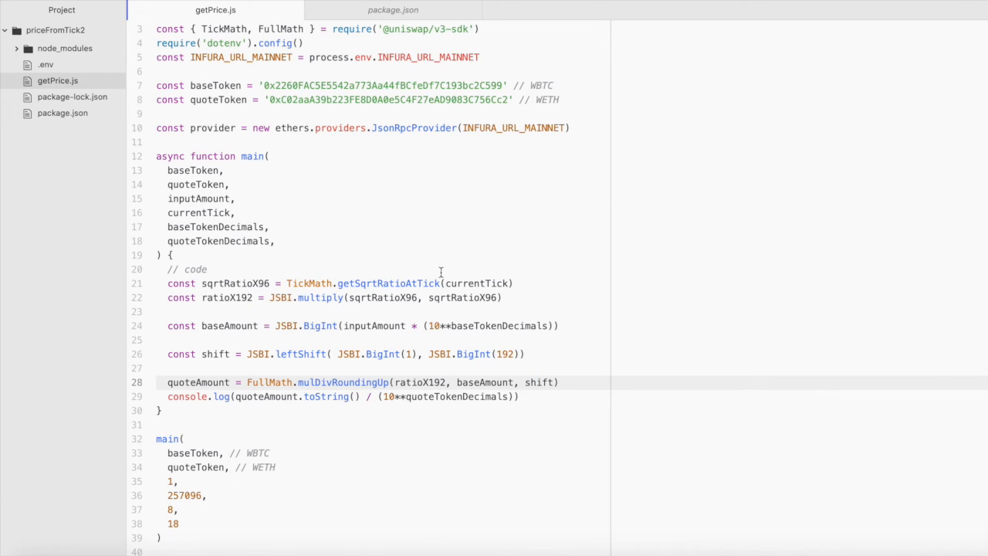
click(539, 383)
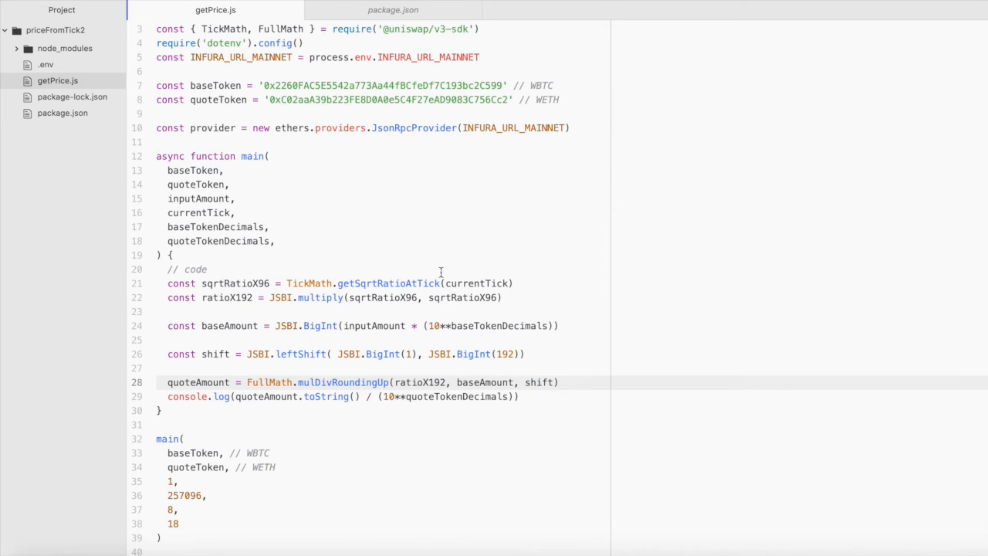
click(544, 383)
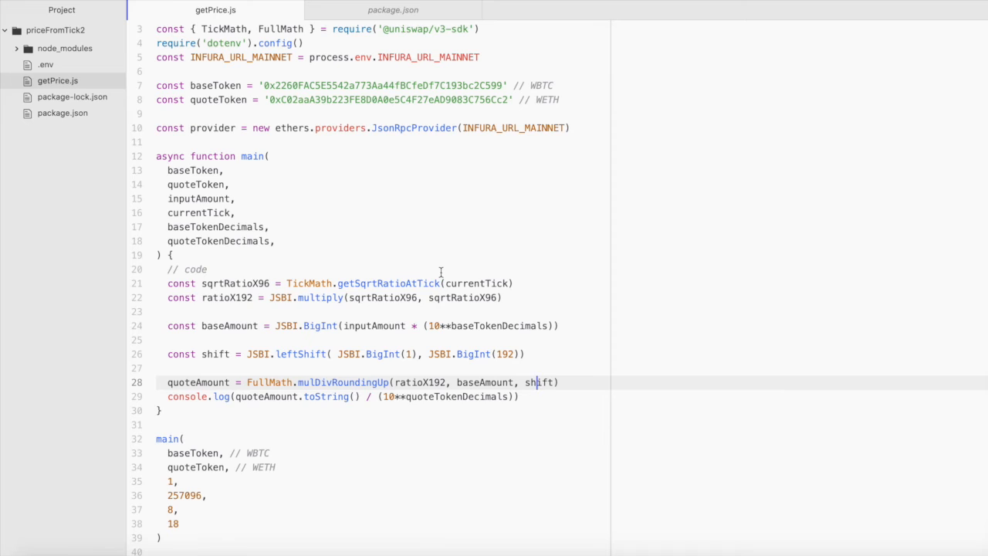
mouse_move(638, 184)
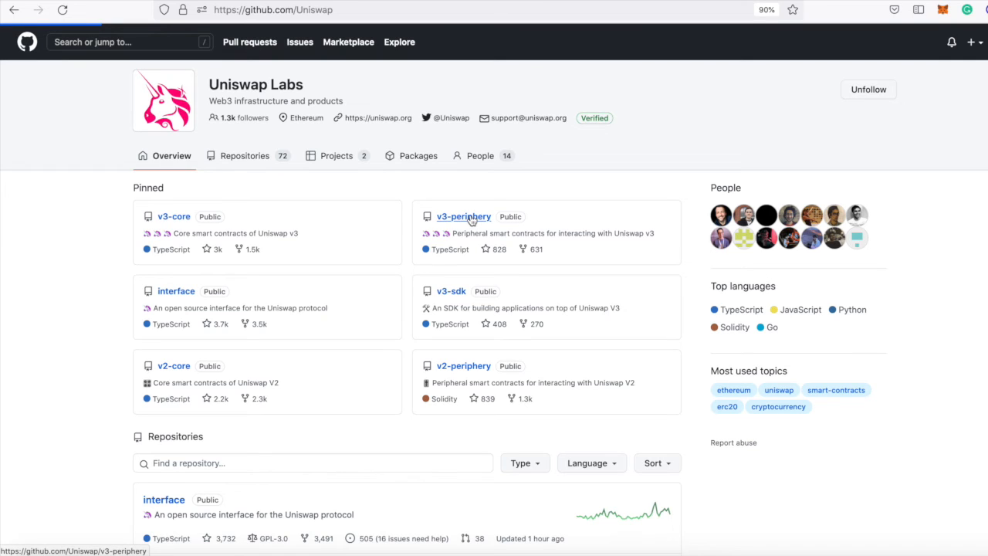
- Navigate Uniswap's v3-periphery > contracts > libraries and load OracleLibrary.sol
click(463, 216)
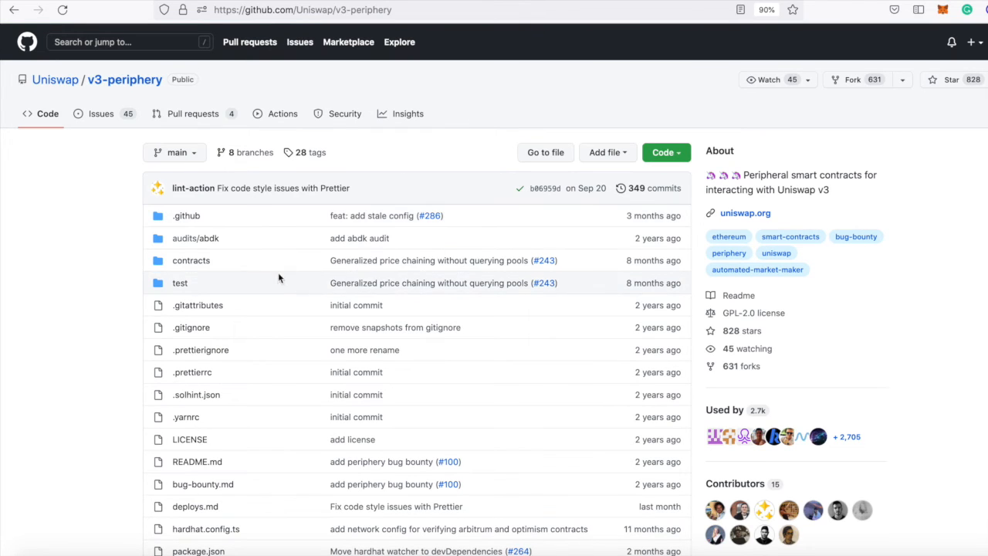
click(192, 259)
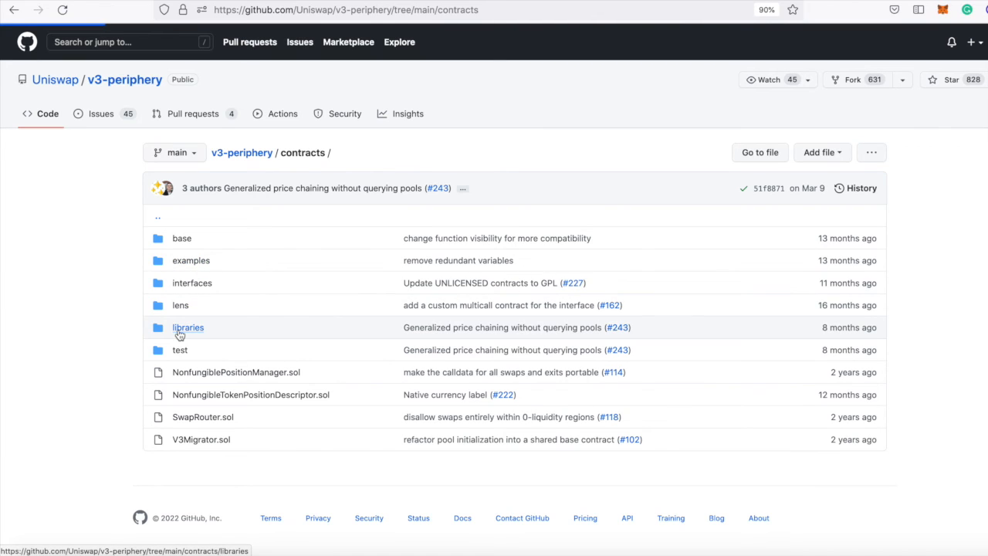
click(188, 327)
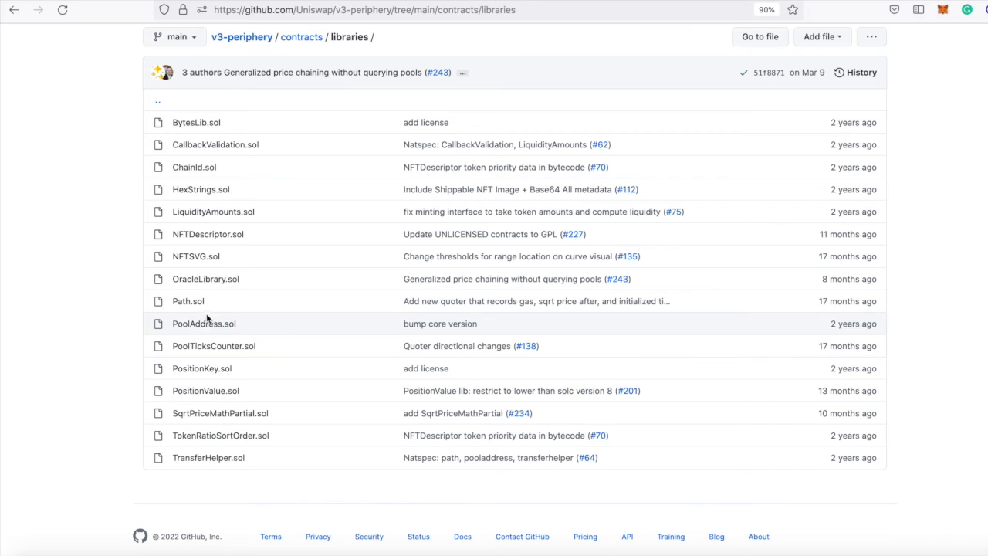
click(205, 280)
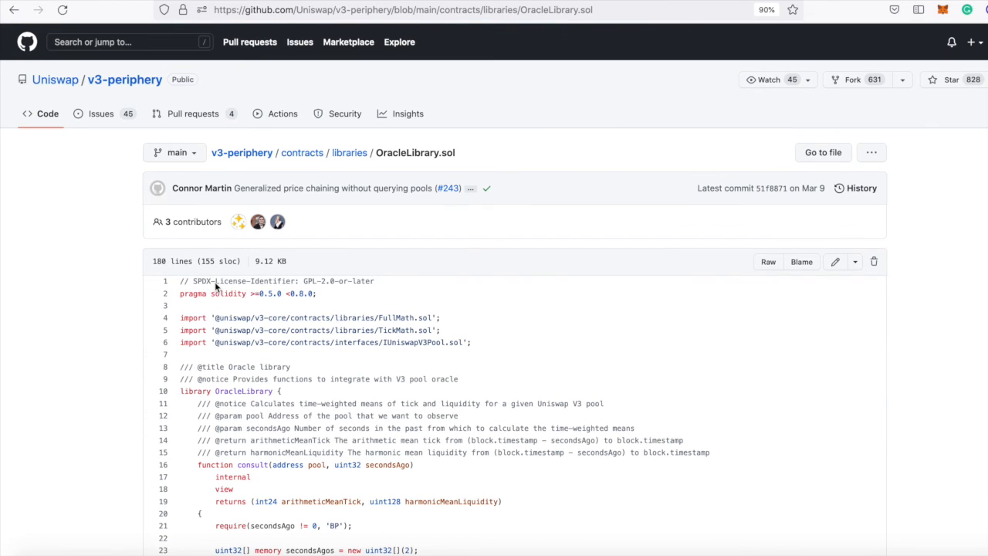
- Scroll to the getQuoteAtTick function and highlight it, then clear the selection
scroll(down, 3)
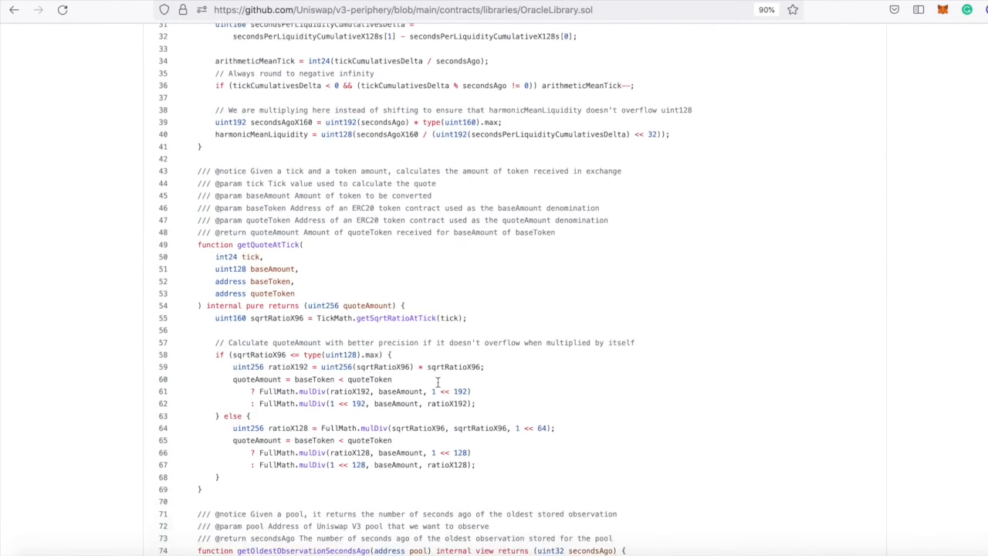
scroll(down, 3)
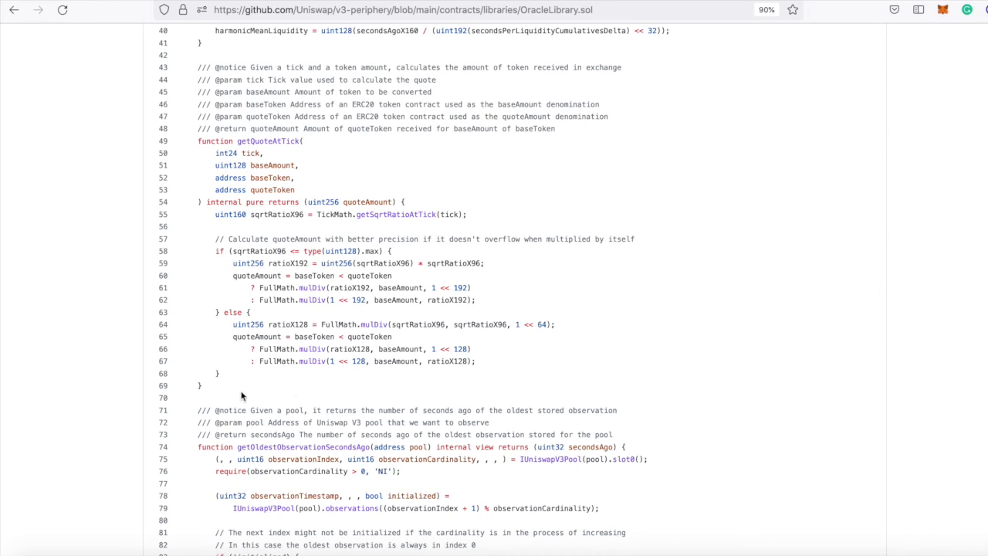
drag(214, 177, 199, 386)
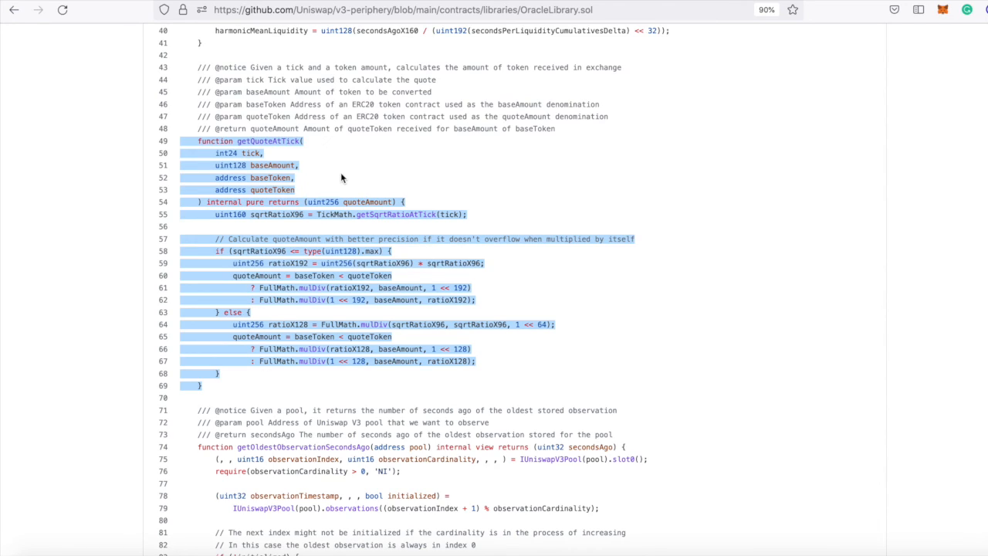
mouse_move(292, 154)
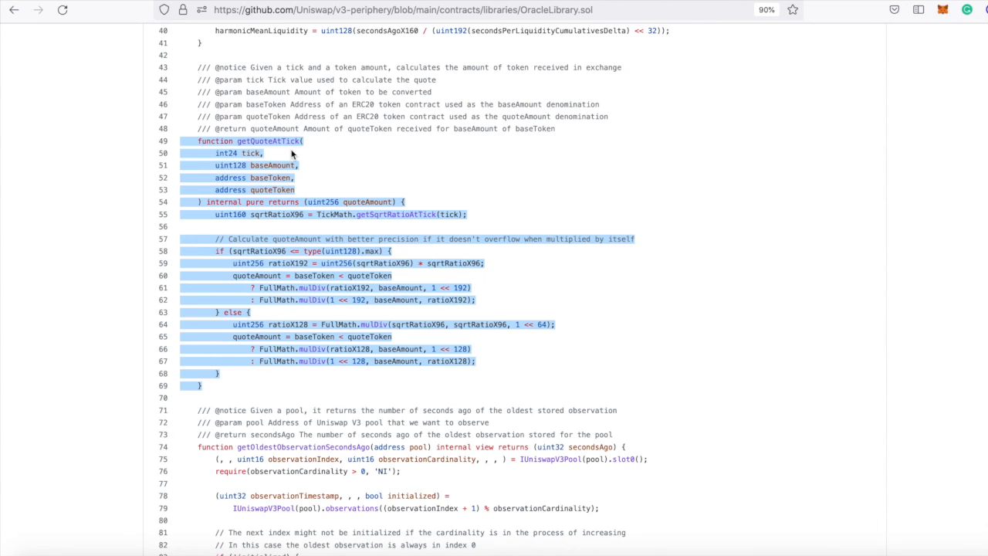
mouse_move(272, 146)
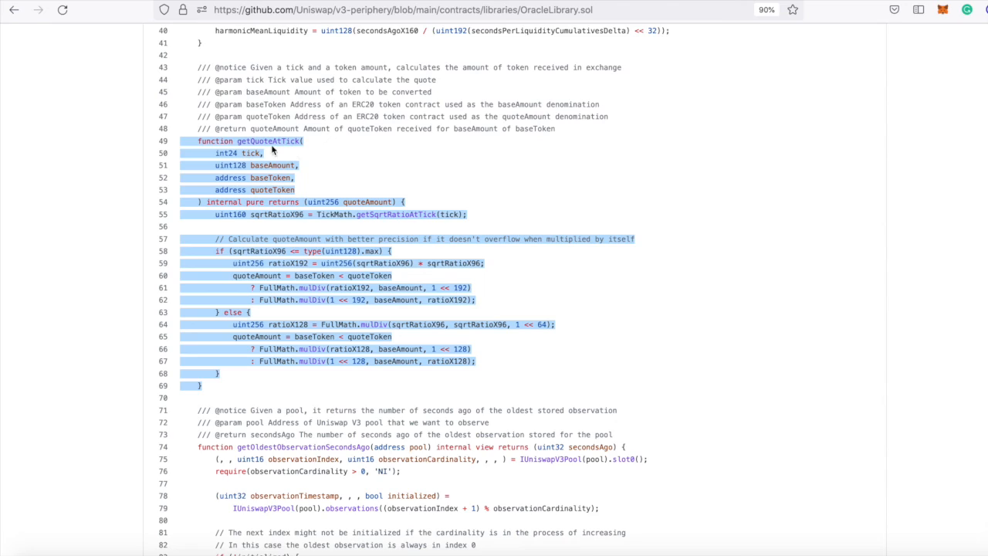
mouse_move(327, 142)
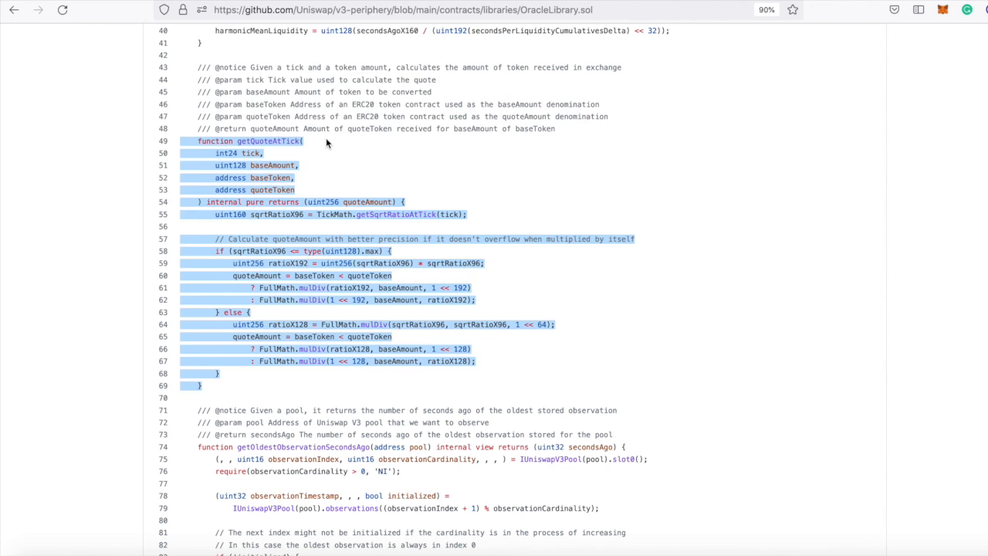
click(343, 153)
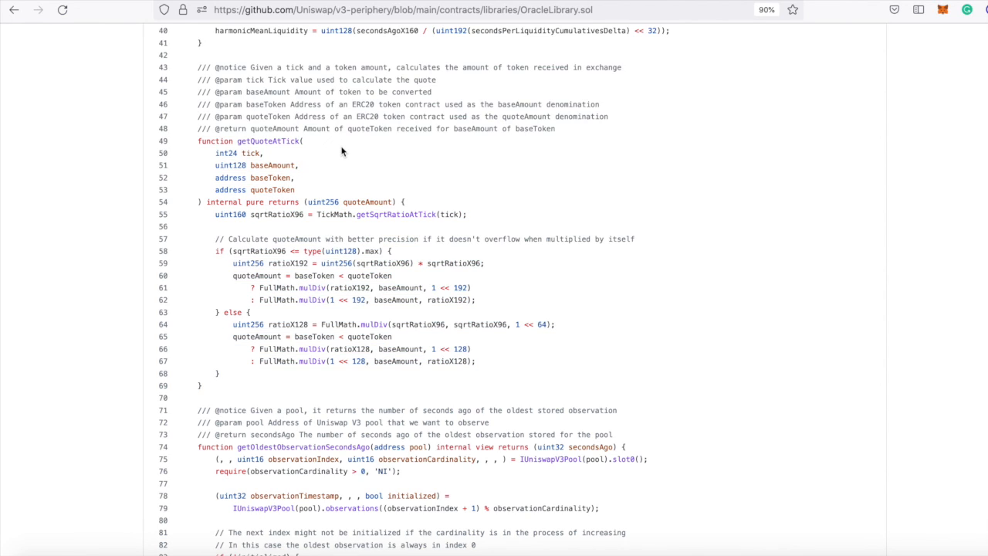